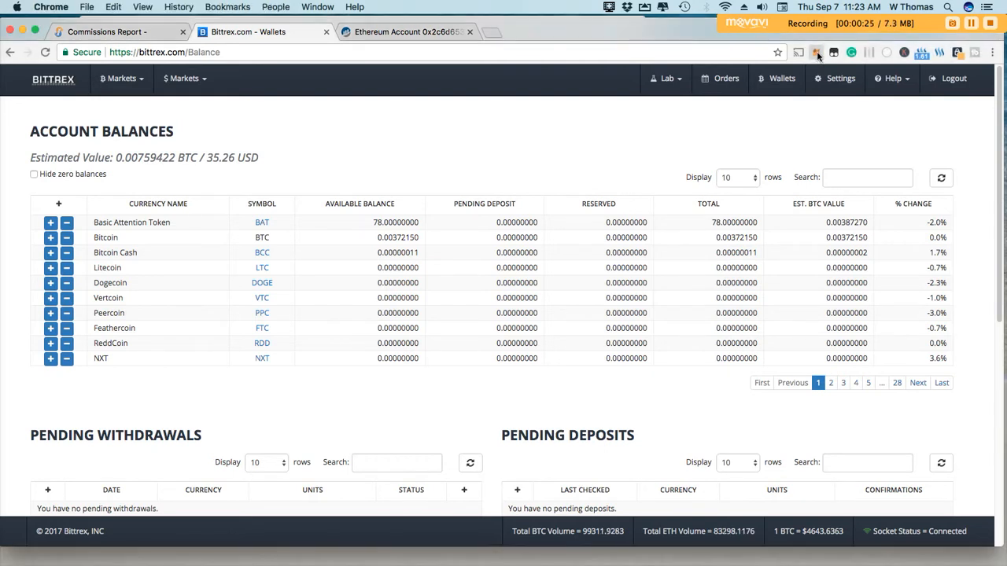
mouse_move(815, 52)
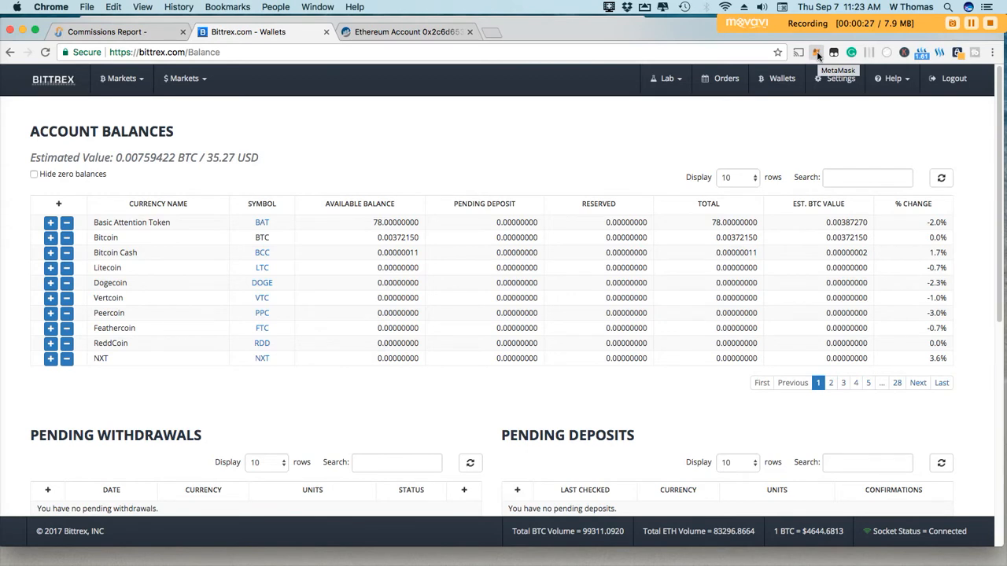
mouse_move(783, 124)
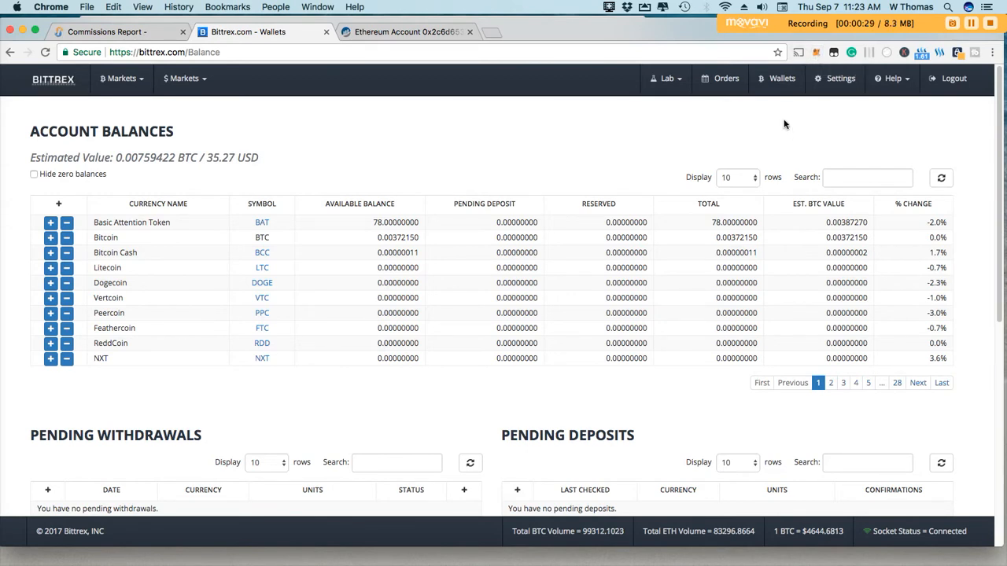
mouse_move(782, 79)
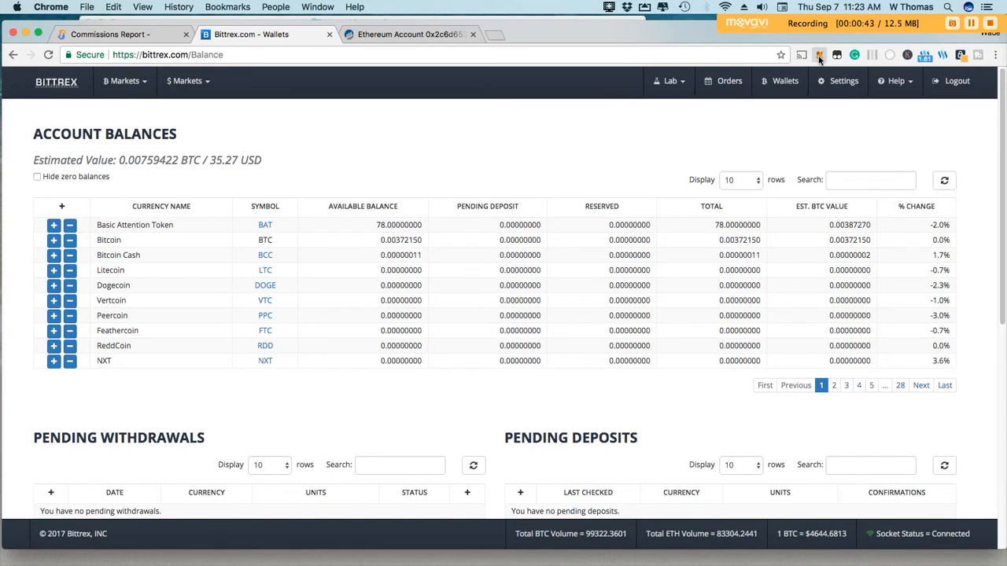
Review the MetaMask wallet's held tokens and sent transactions
left_click(818, 55)
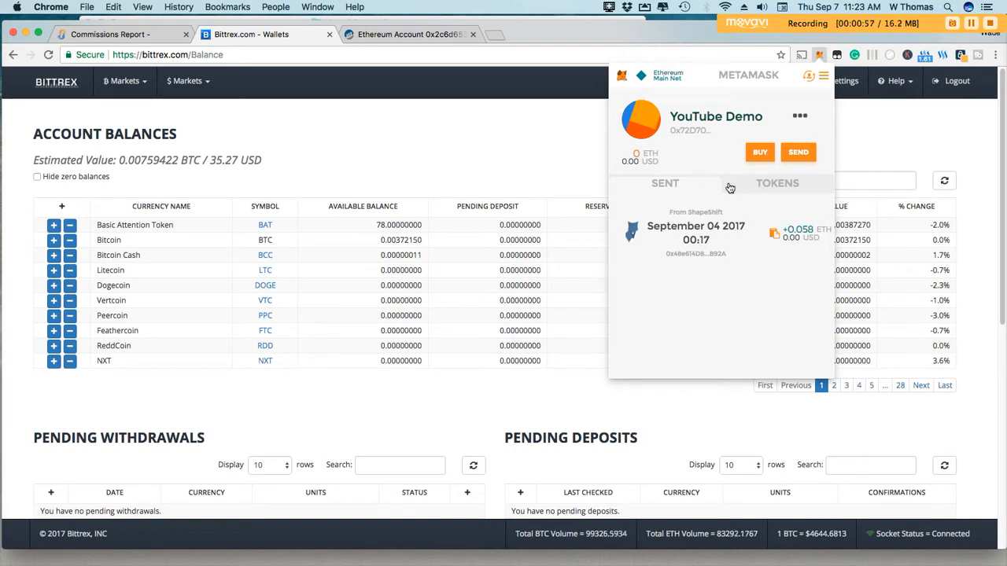
mouse_move(774, 66)
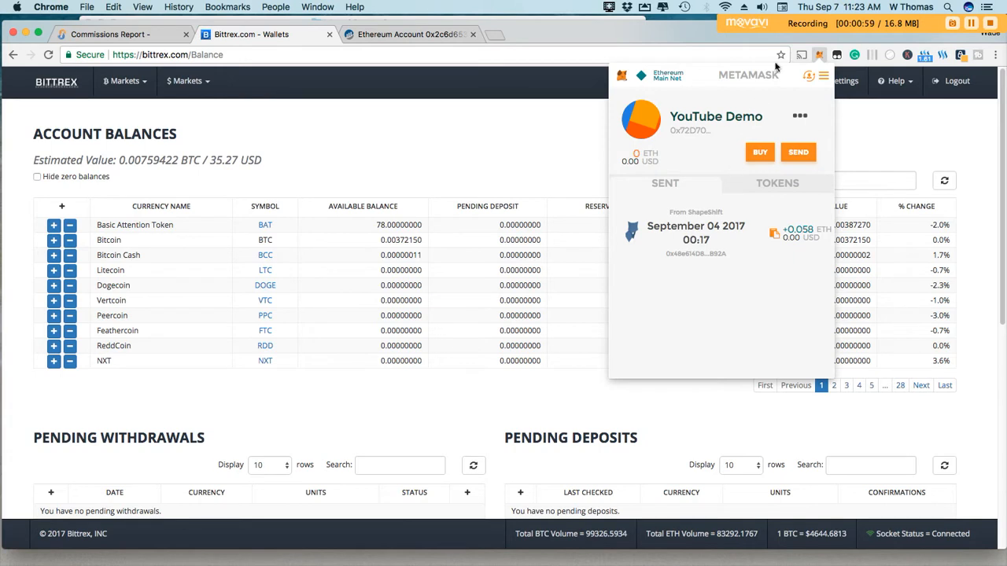
mouse_move(681, 104)
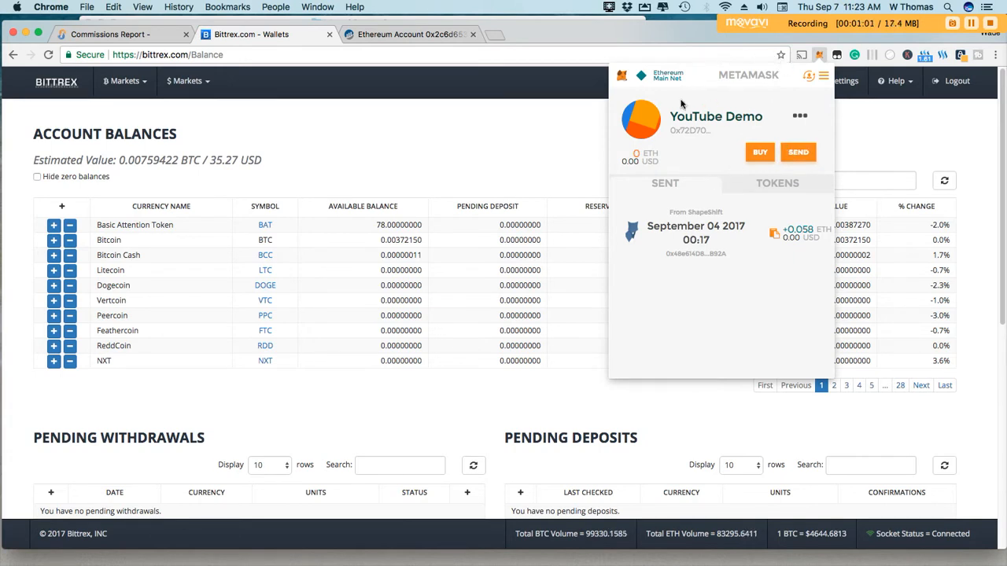
mouse_move(758, 151)
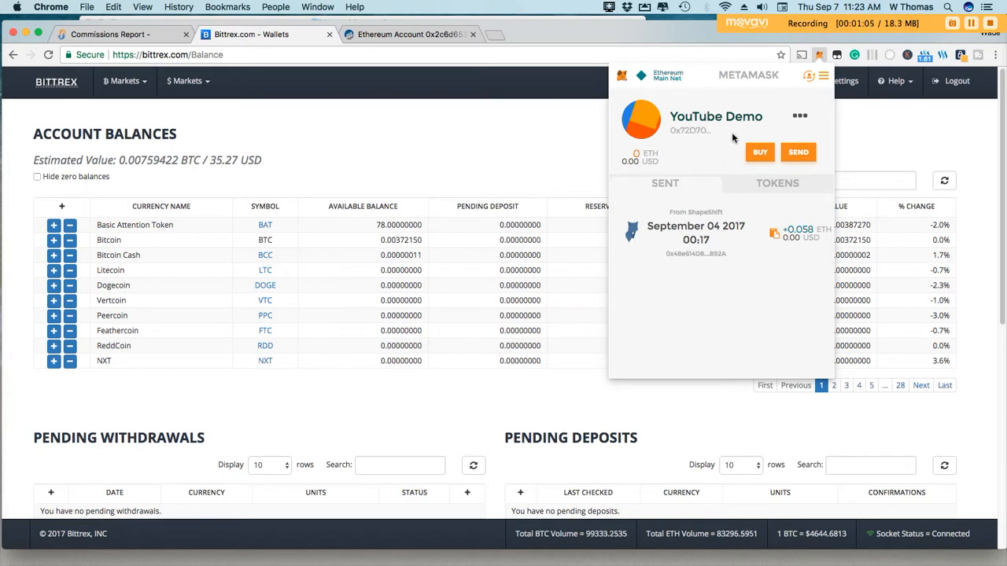
mouse_move(708, 139)
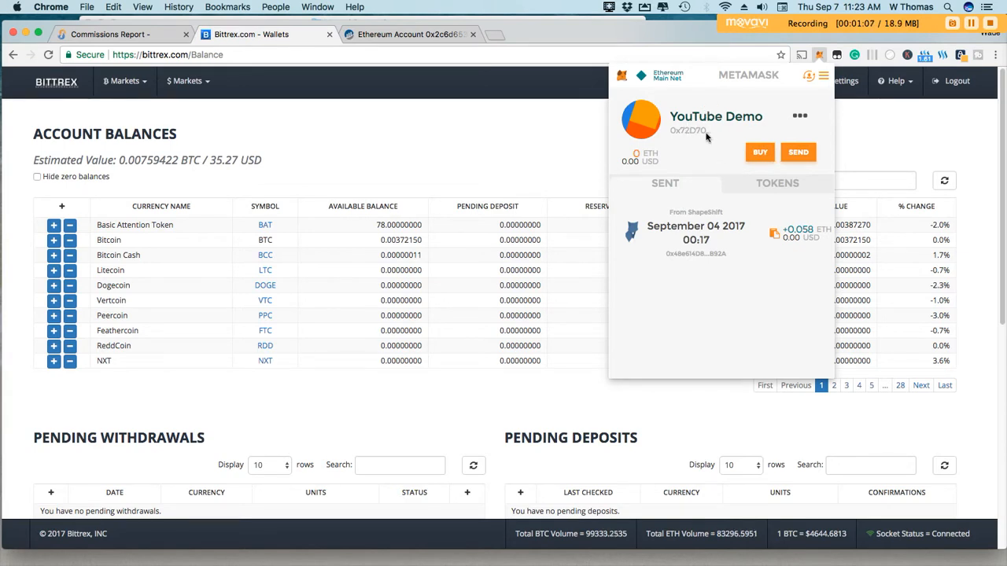
left_click(777, 182)
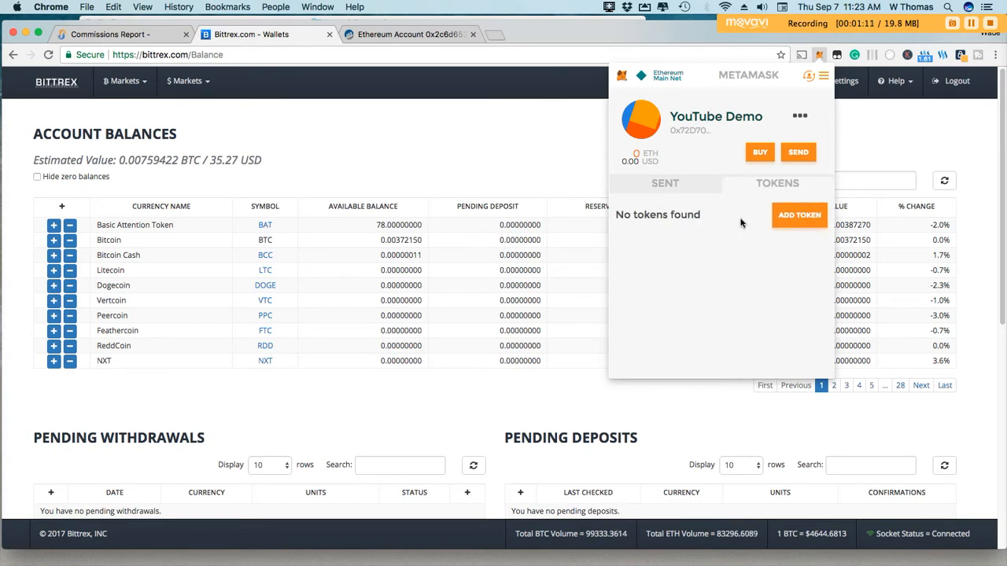
left_click(664, 183)
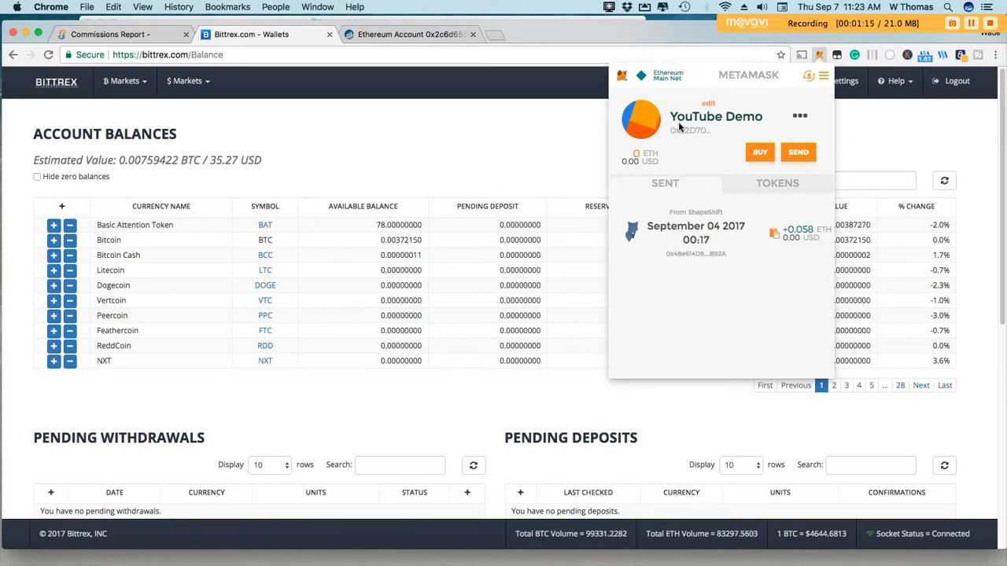
mouse_move(481, 180)
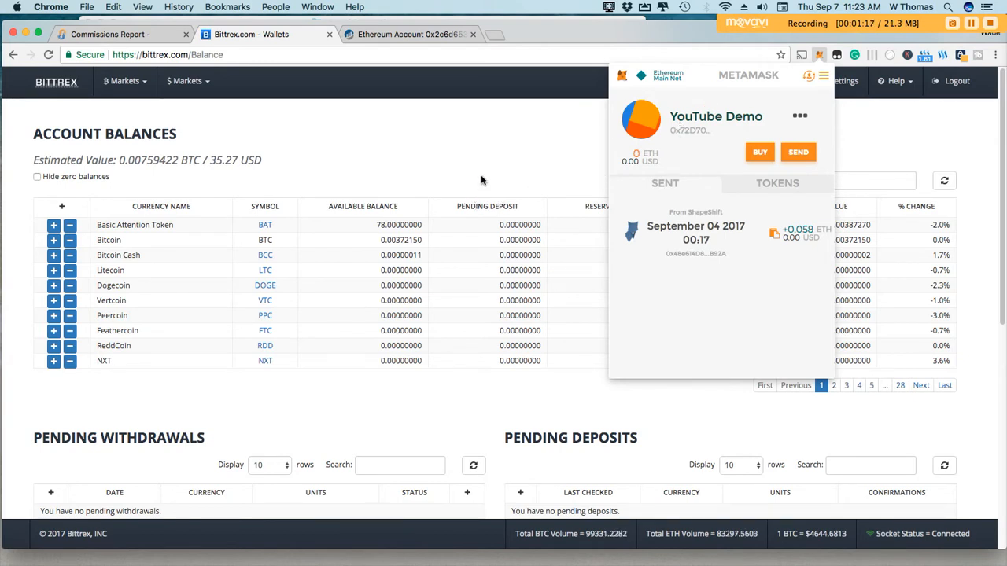
mouse_move(154, 239)
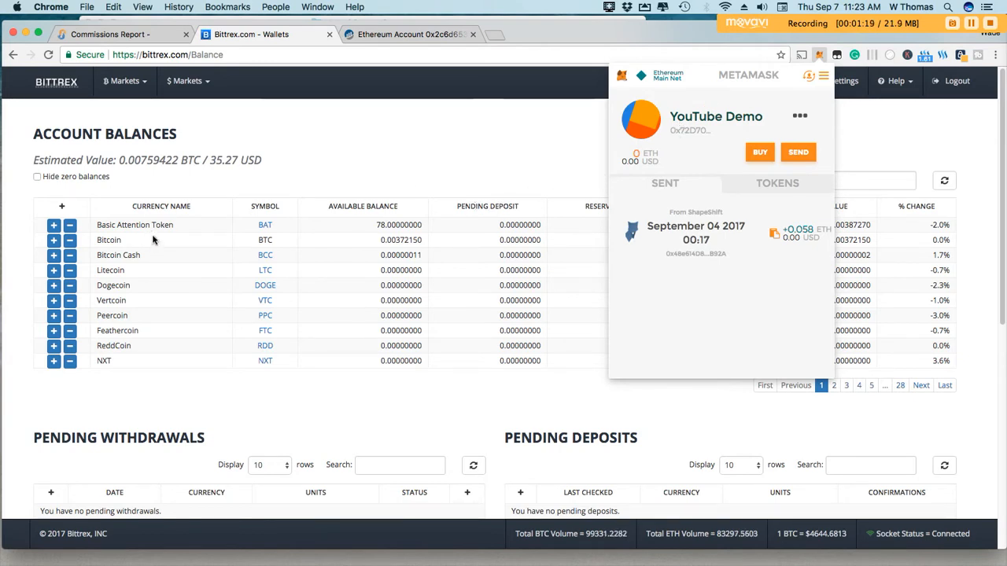
mouse_move(250, 228)
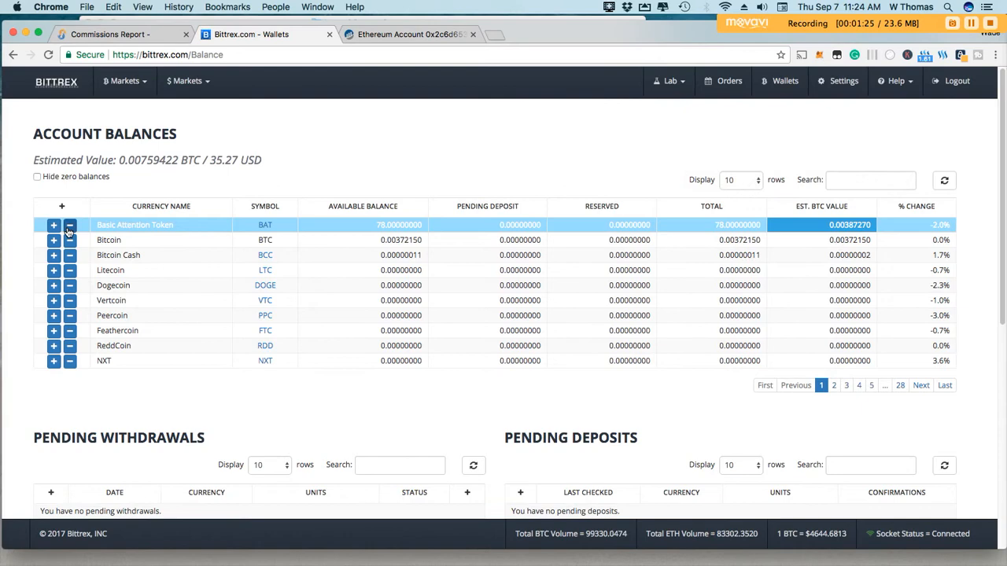
Withdraw the full 78 BAT balance from Bittrex to the wallet address, confirmed with the 2FA code
left_click(69, 225)
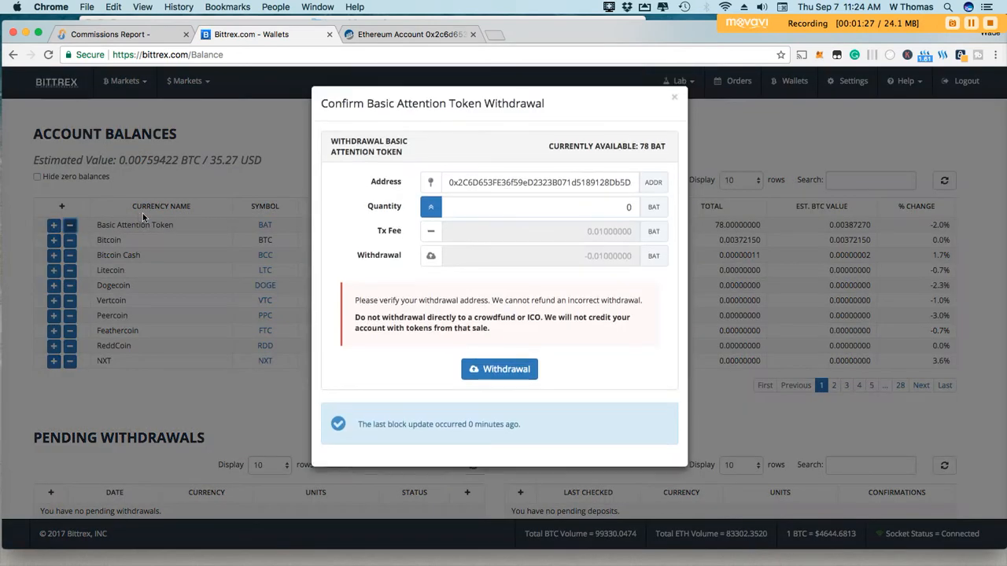
left_click(431, 206)
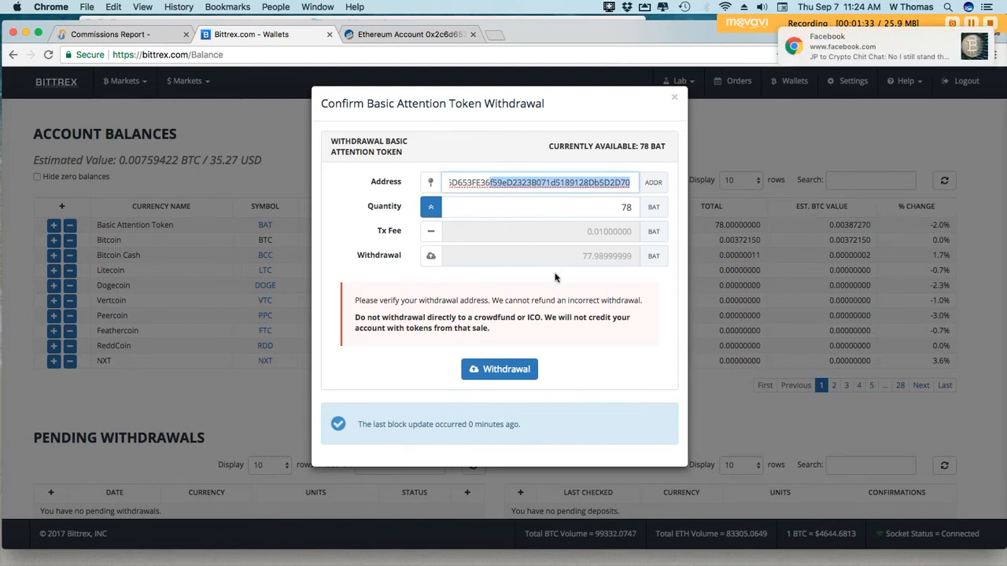
mouse_move(527, 393)
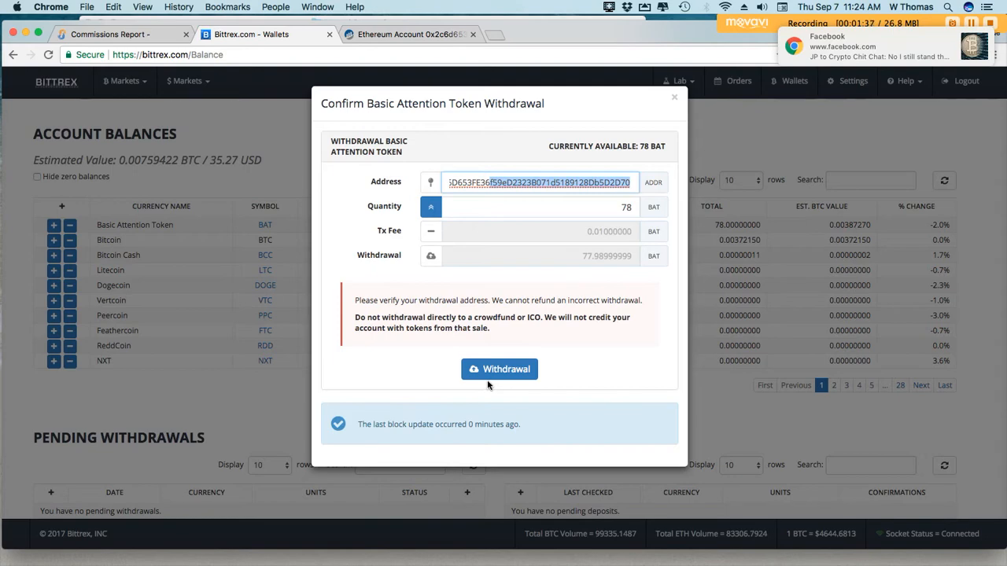
left_click(498, 368)
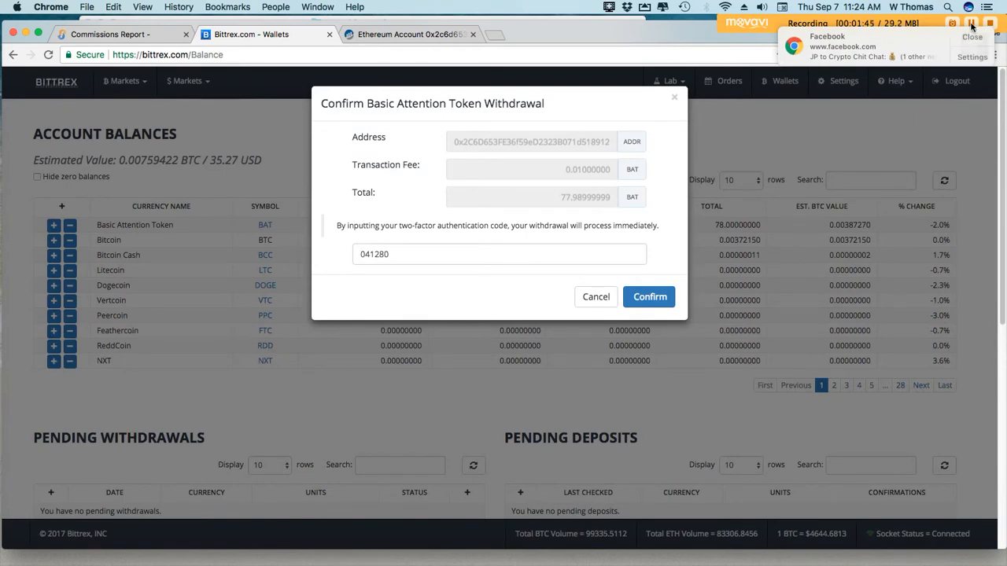
left_click(648, 296)
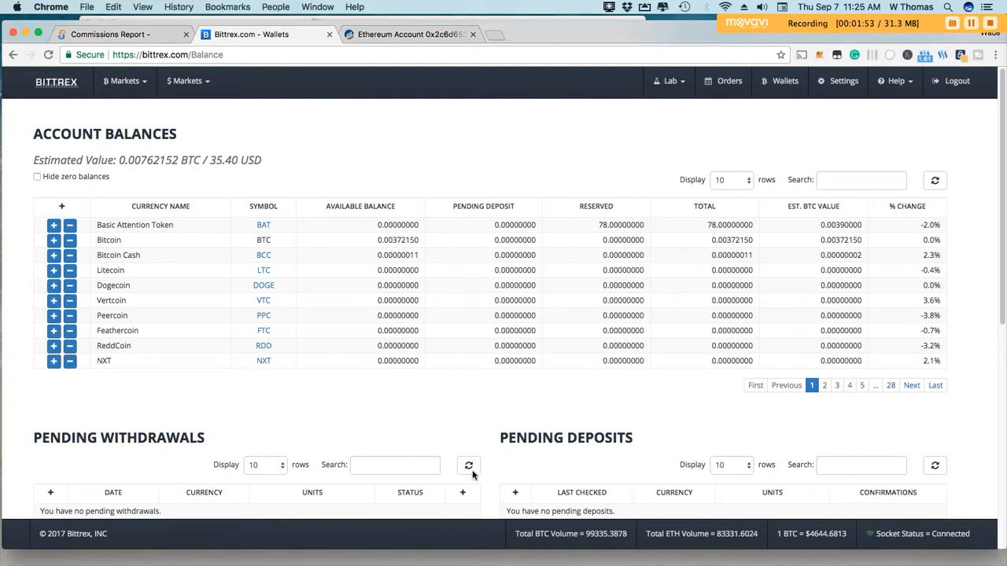
Refresh pending withdrawals and withdrawal history to see the 77.99 BAT withdrawal completed
left_click(469, 466)
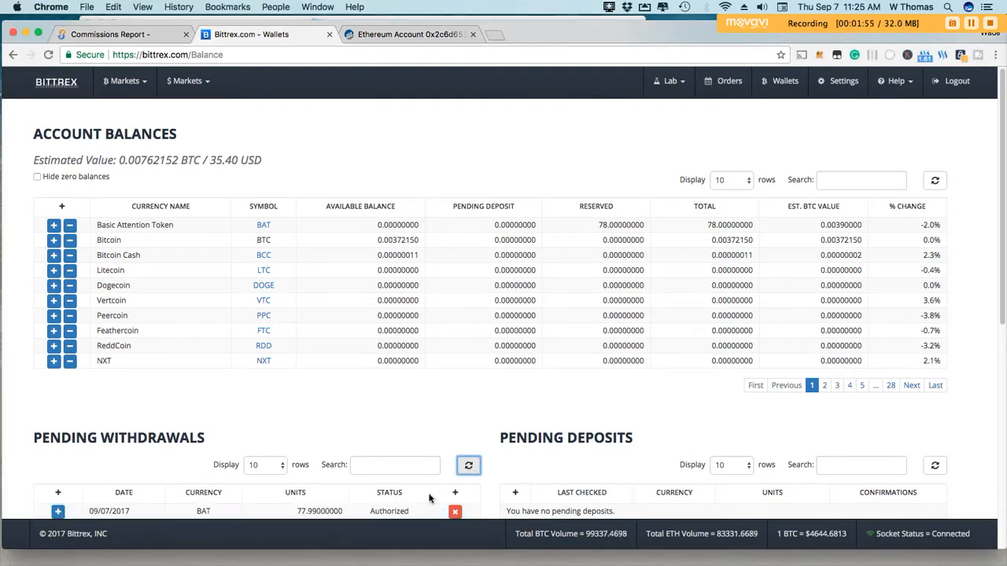
mouse_move(456, 487)
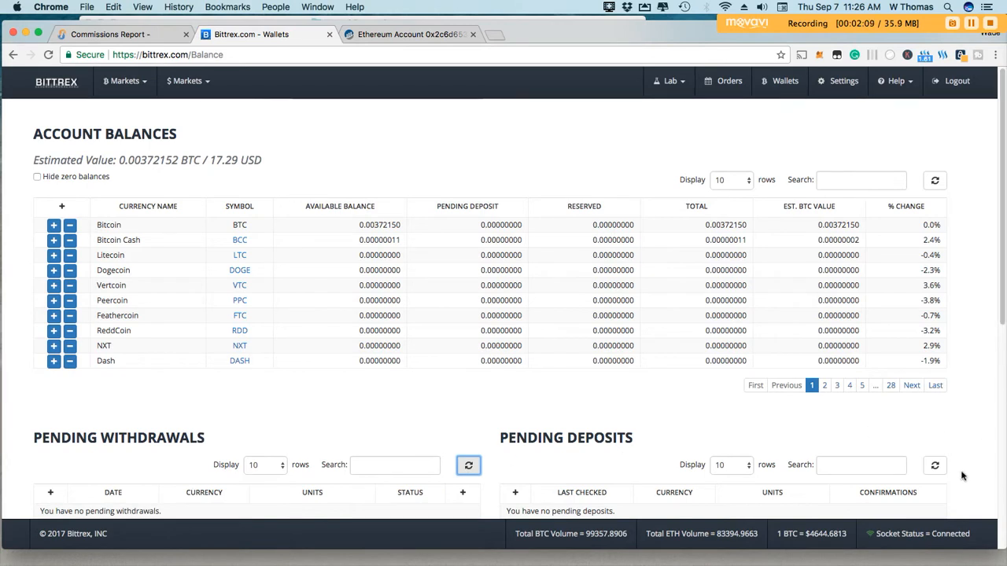
scroll("down", 3)
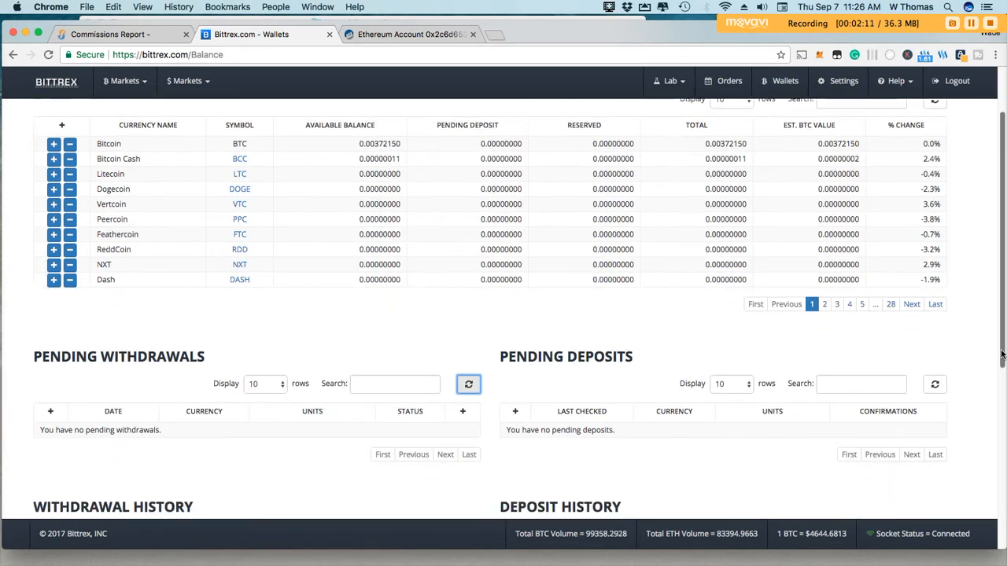
scroll("up", 3)
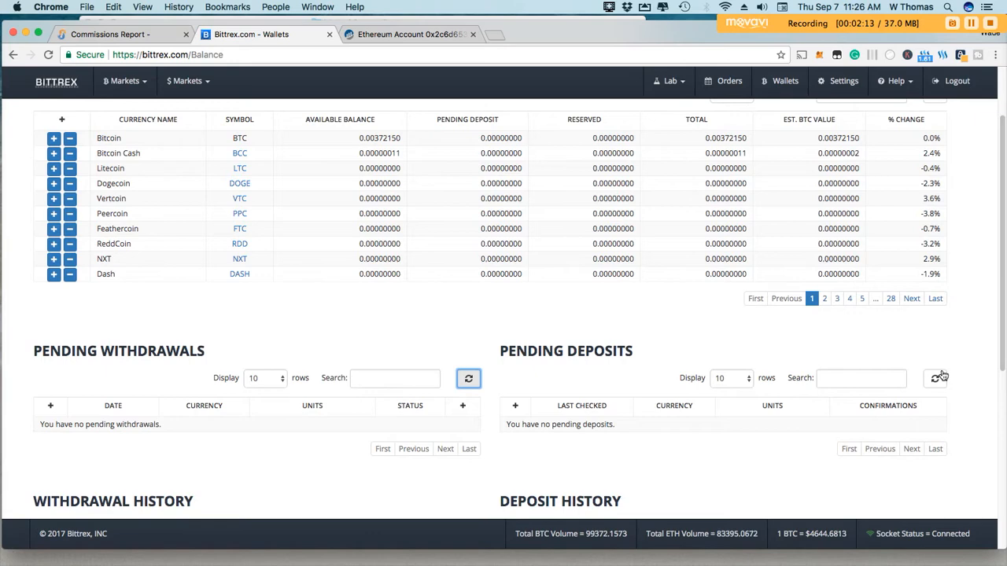
scroll("down", 3)
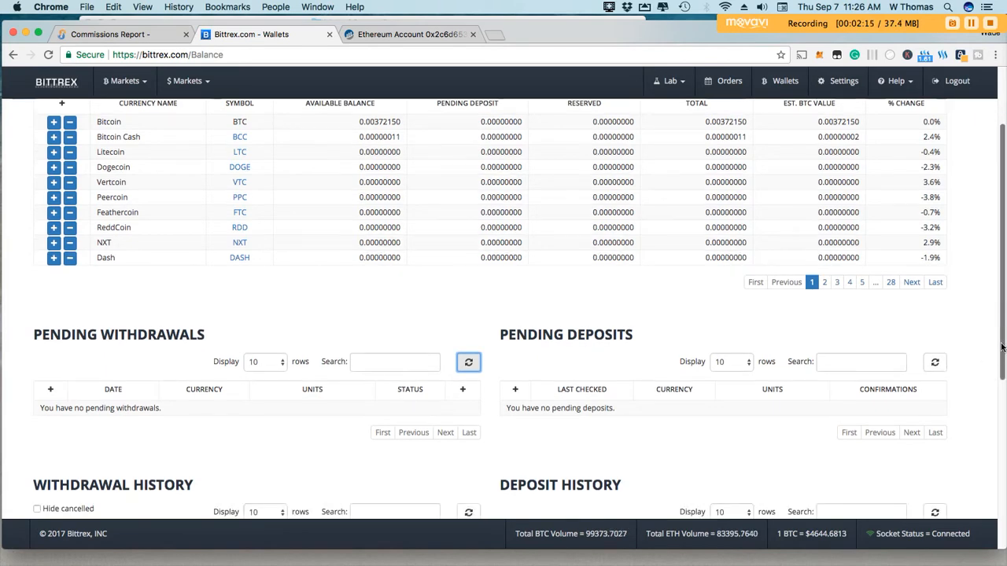
scroll("down", 3)
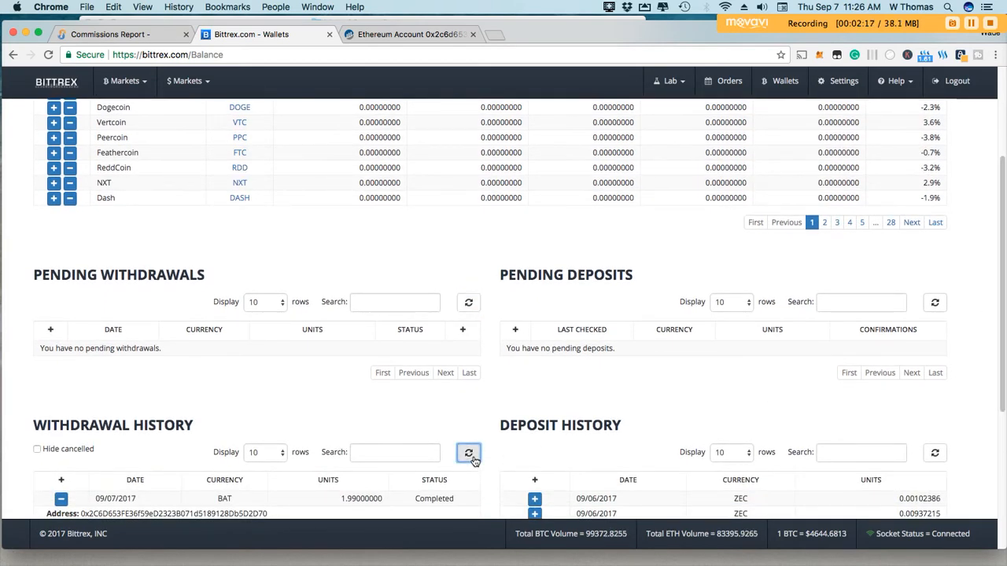
left_click(468, 453)
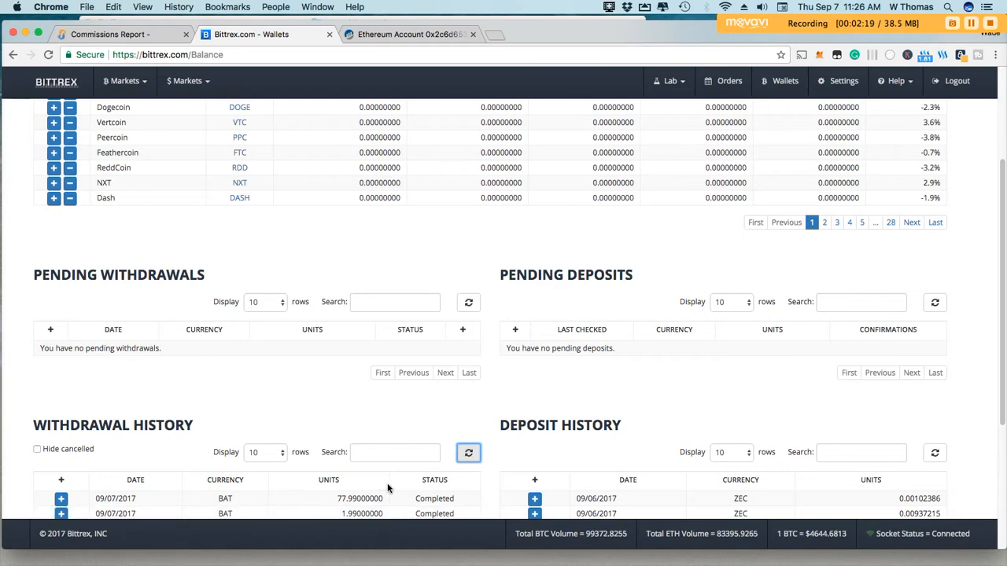
mouse_move(318, 491)
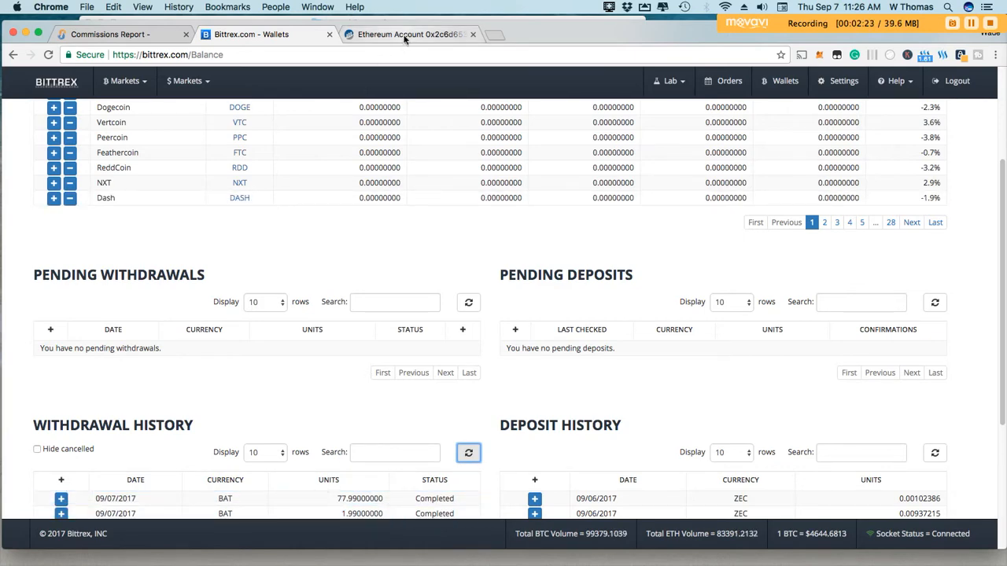
View the address's token holdings on Etherscan showing 79.98 BAT
left_click(406, 35)
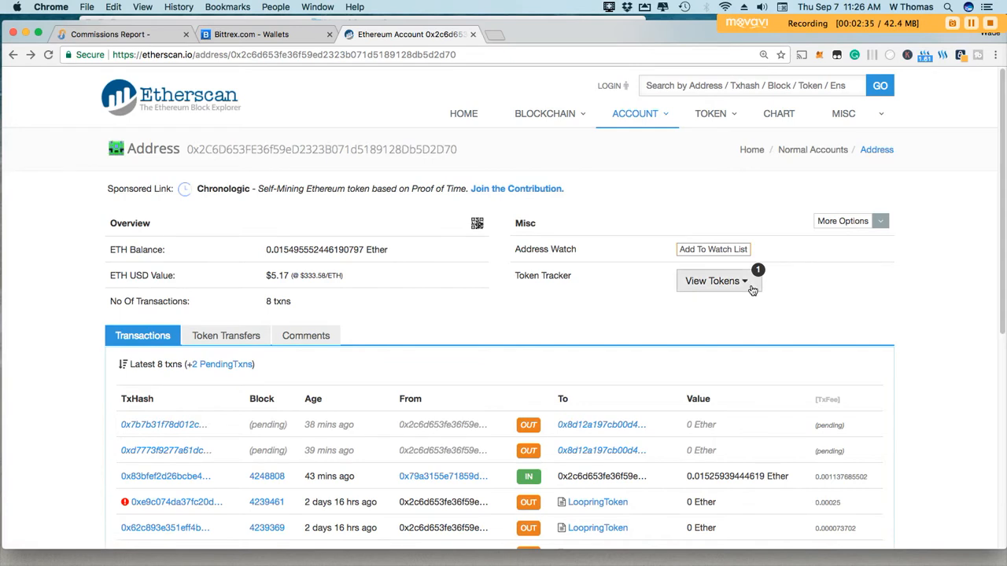
left_click(711, 280)
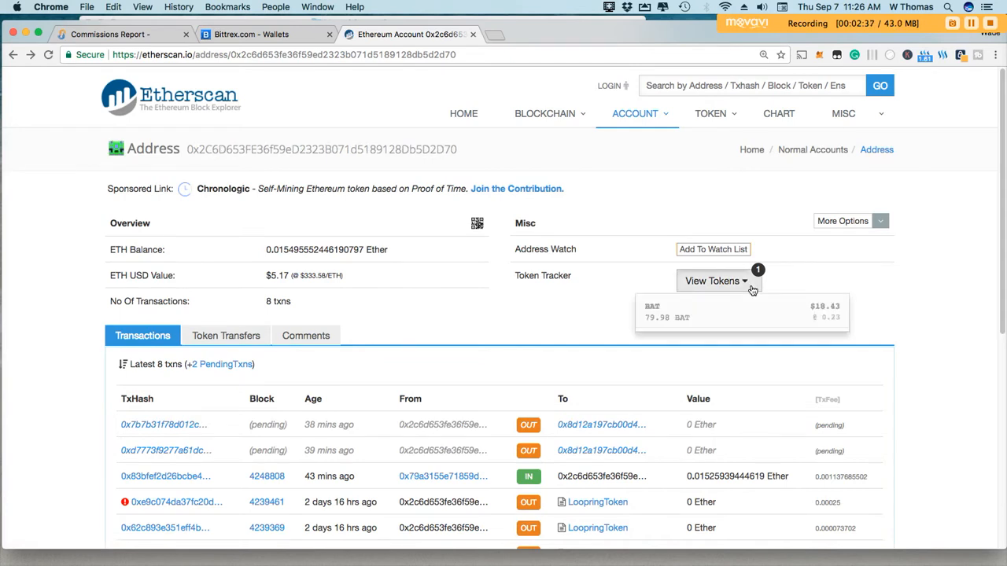
mouse_move(670, 317)
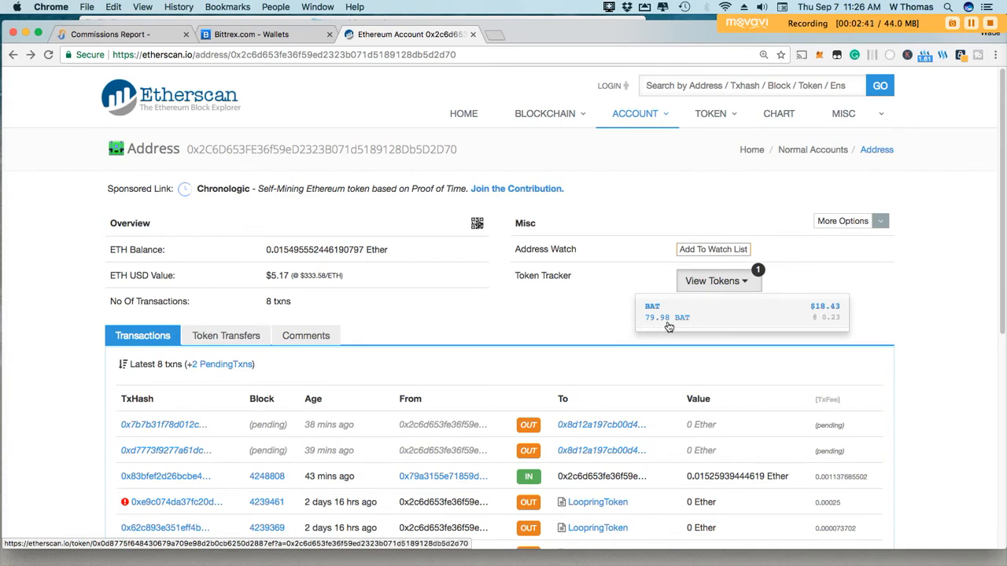
mouse_move(667, 324)
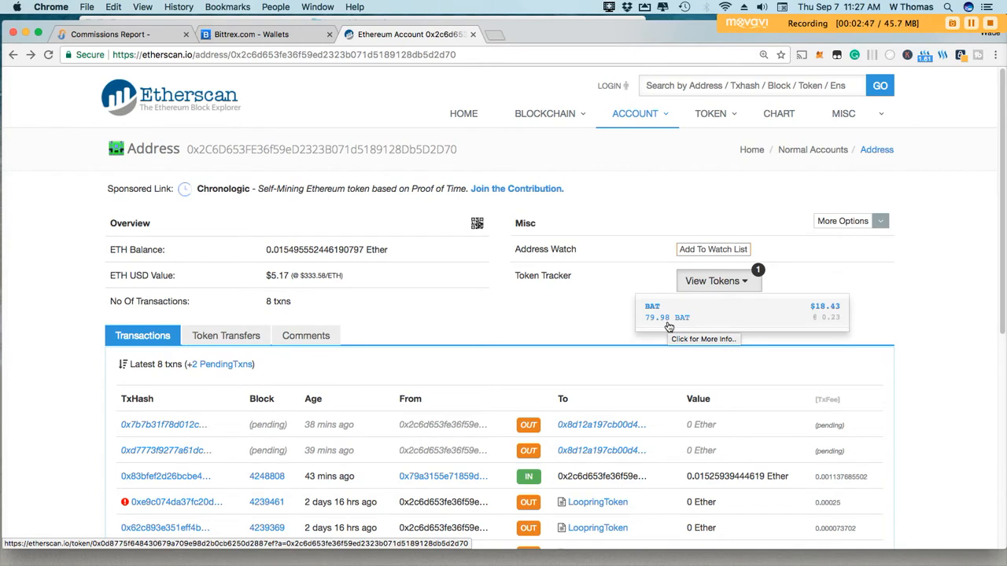
mouse_move(799, 270)
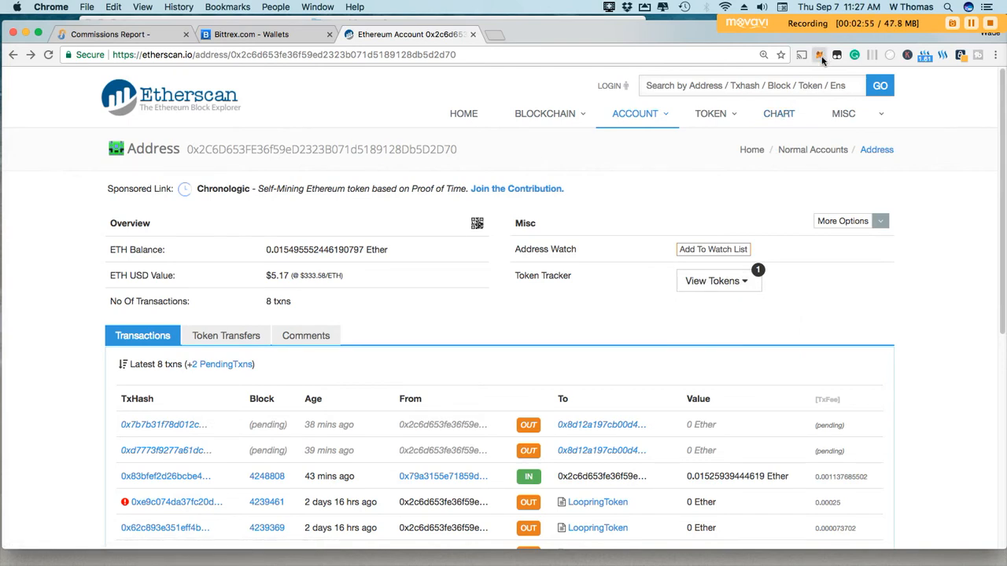
left_click(821, 53)
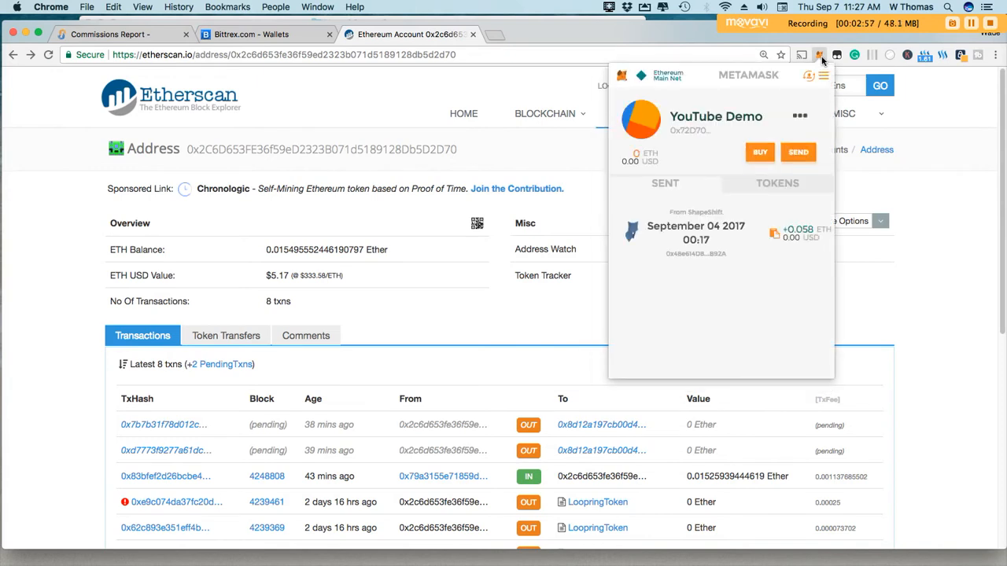
mouse_move(708, 167)
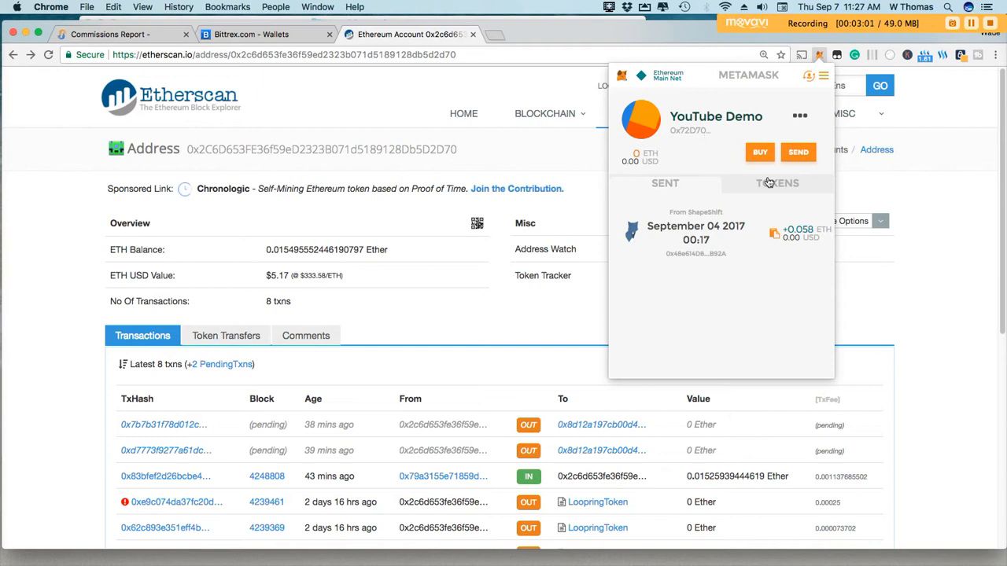
left_click(777, 182)
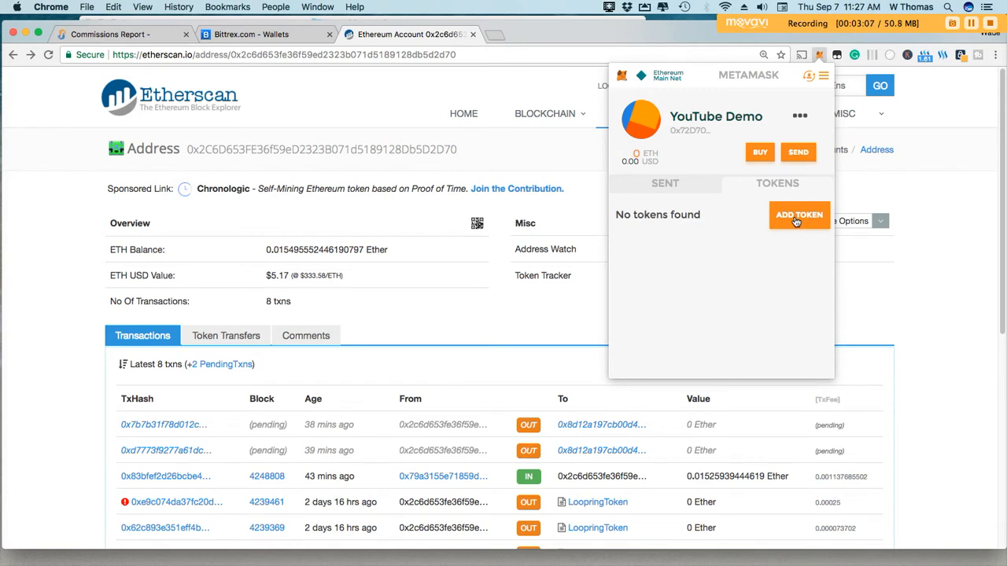
mouse_move(787, 233)
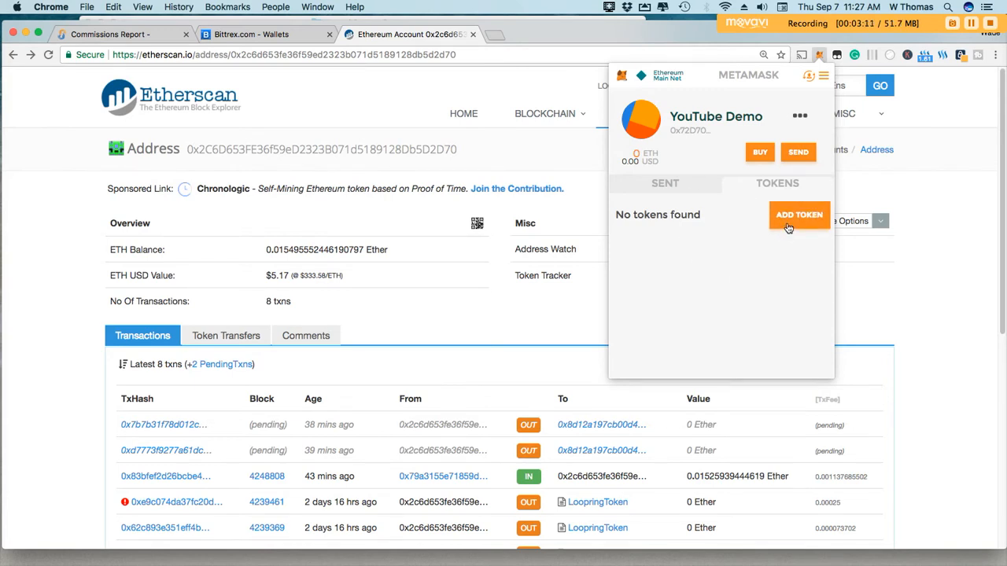
mouse_move(978, 277)
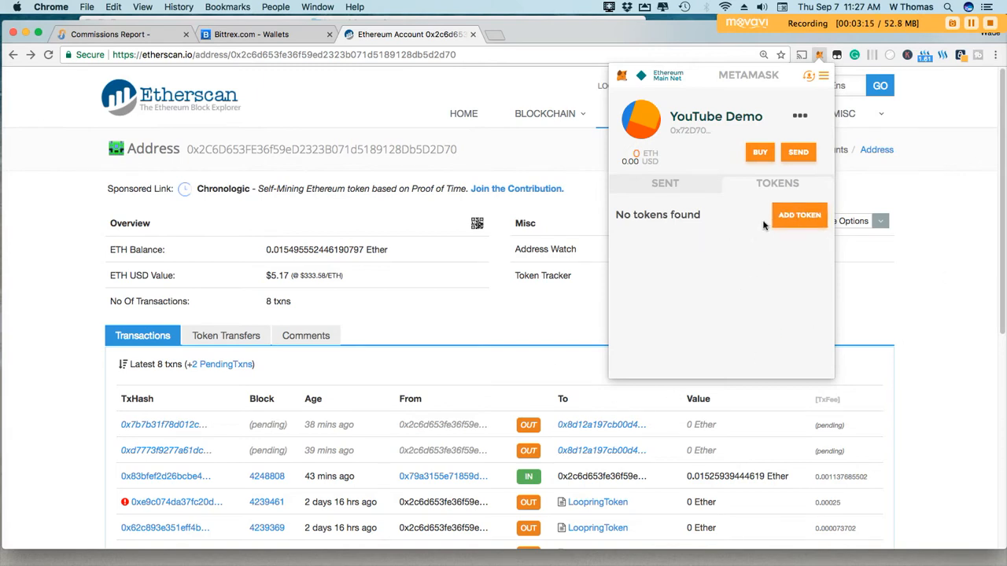
mouse_move(681, 235)
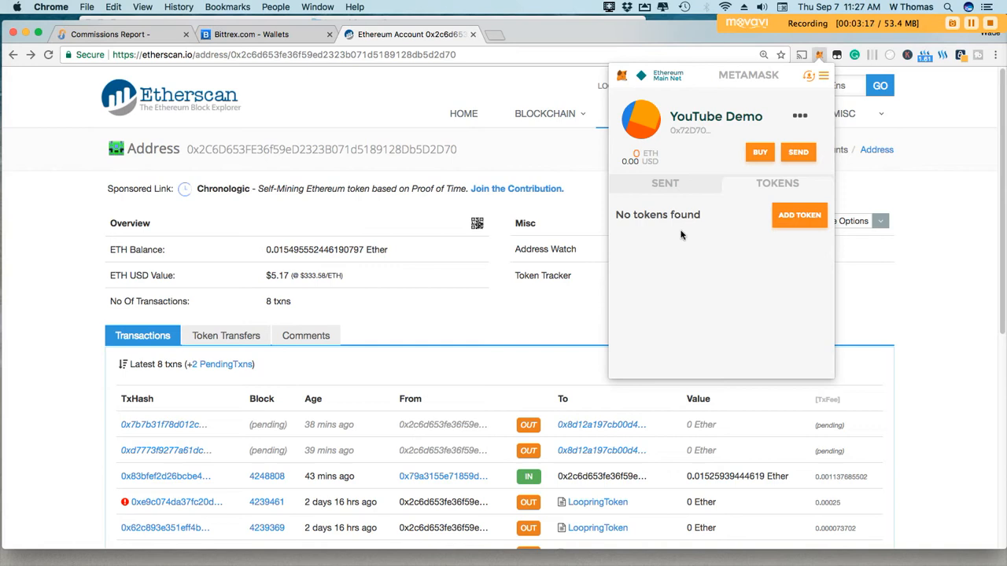
mouse_move(799, 214)
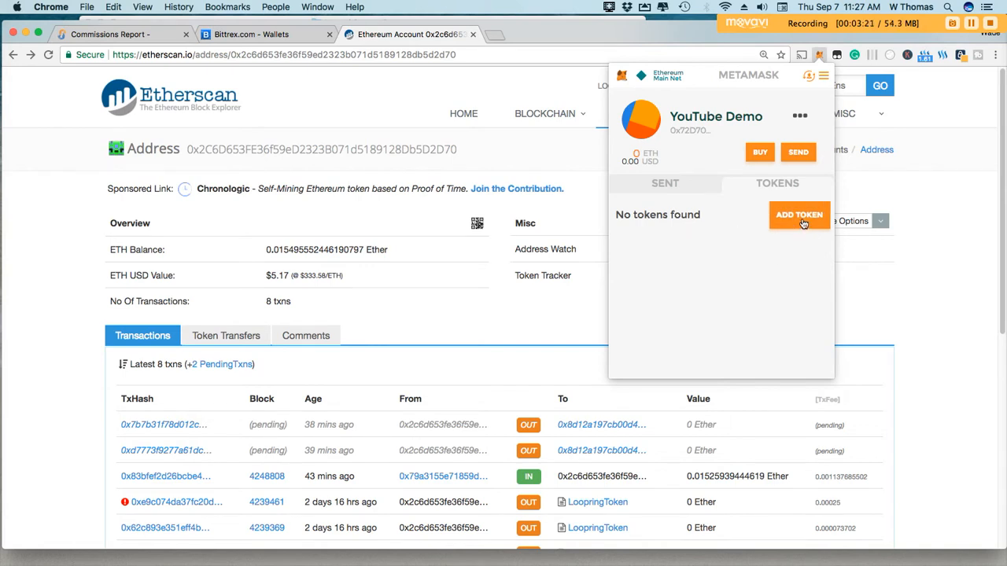
mouse_move(558, 299)
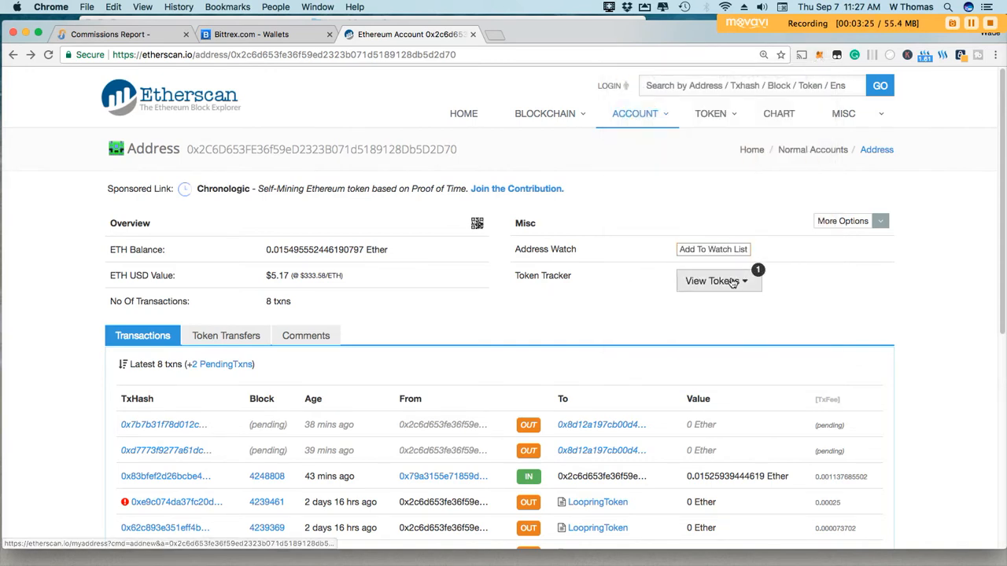
Open the BAT token page for the address and copy the BAT contract address
left_click(712, 280)
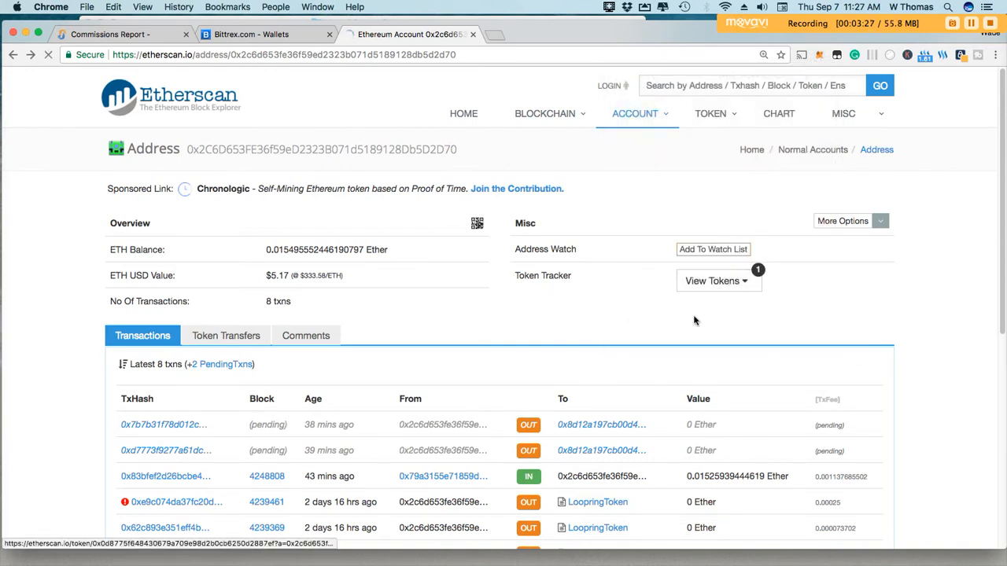
left_click(712, 280)
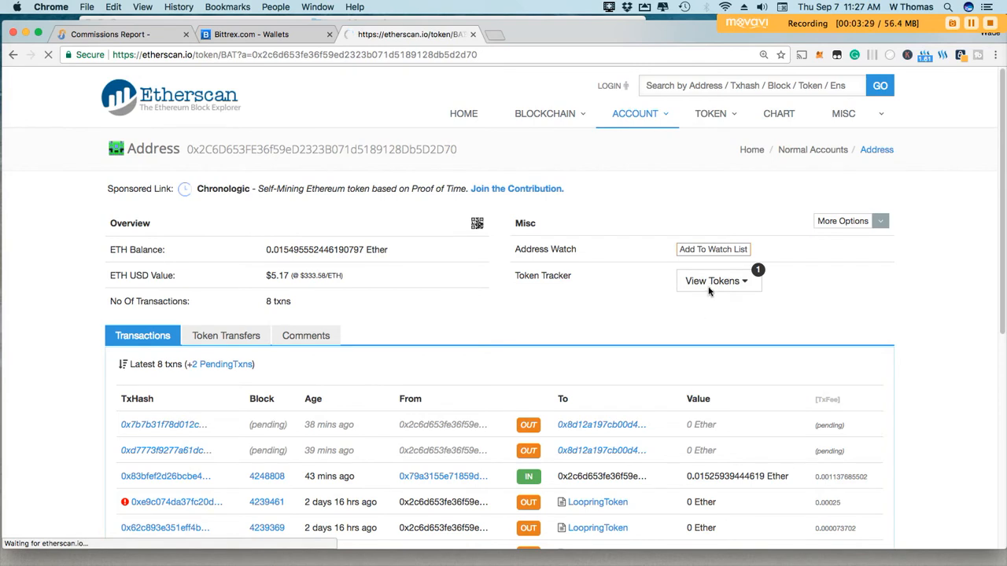
left_click(714, 280)
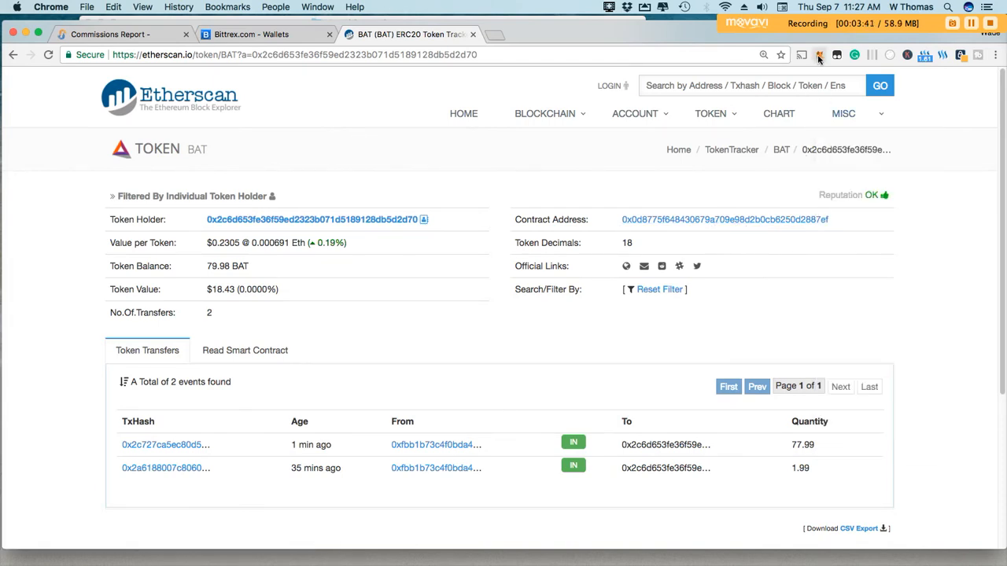
mouse_move(838, 220)
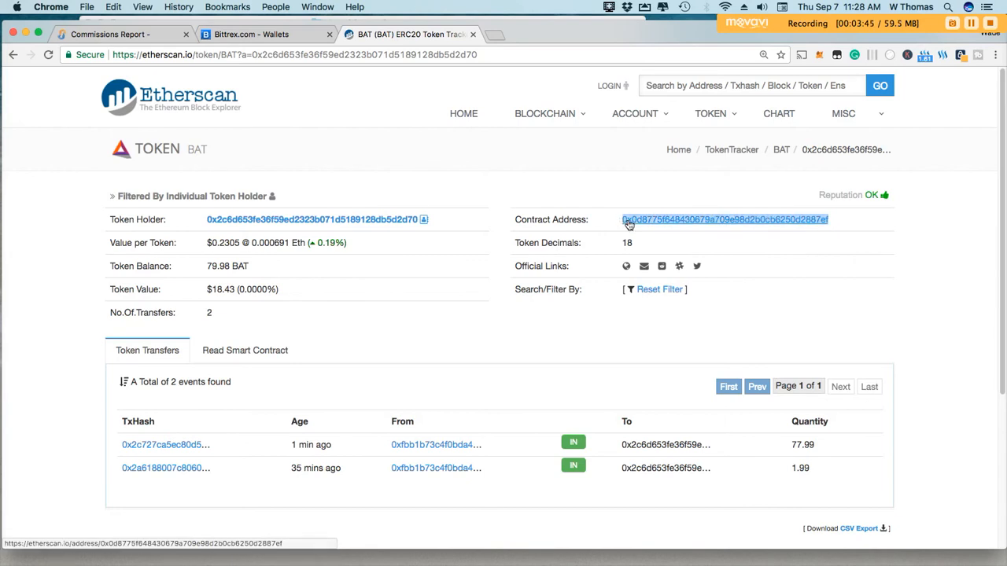
right_click(724, 220)
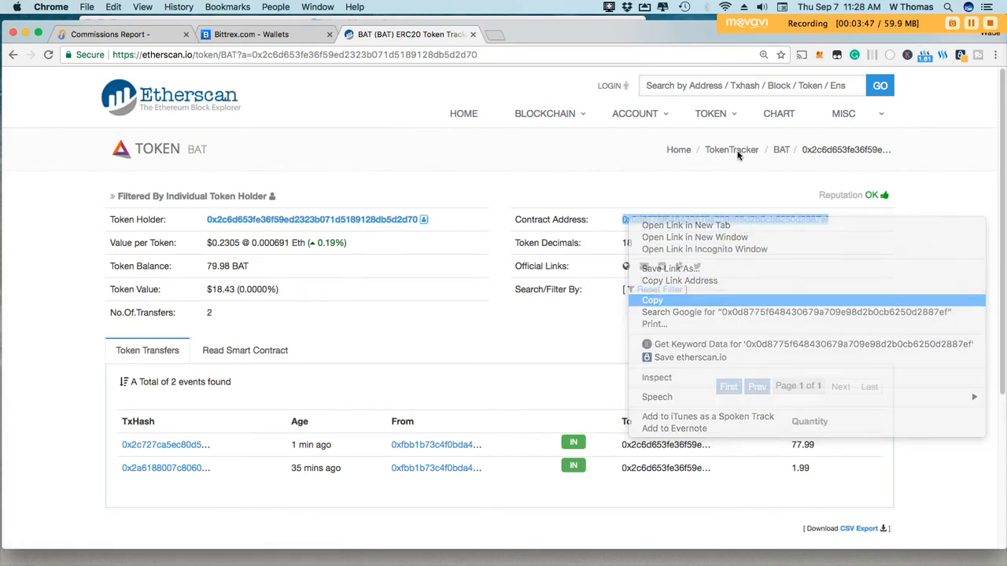
left_click(652, 298)
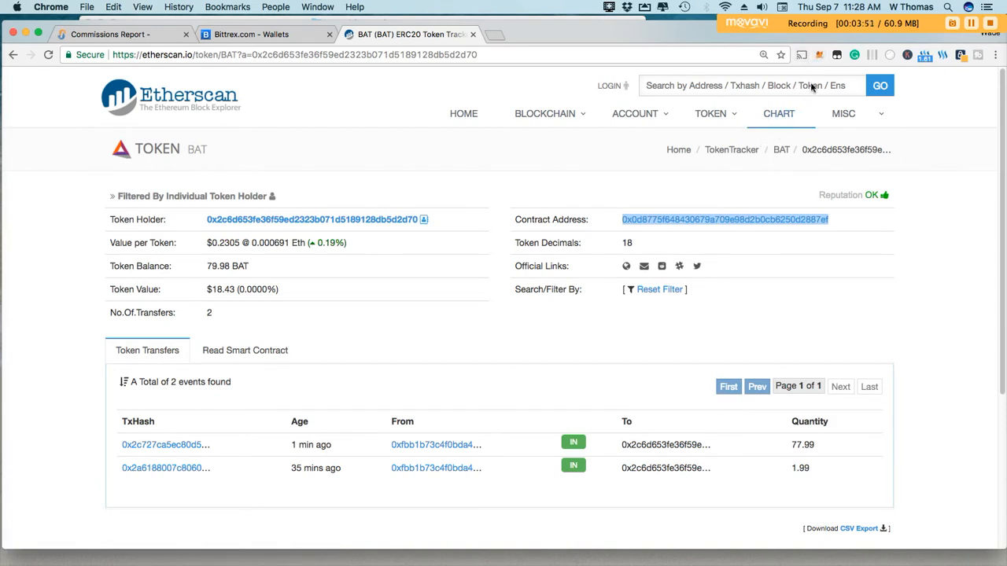
mouse_move(817, 54)
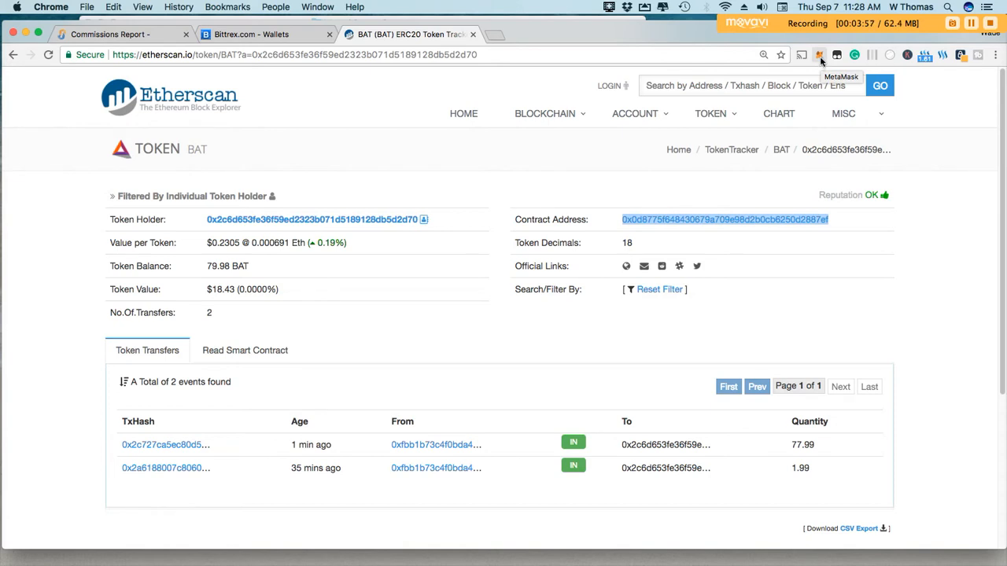
mouse_move(688, 132)
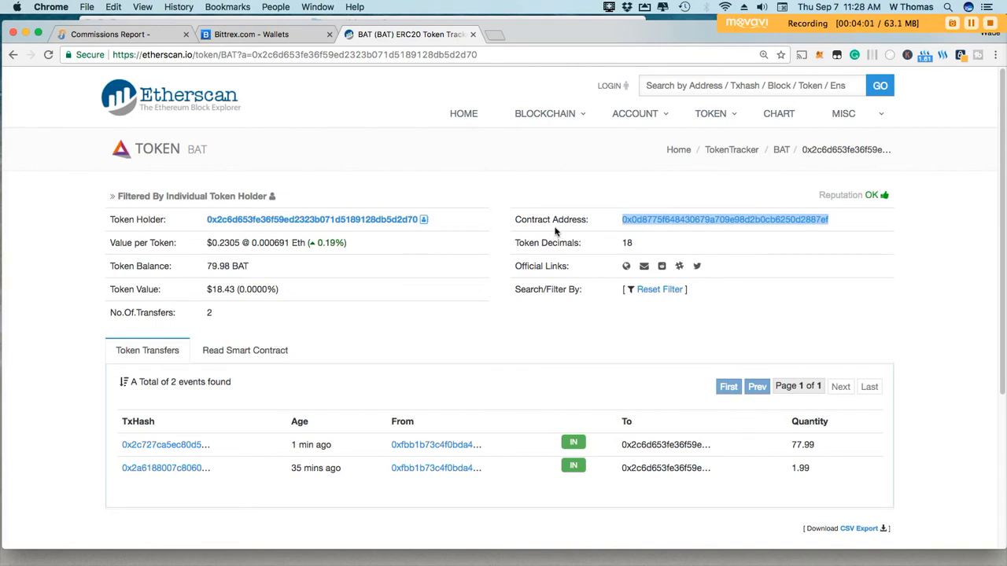
mouse_move(799, 51)
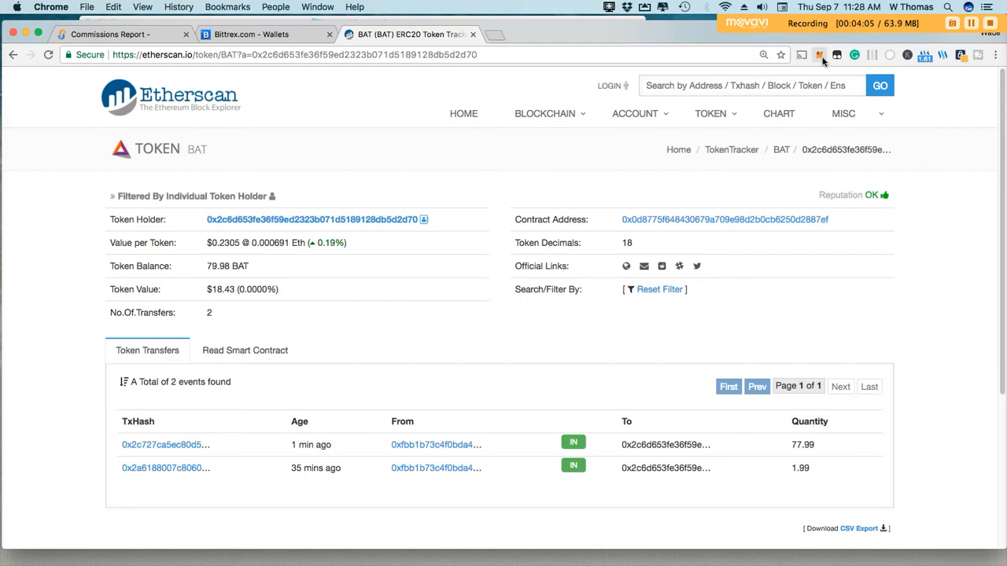
Add a custom token in MetaMask with the pasted BAT contract address, symbol BAT and 18 decimals
left_click(821, 54)
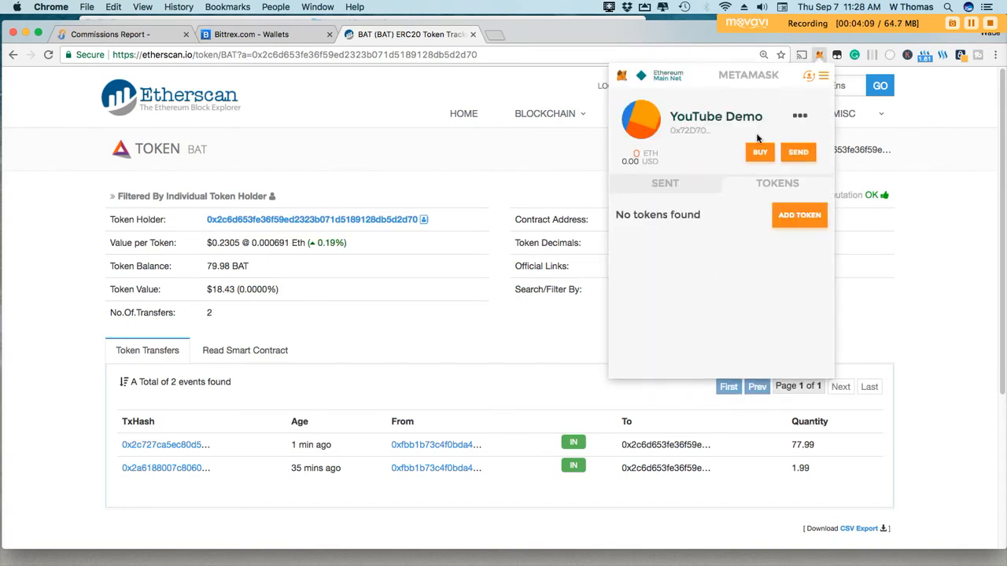
left_click(799, 214)
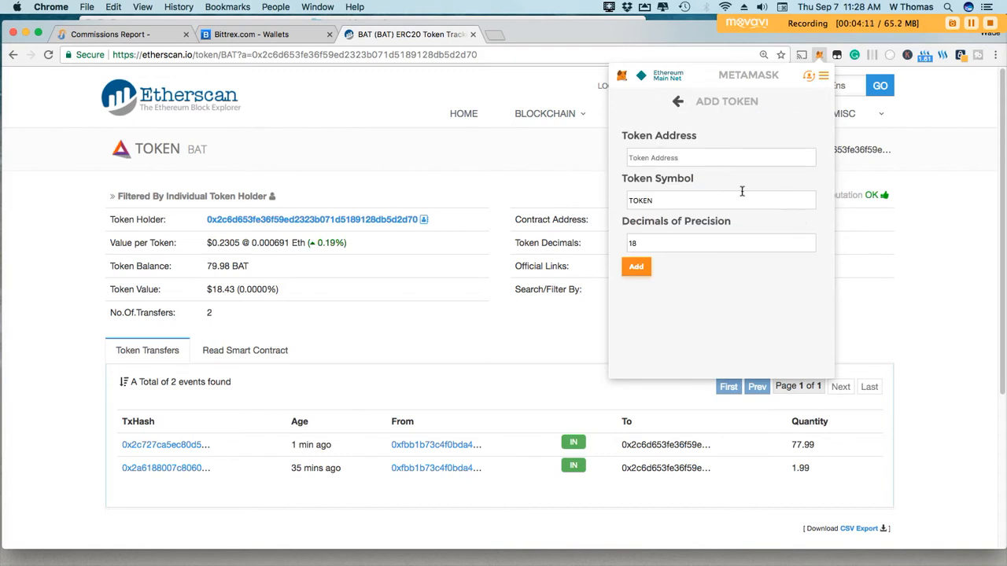
right_click(721, 157)
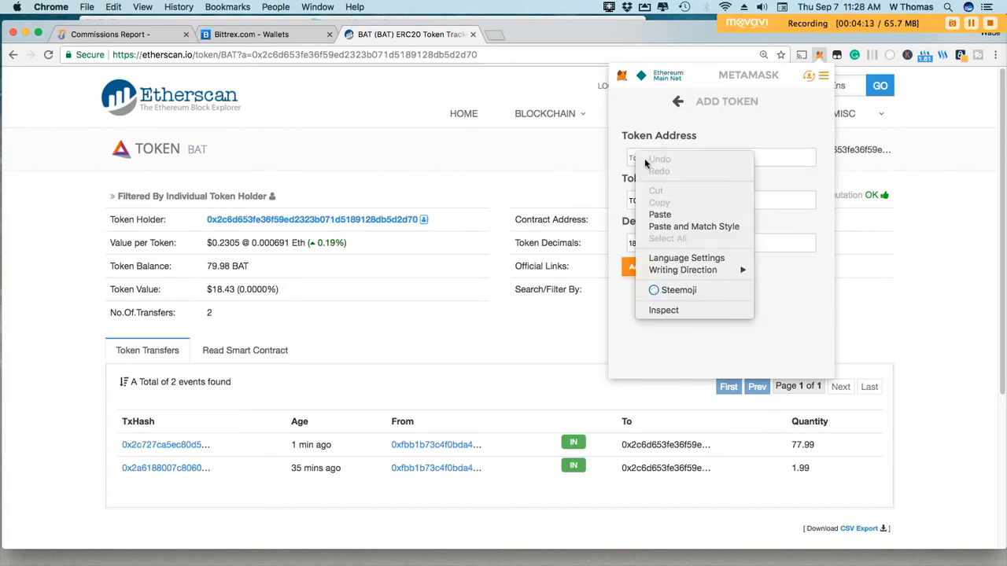
left_click(659, 214)
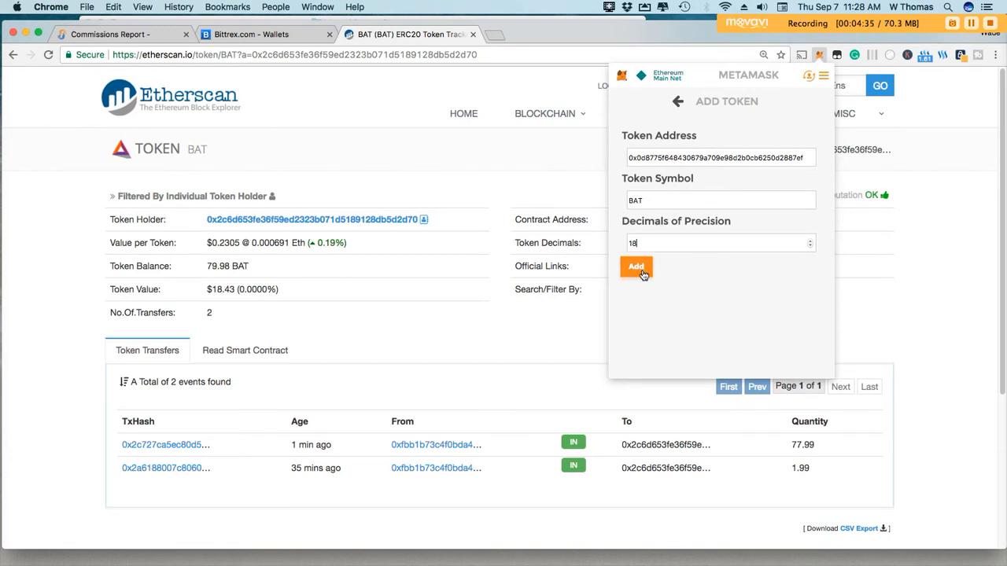
left_click(635, 267)
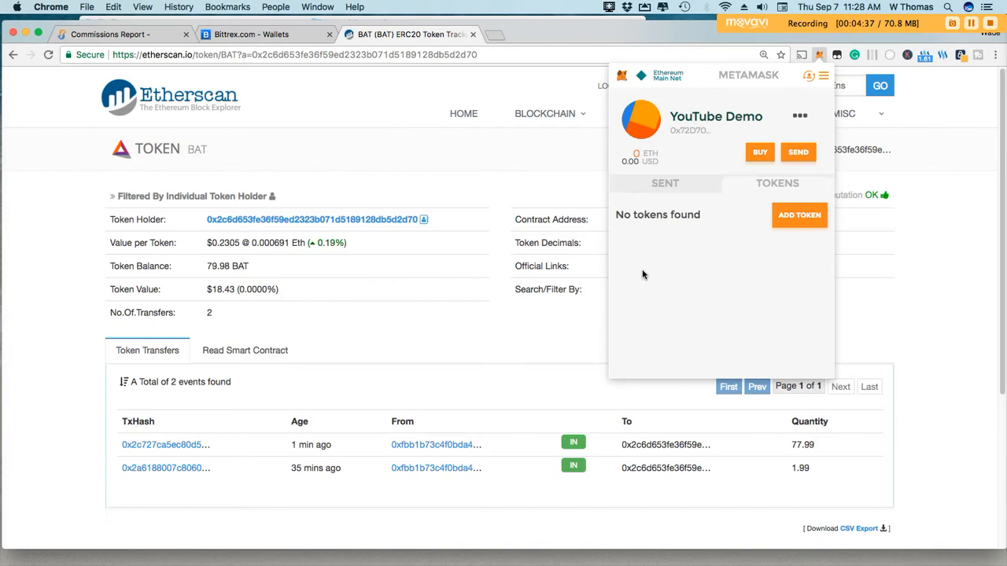
mouse_move(679, 201)
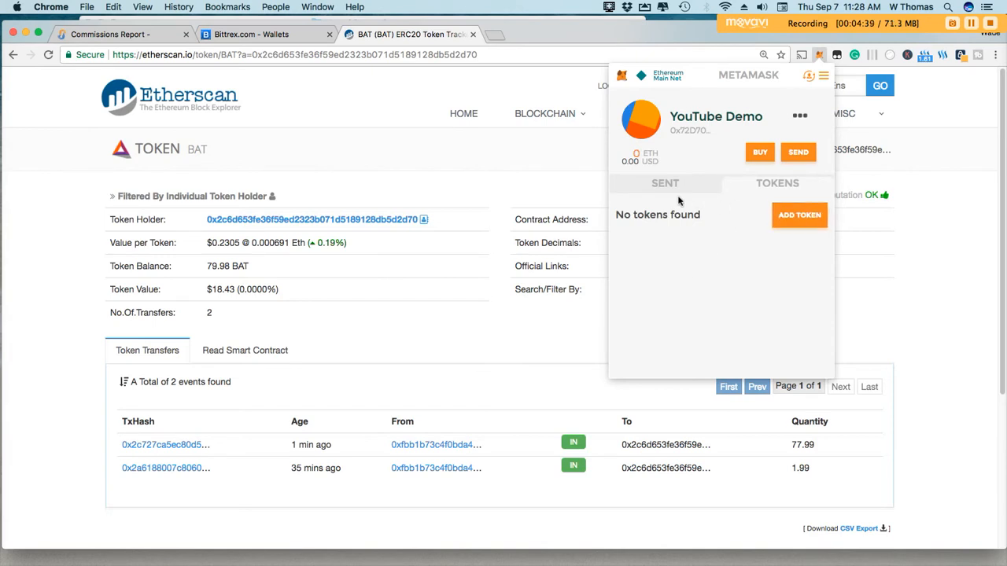
mouse_move(809, 242)
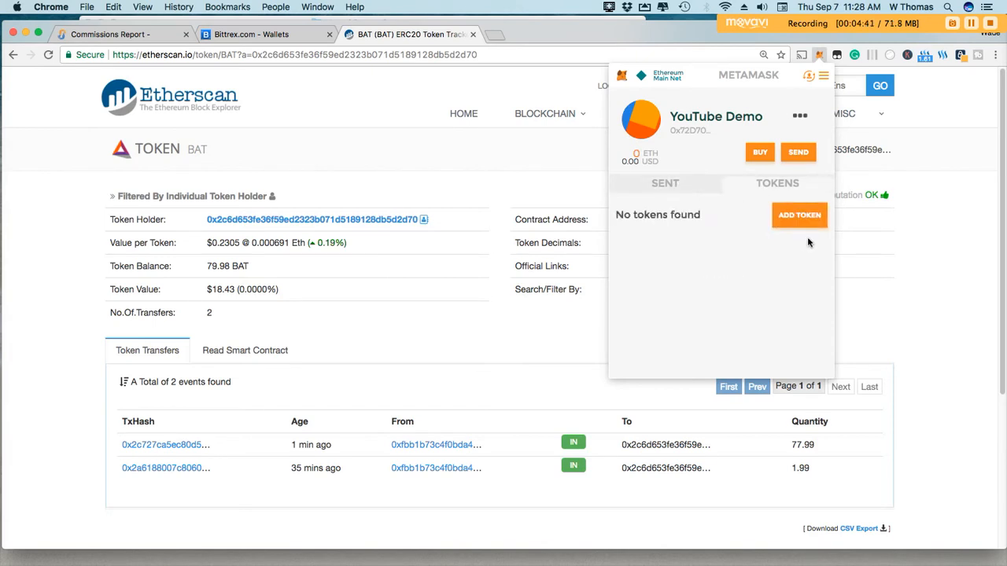
mouse_move(696, 249)
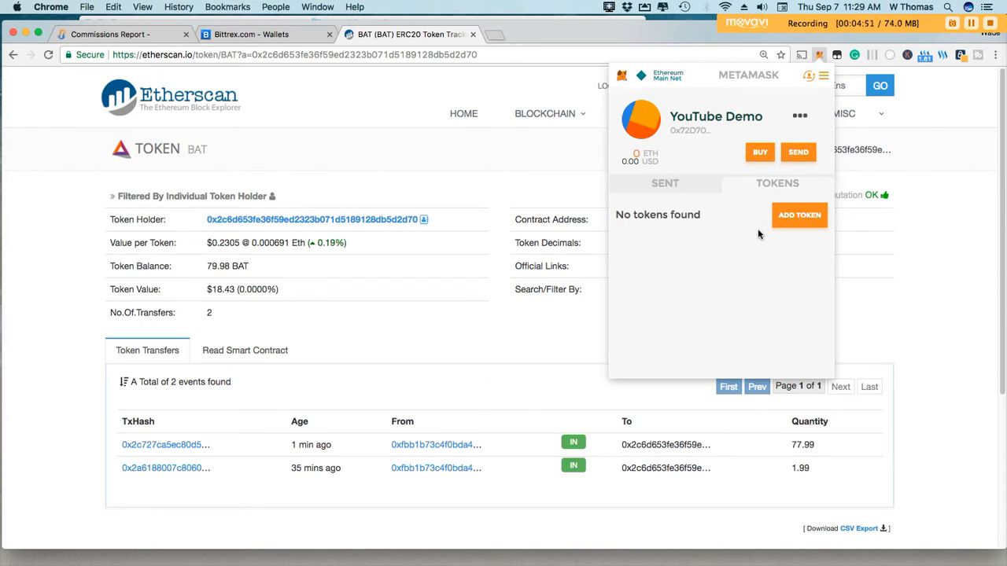
mouse_move(707, 156)
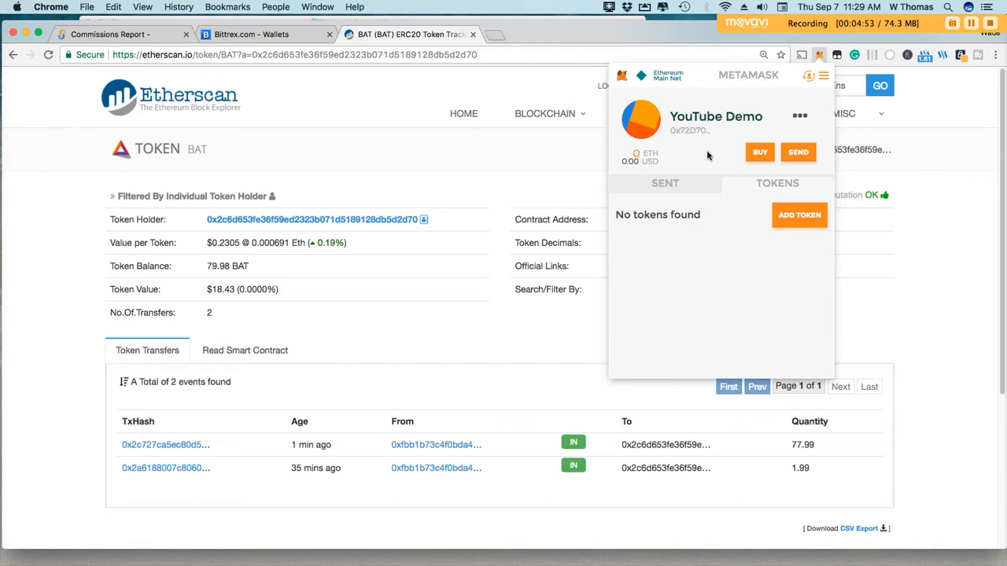
mouse_move(732, 223)
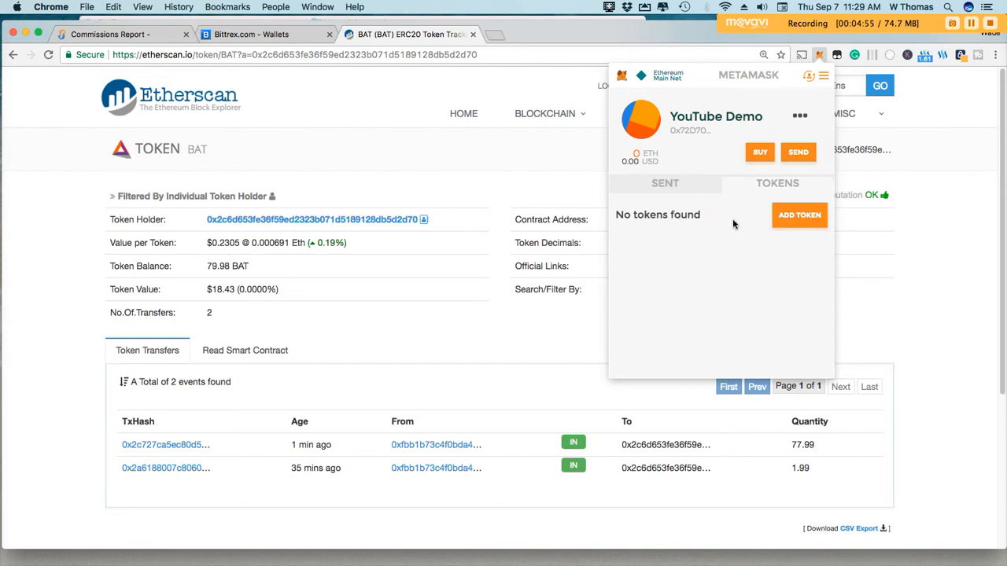
mouse_move(676, 195)
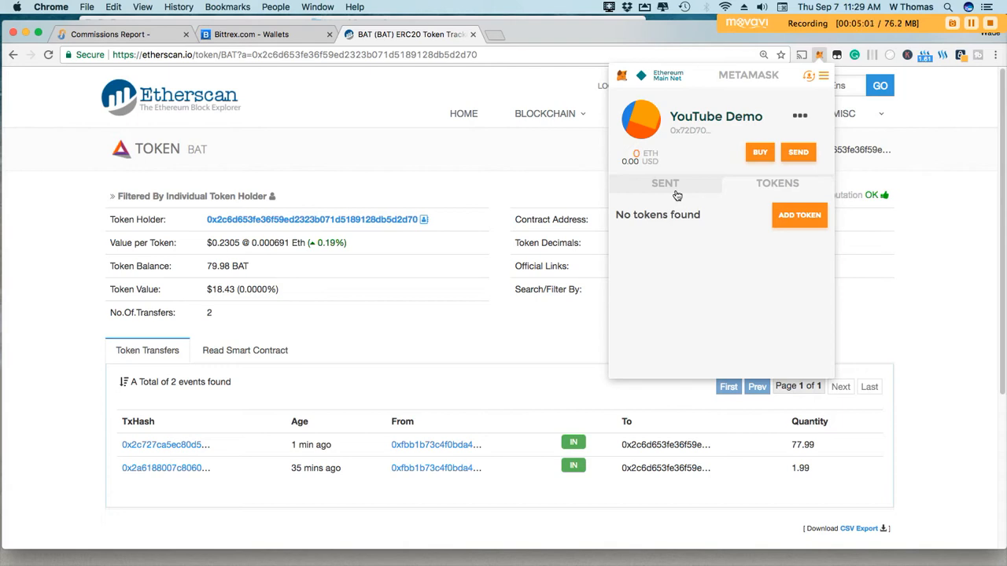
mouse_move(638, 172)
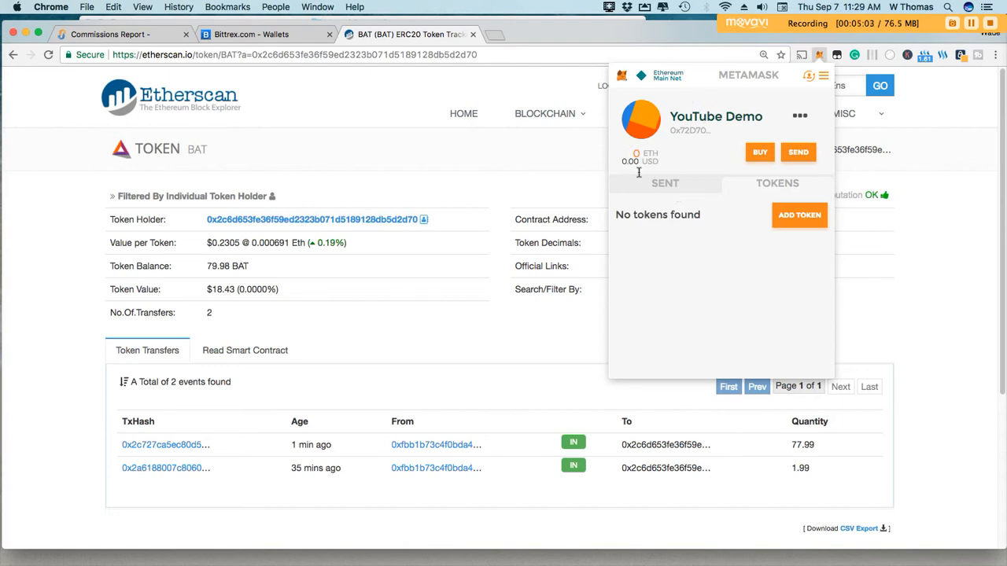
mouse_move(664, 185)
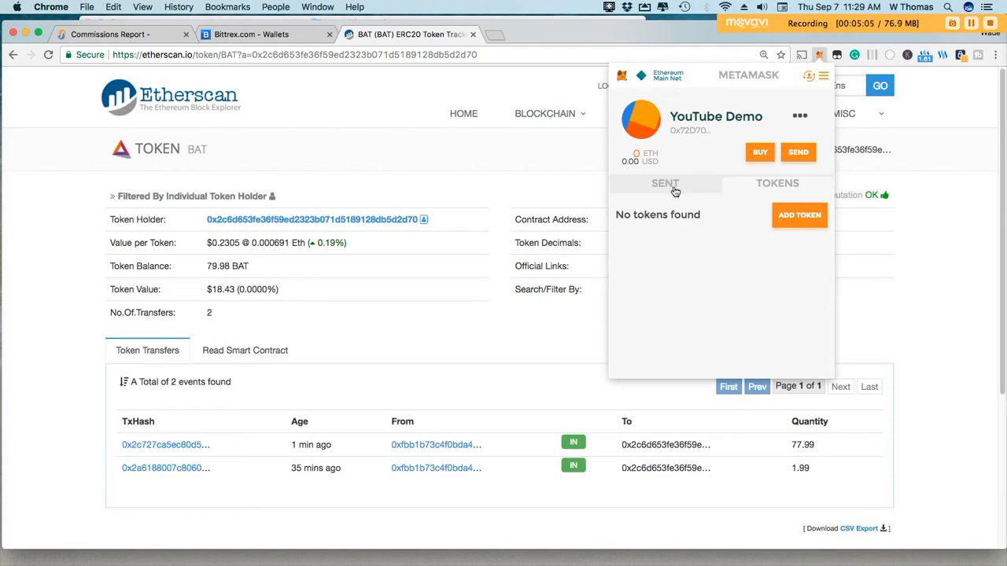
mouse_move(957, 245)
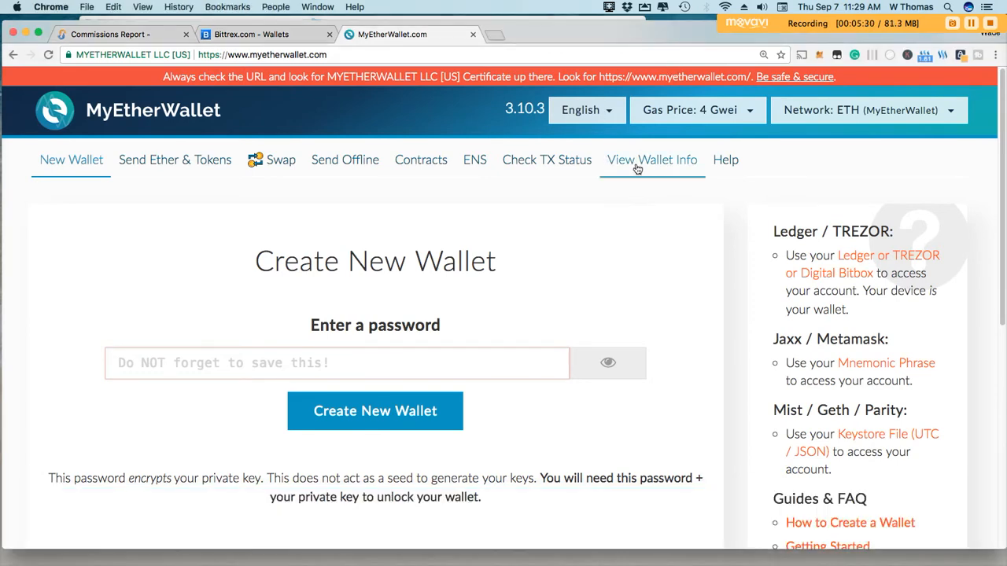
Access View Wallet Info via the Metamask / Mist option and connect to MetaMask
left_click(651, 161)
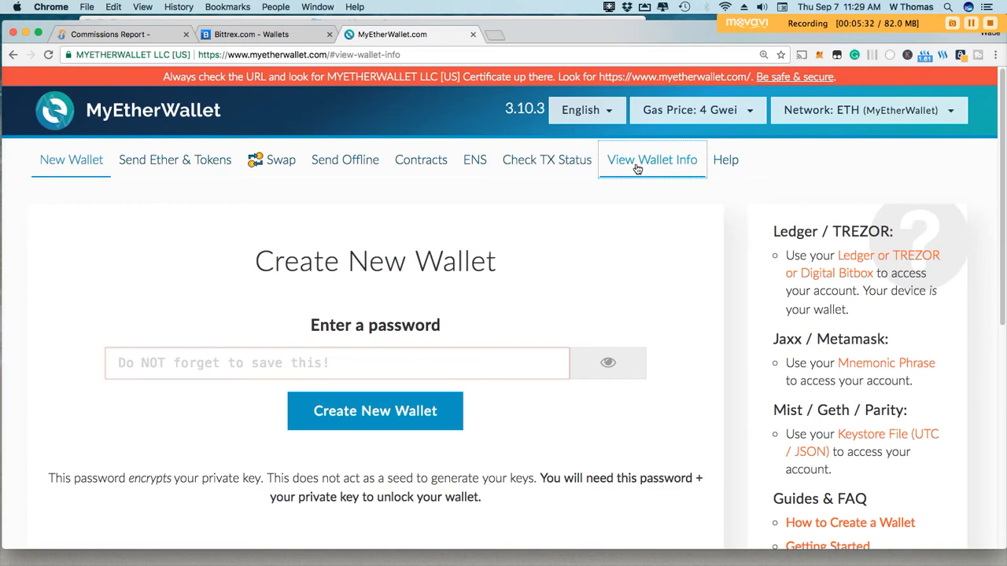
left_click(652, 160)
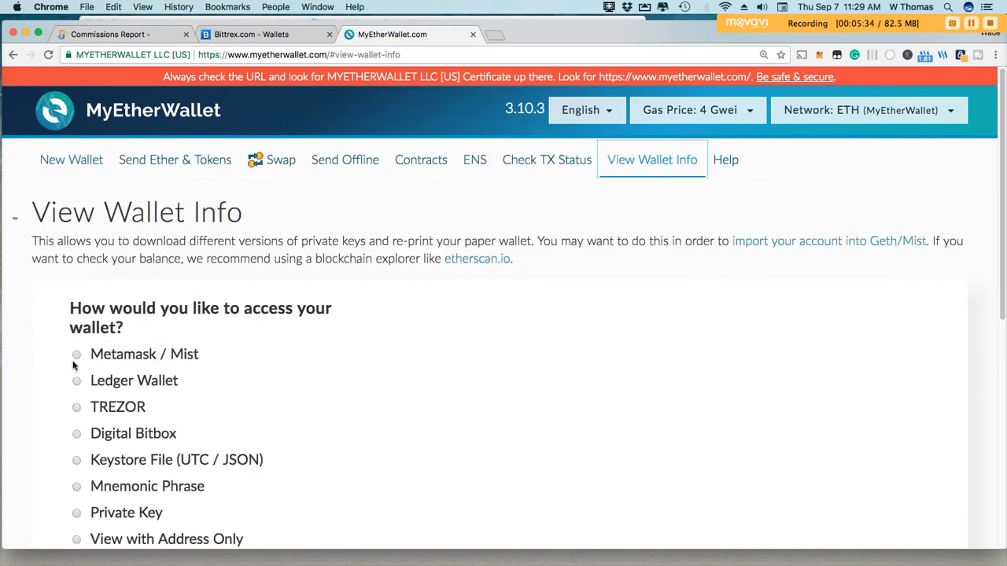
left_click(76, 354)
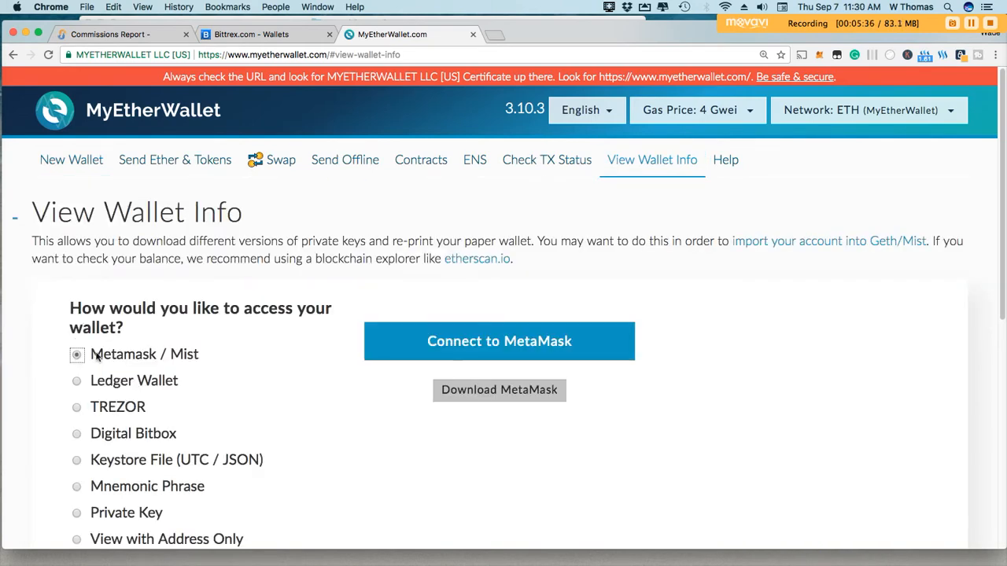
mouse_move(334, 337)
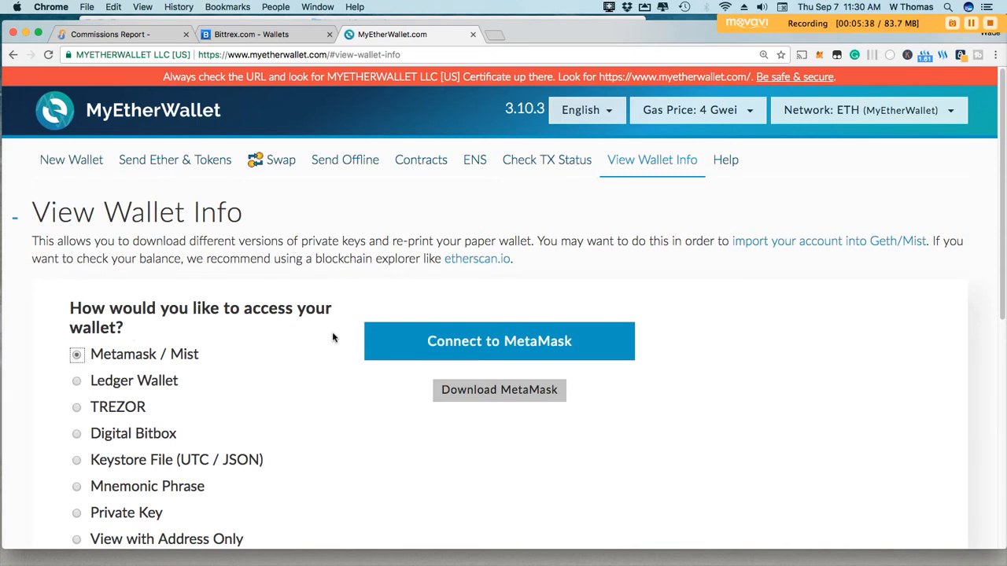
mouse_move(511, 353)
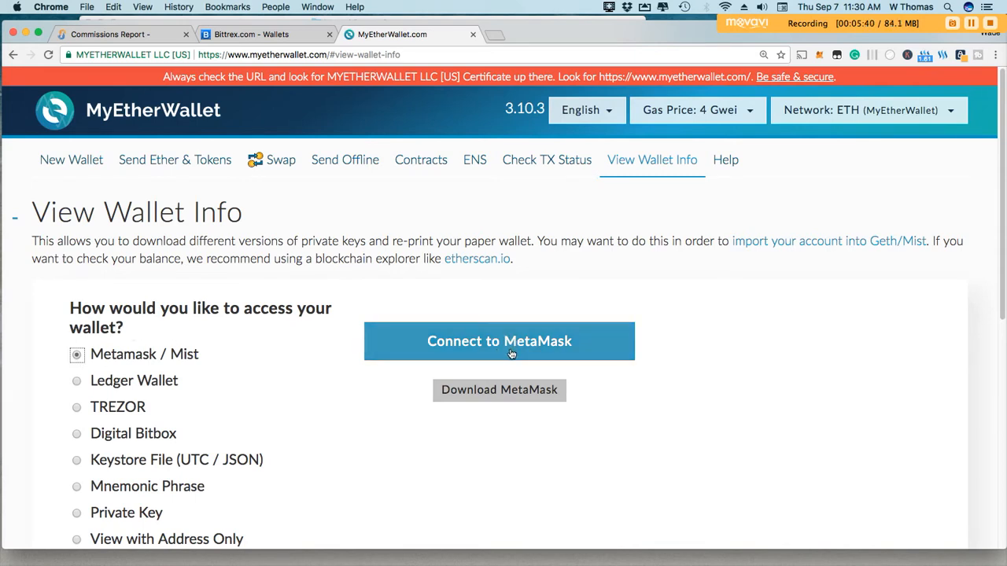
left_click(499, 339)
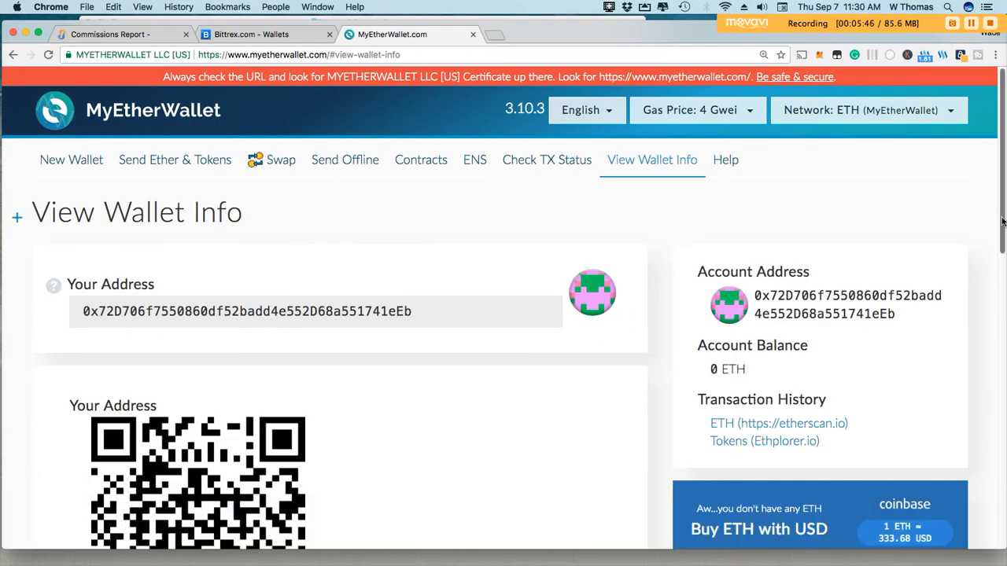
Scroll the wallet info page to review the address, QR code and 0 ETH balance
scroll("down", 3)
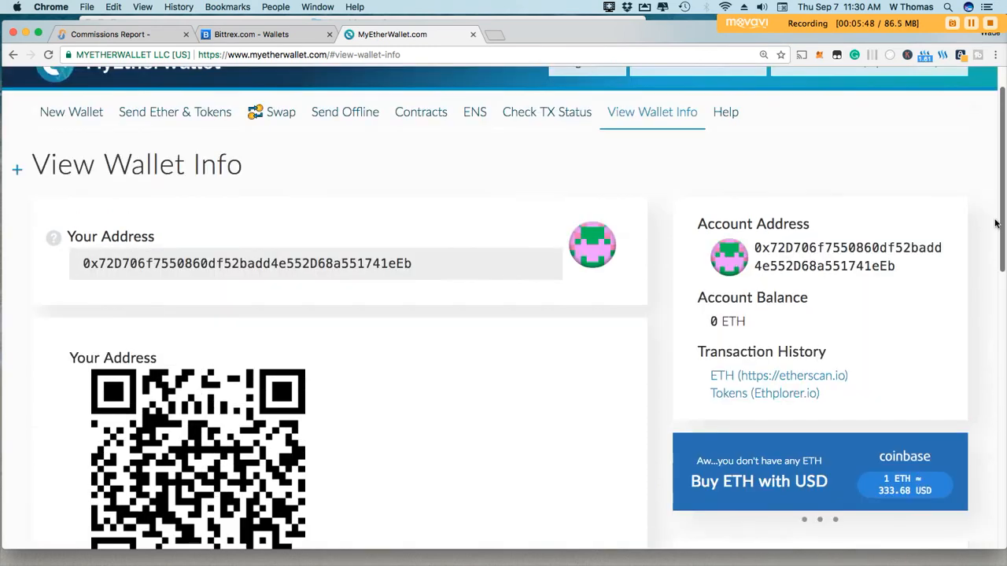
scroll("up", 3)
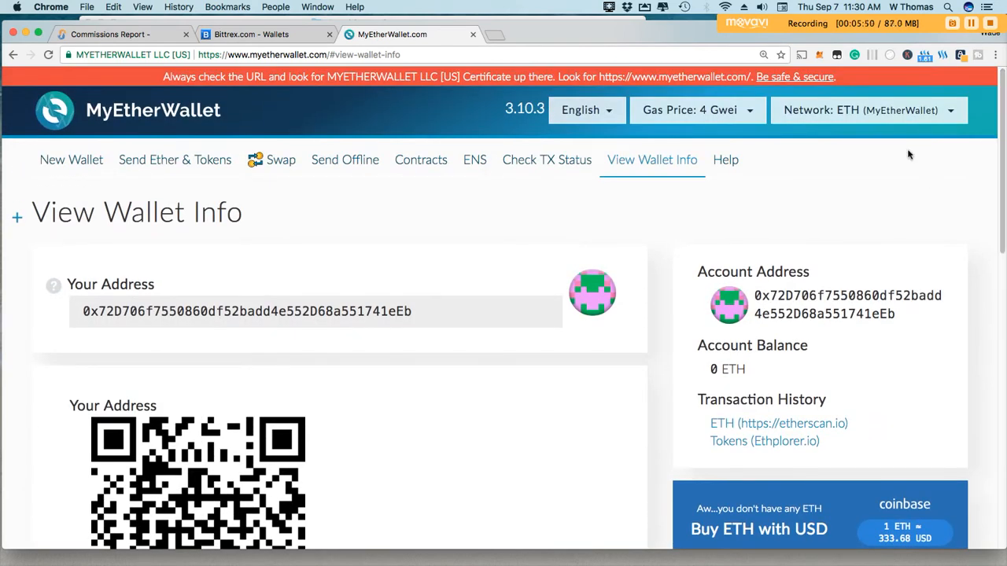
mouse_move(821, 55)
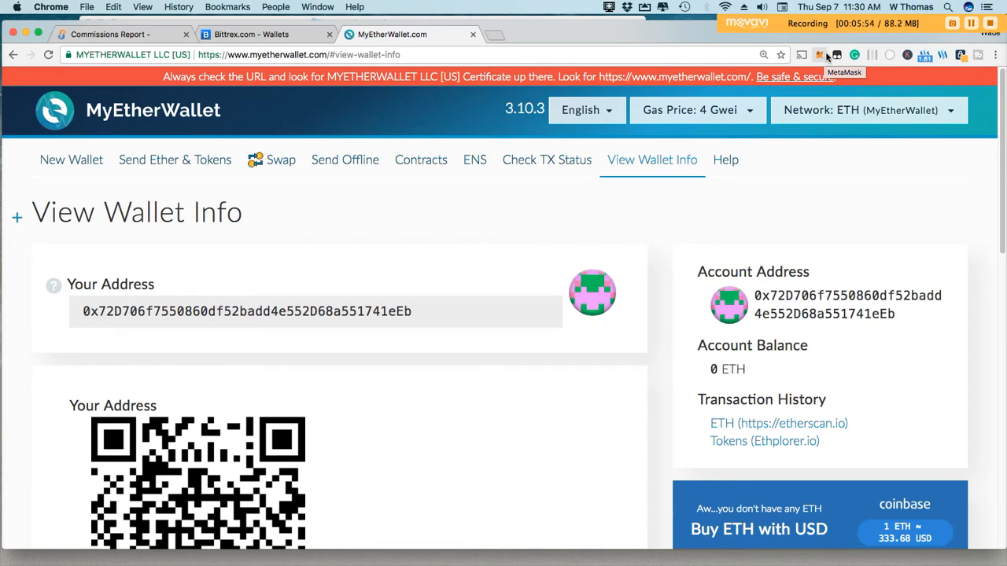
mouse_move(901, 328)
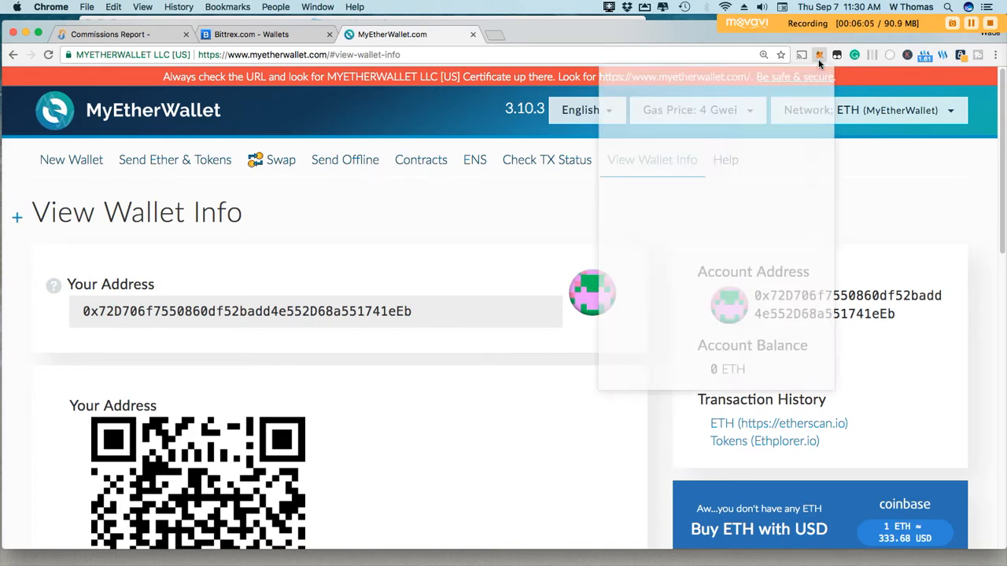
Switch the active MetaMask account from Account 1 to YouTube Demo
left_click(819, 54)
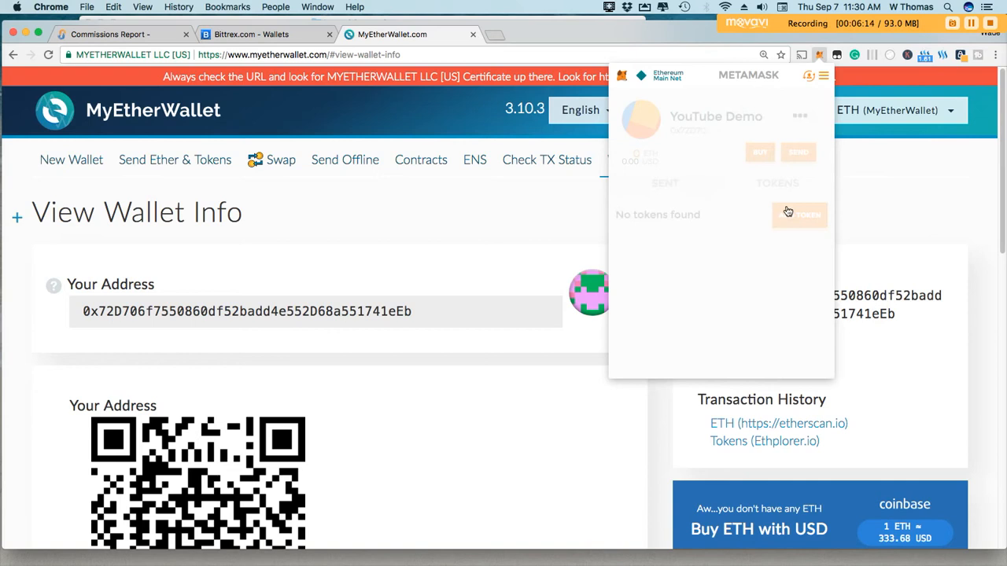
mouse_move(723, 223)
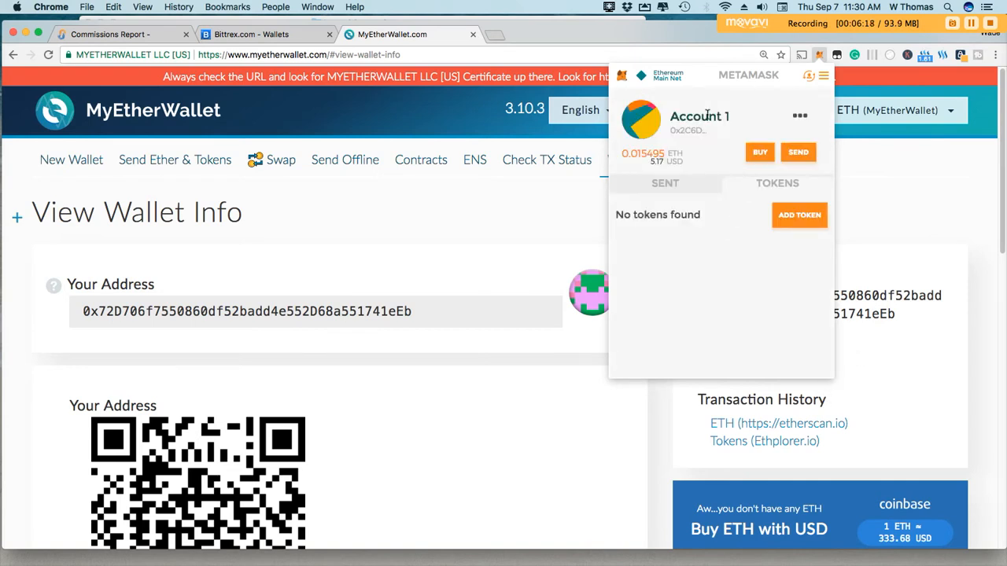
mouse_move(680, 170)
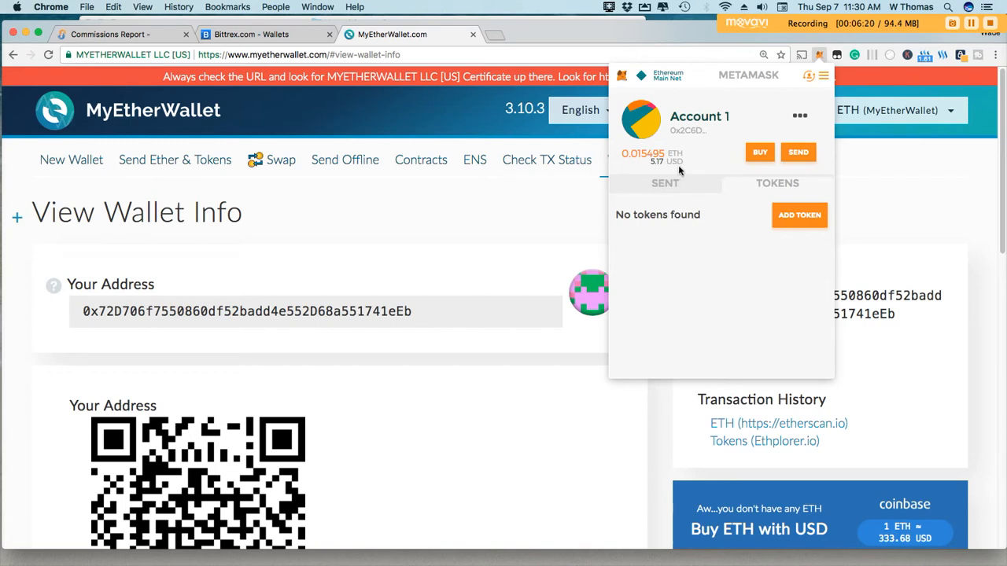
mouse_move(690, 195)
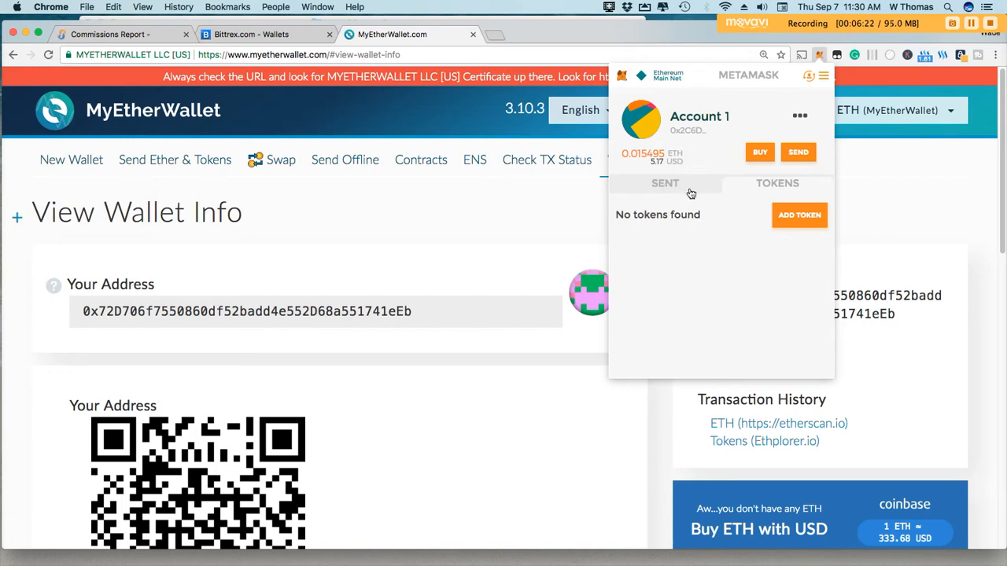
mouse_move(697, 226)
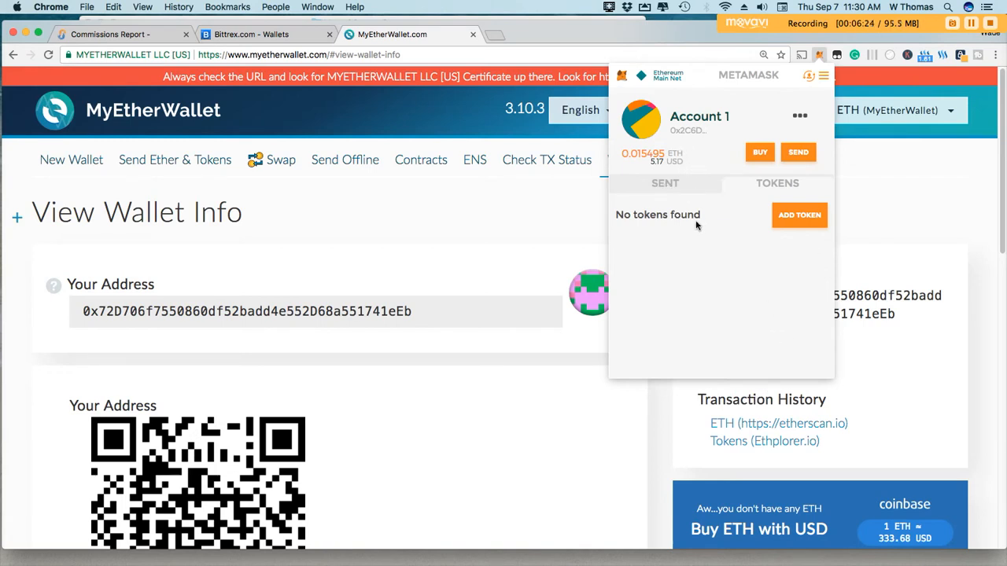
mouse_move(737, 157)
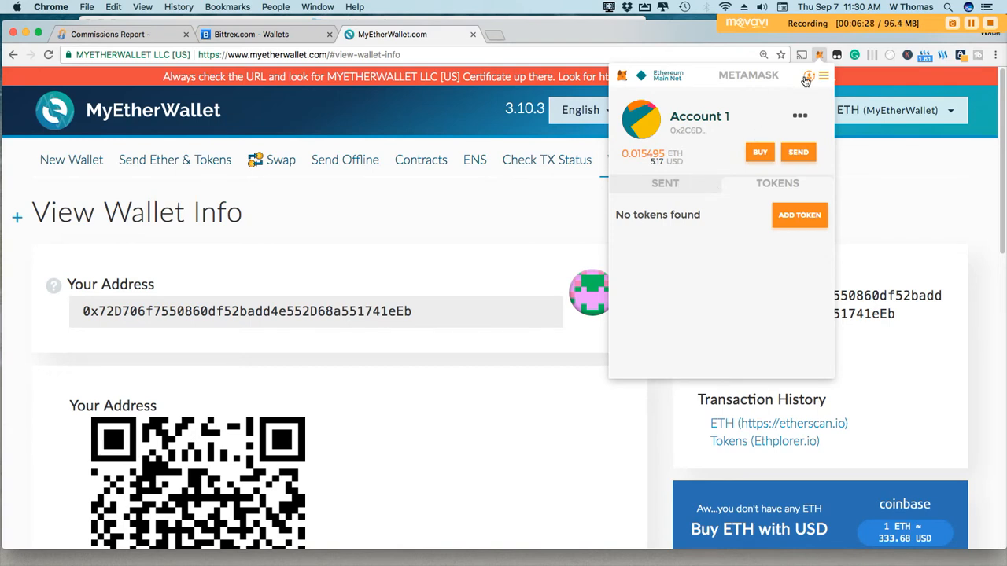
left_click(664, 183)
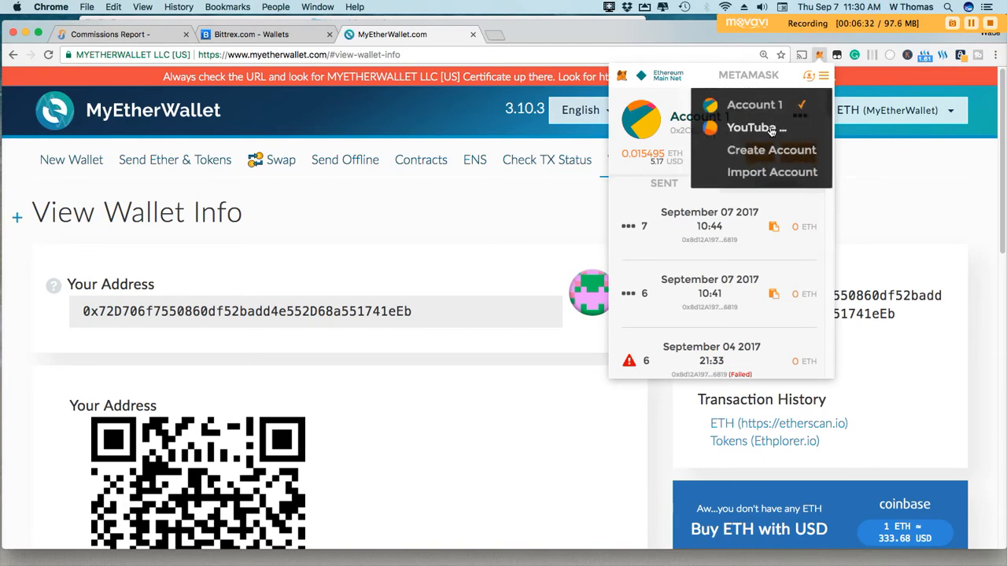
left_click(748, 128)
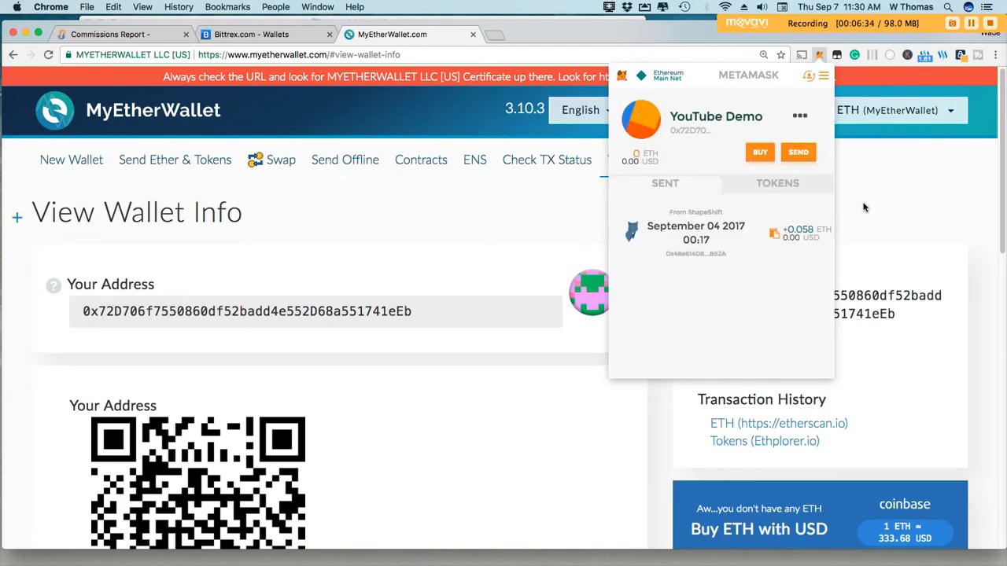
mouse_move(868, 213)
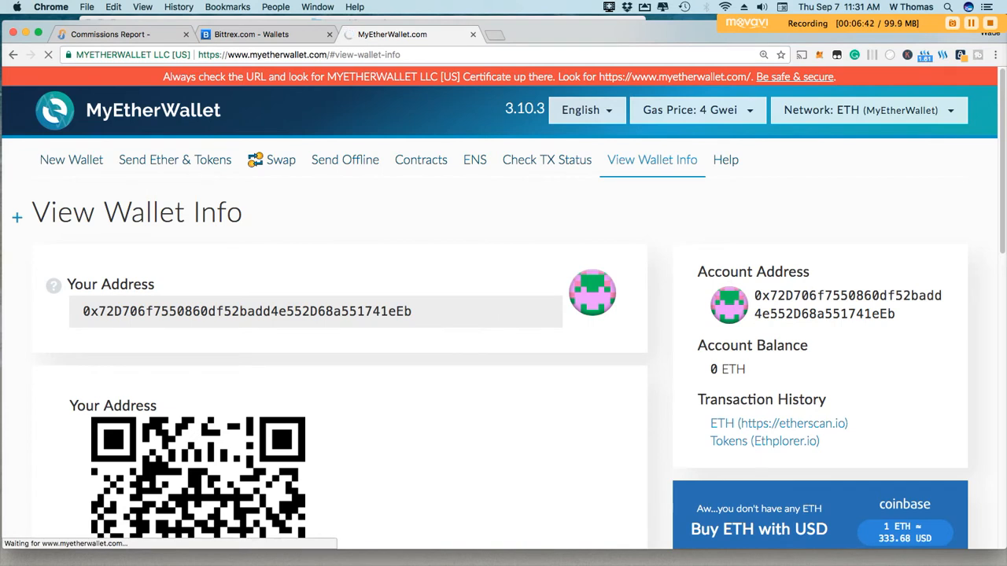
Reconnect MyEtherWallet to MetaMask with the YouTube Demo account
left_click(47, 54)
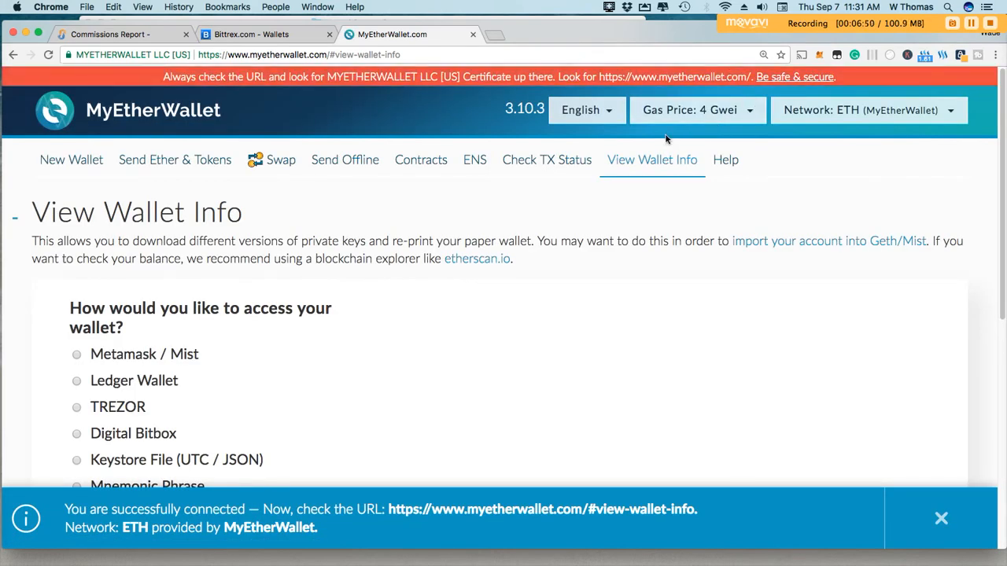
left_click(75, 354)
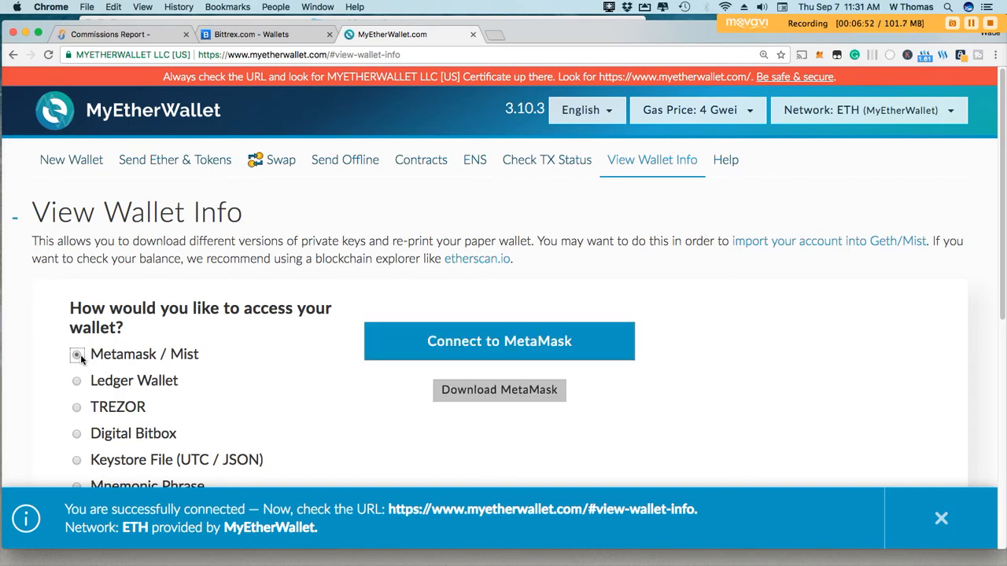
left_click(498, 339)
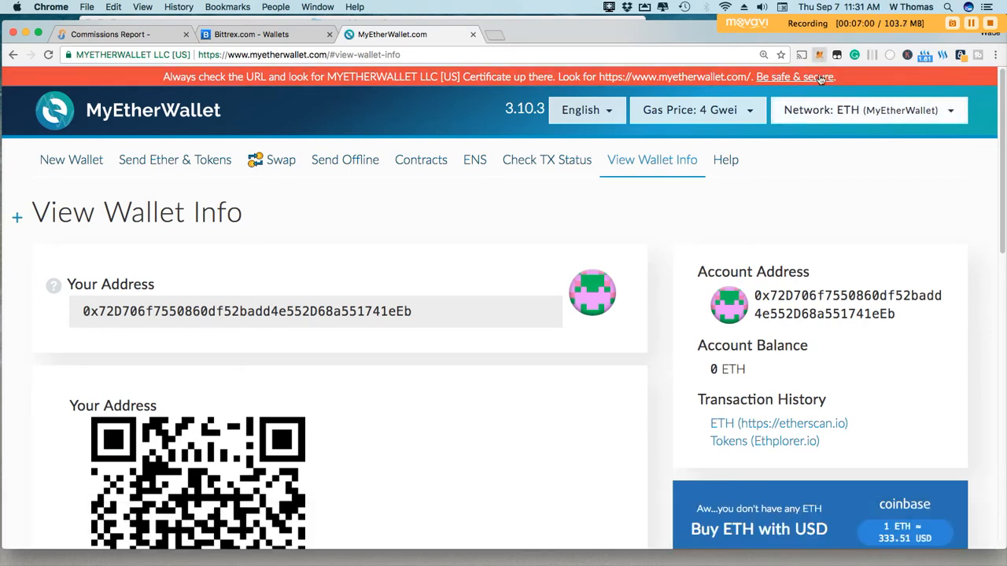
mouse_move(827, 145)
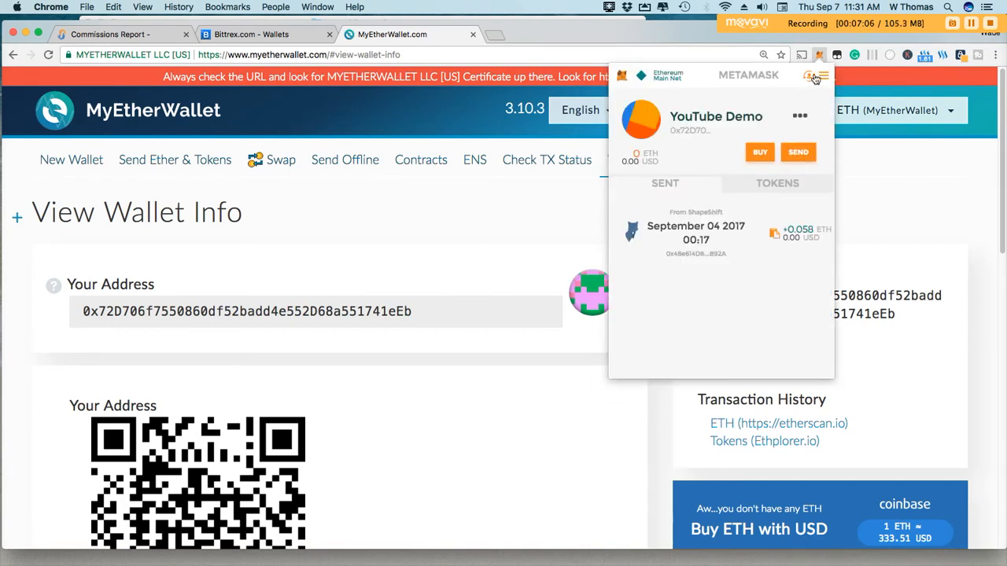
left_click(823, 76)
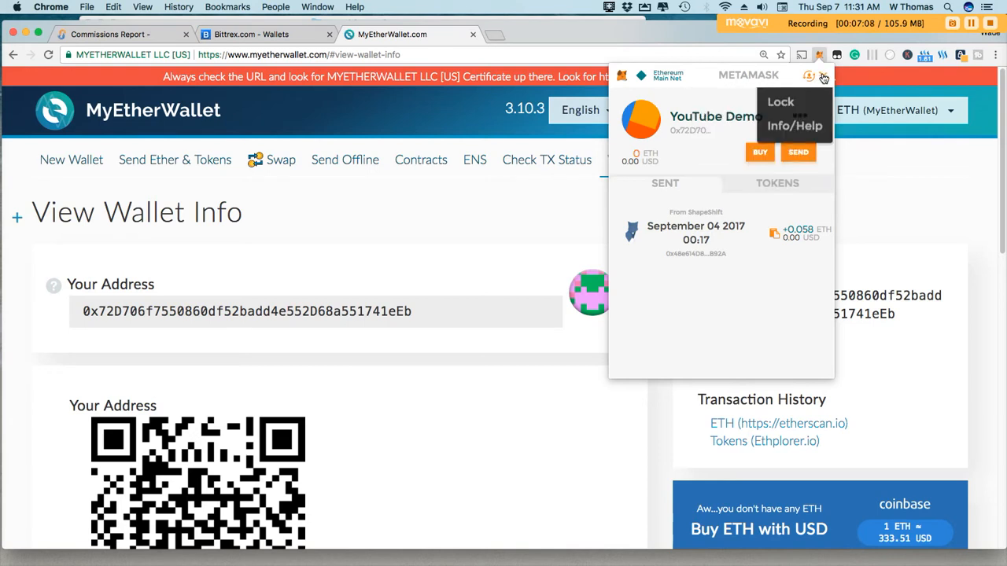
left_click(780, 100)
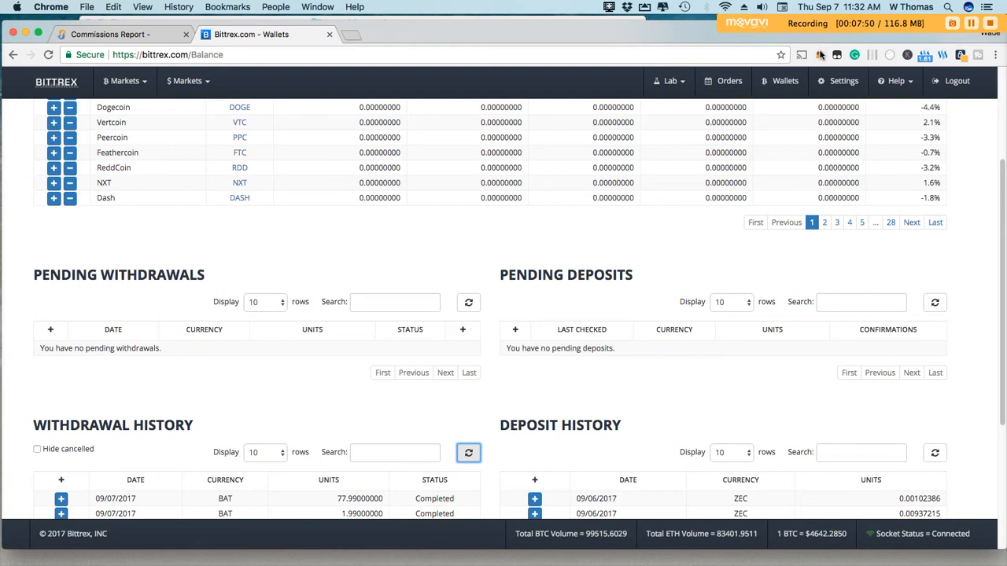
mouse_move(821, 53)
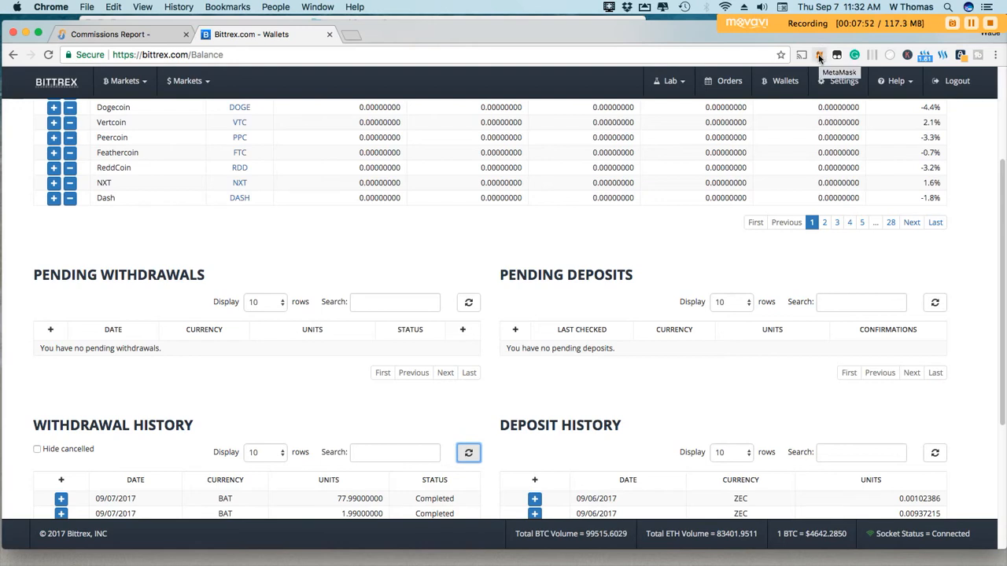
right_click(818, 54)
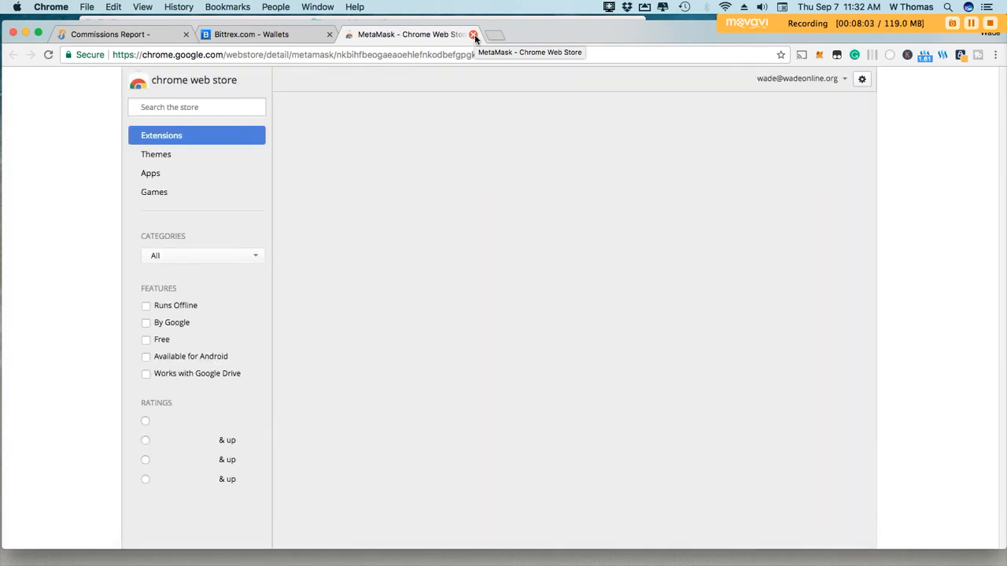
left_click(47, 53)
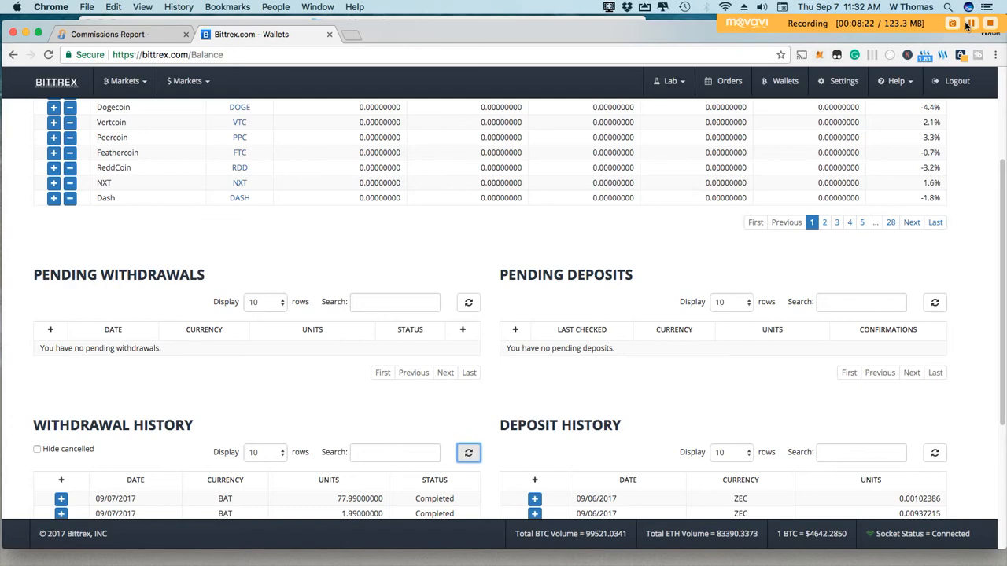
left_click(390, 28)
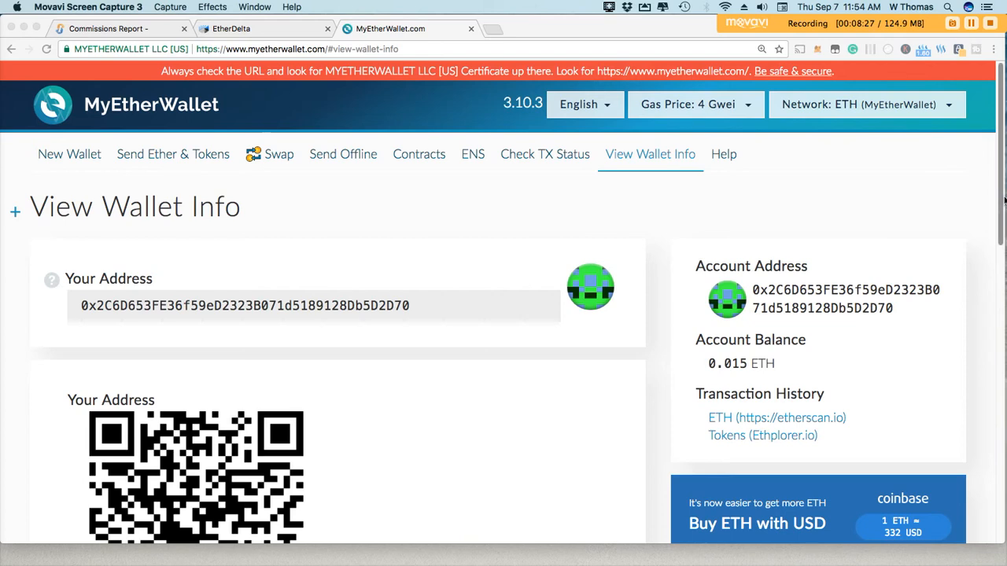
mouse_move(178, 236)
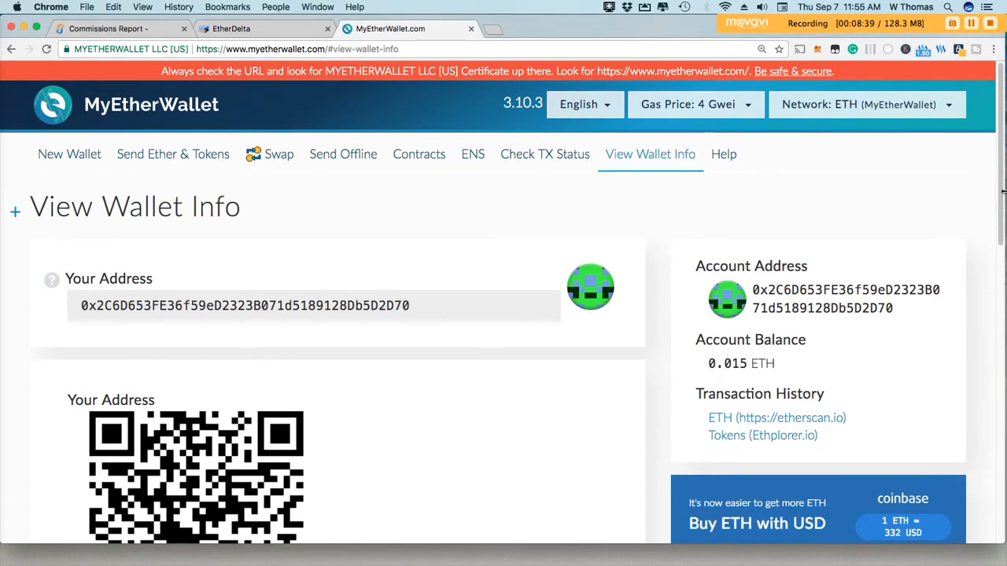
scroll("down", 3)
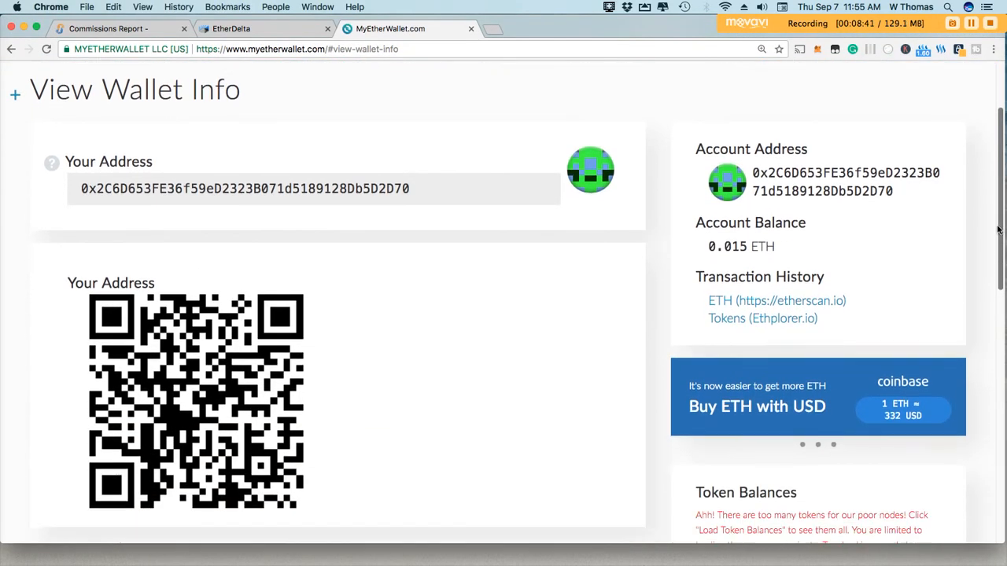
scroll("down", 3)
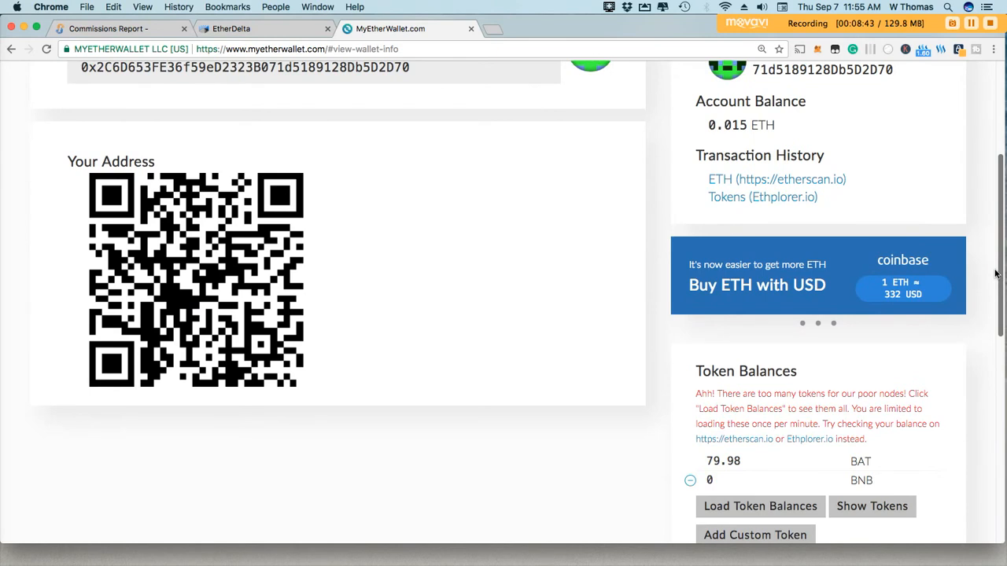
mouse_move(714, 467)
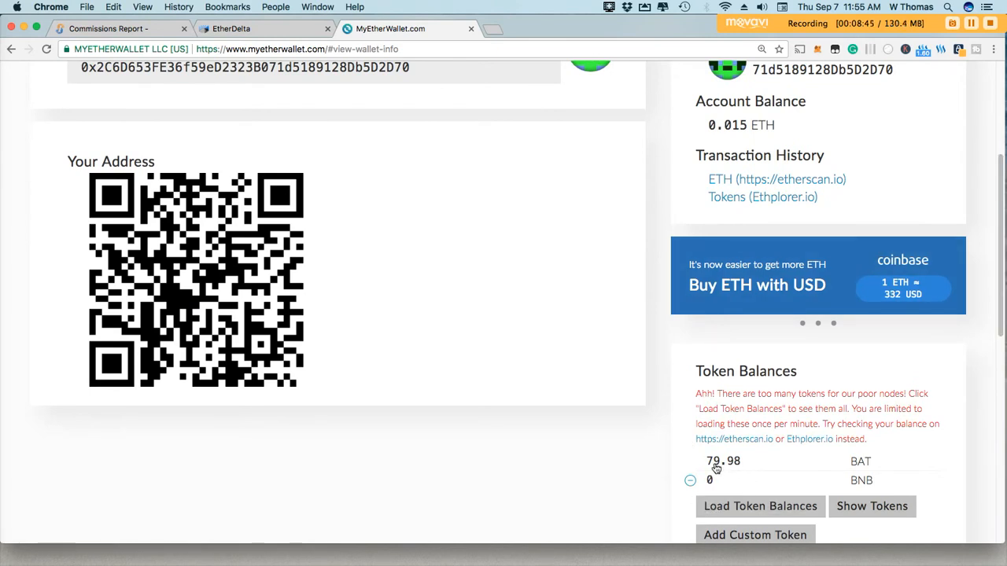
mouse_move(725, 469)
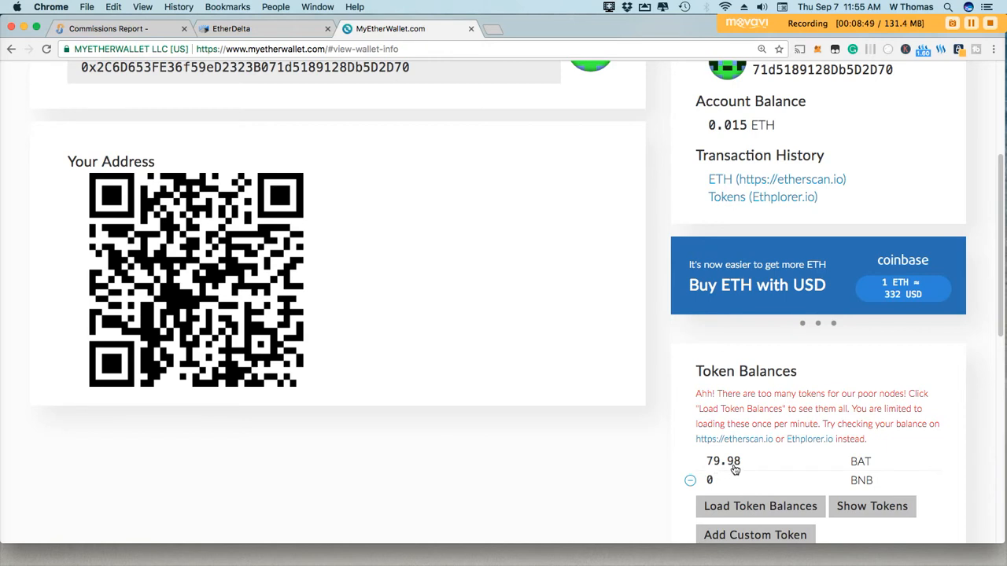
mouse_move(869, 475)
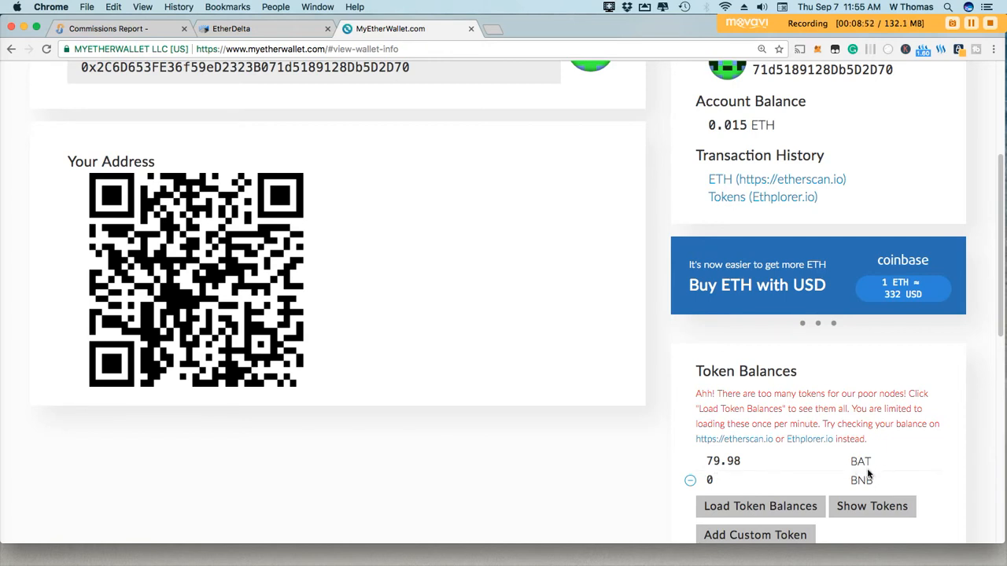
mouse_move(849, 472)
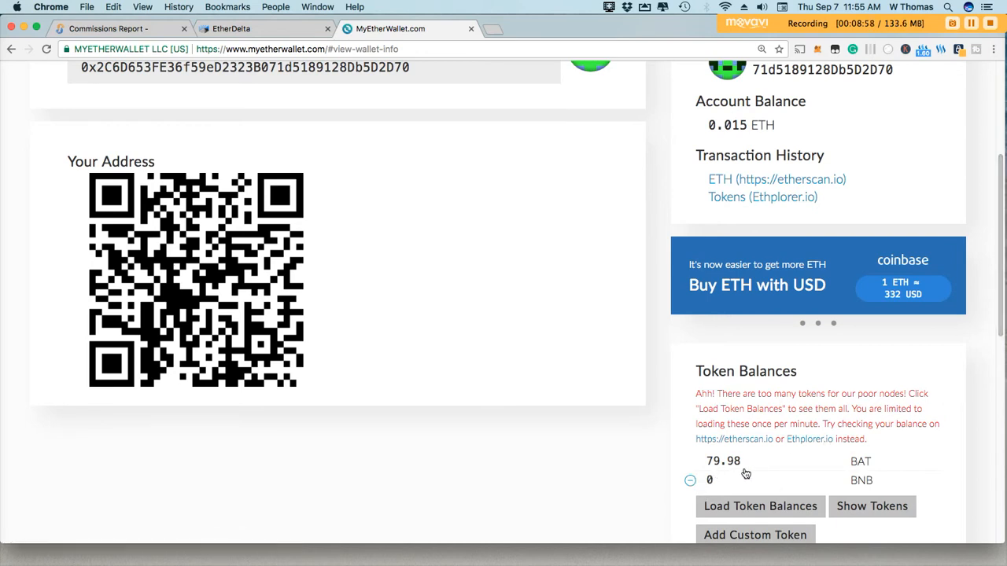
scroll("up", 3)
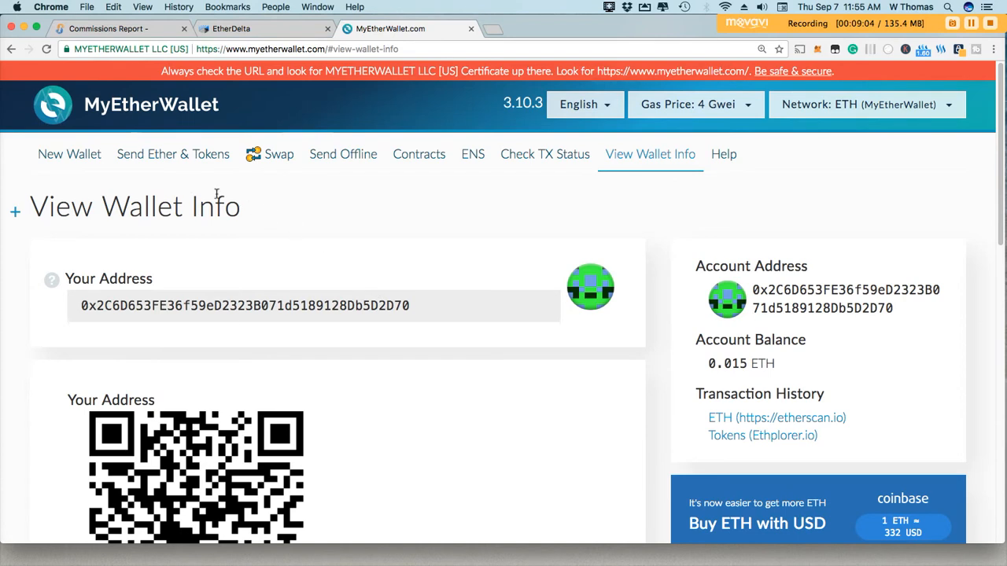
mouse_move(173, 154)
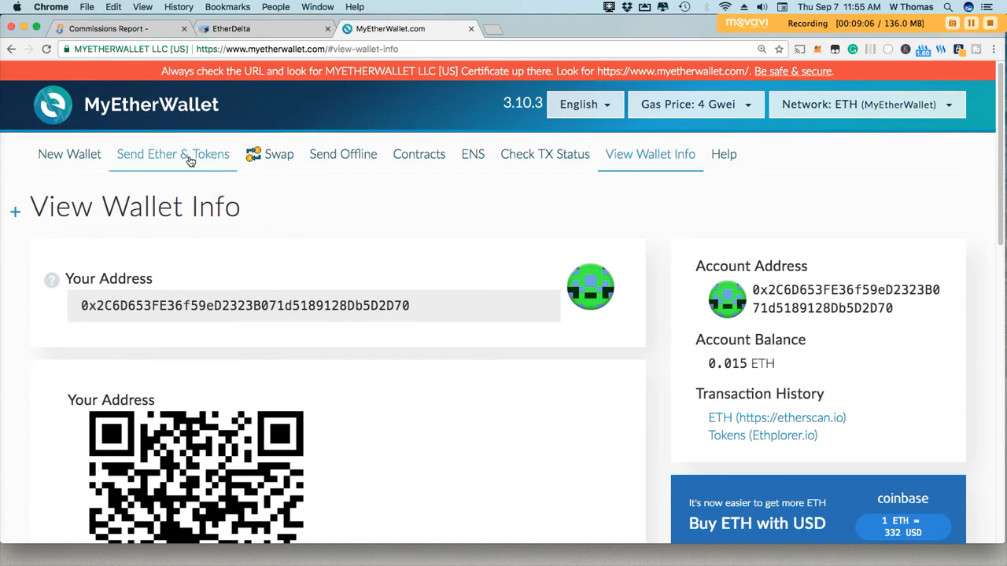
mouse_move(179, 169)
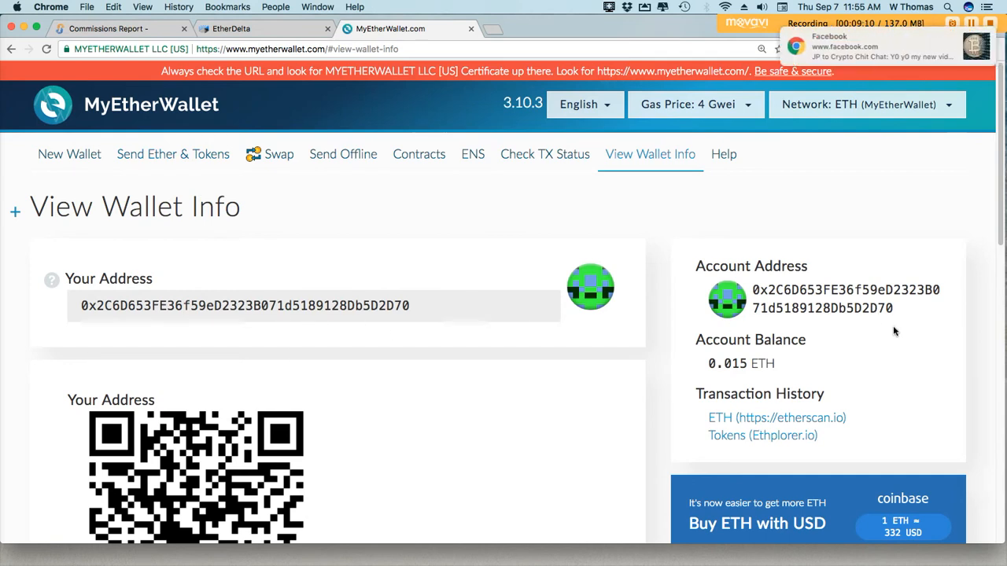
mouse_move(617, 291)
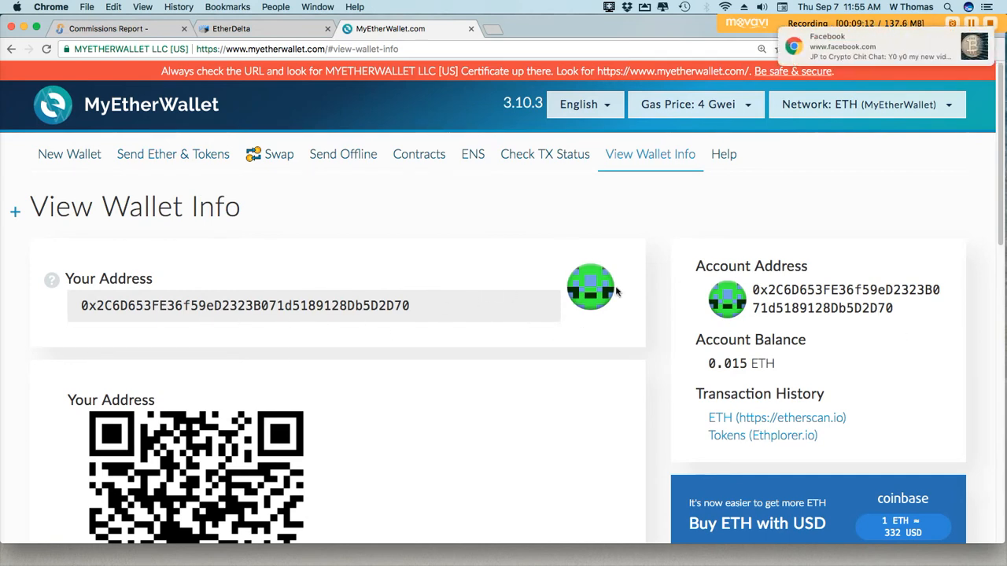
mouse_move(975, 321)
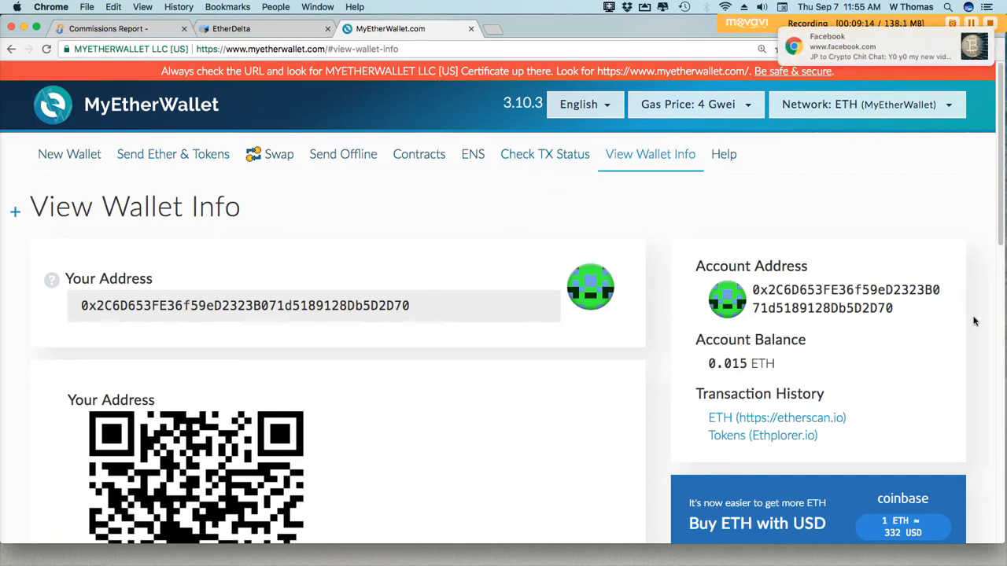
Access Send Ether & Tokens through Metamask / Mist and scroll to the Token Balances panel
left_click(173, 154)
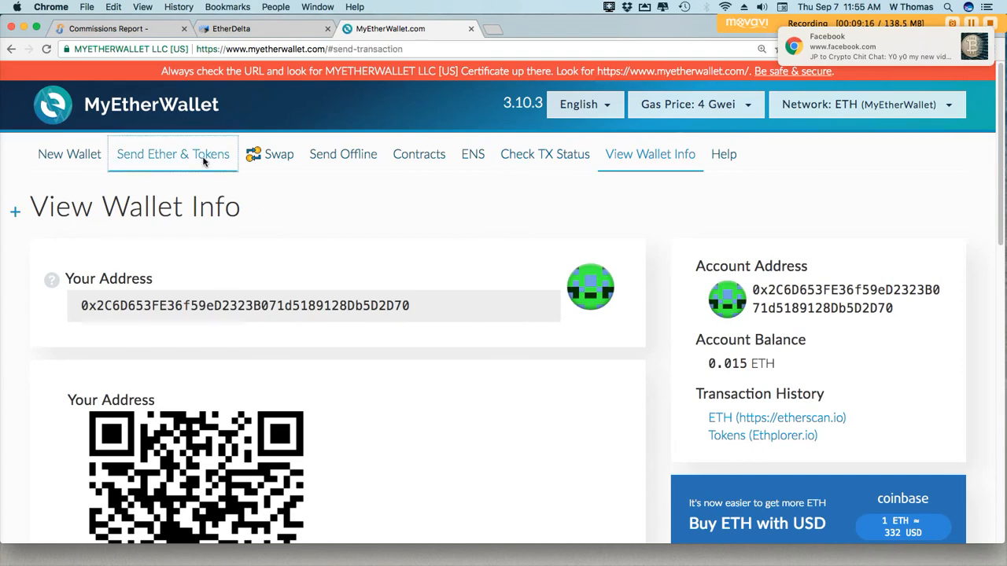
left_click(173, 154)
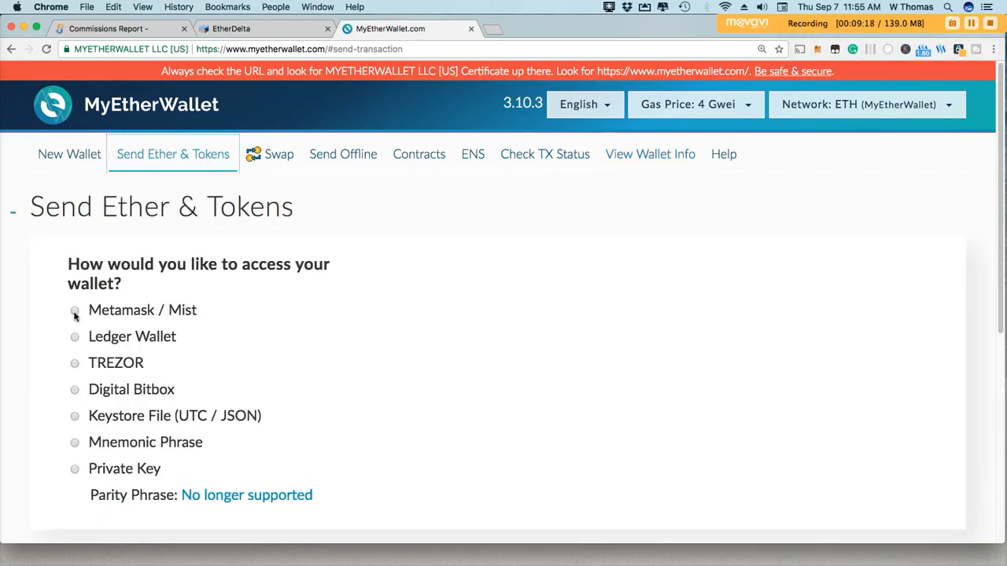
left_click(75, 310)
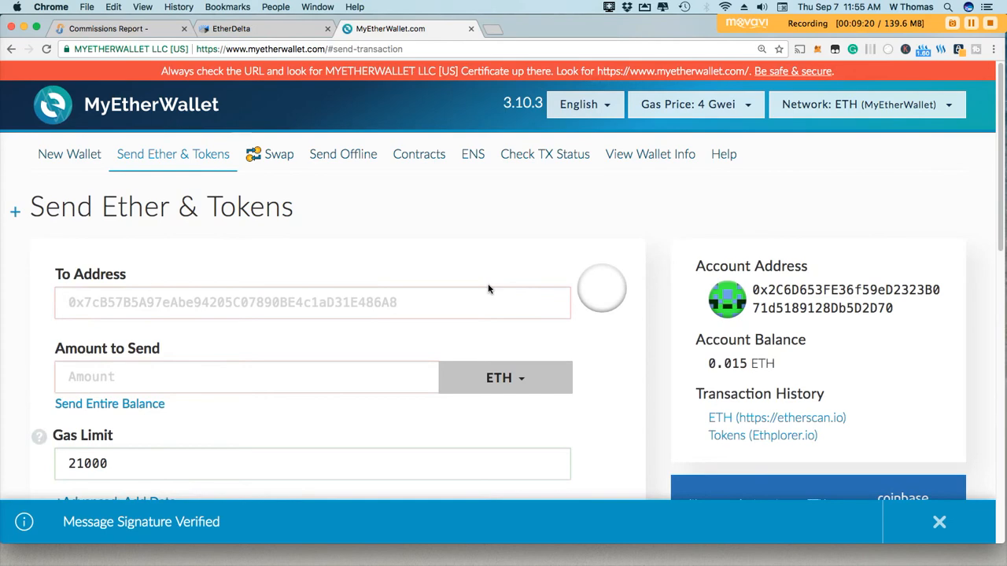
mouse_move(914, 266)
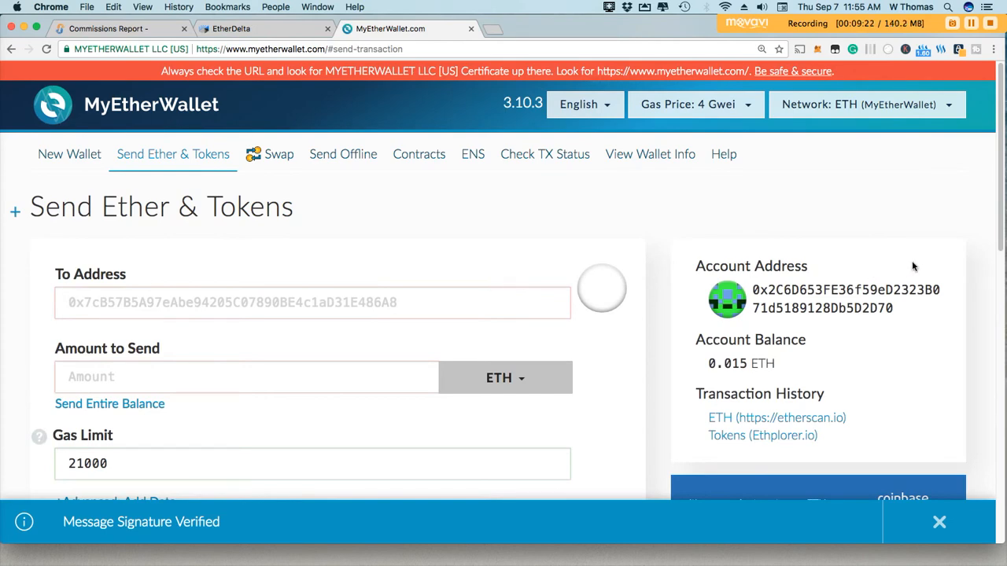
scroll("down", 3)
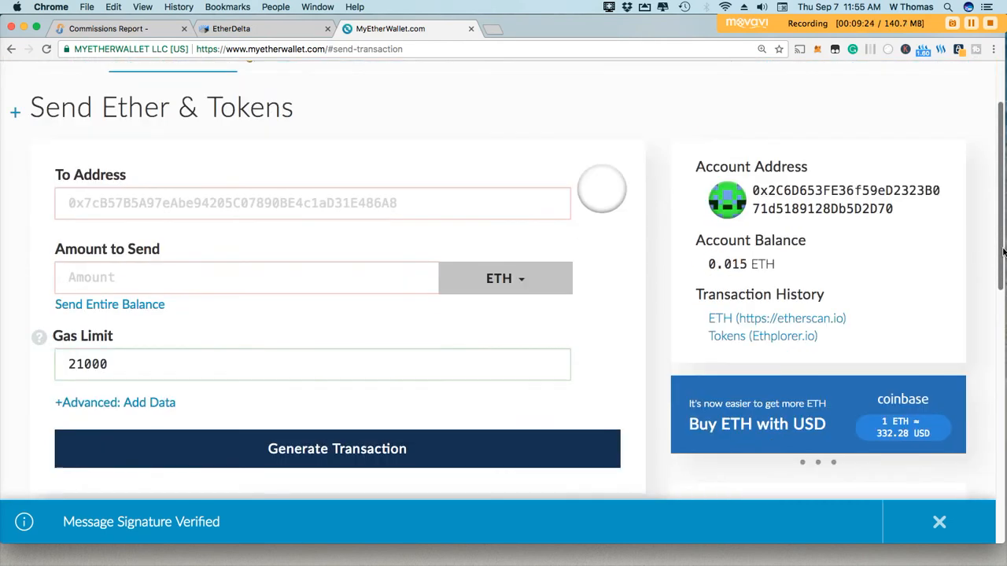
scroll("down", 3)
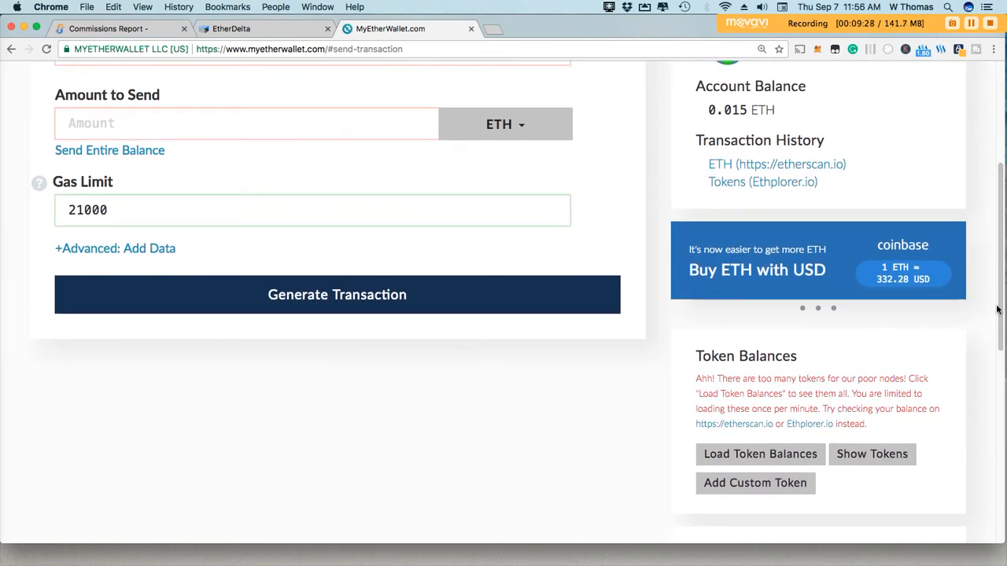
scroll("up", 3)
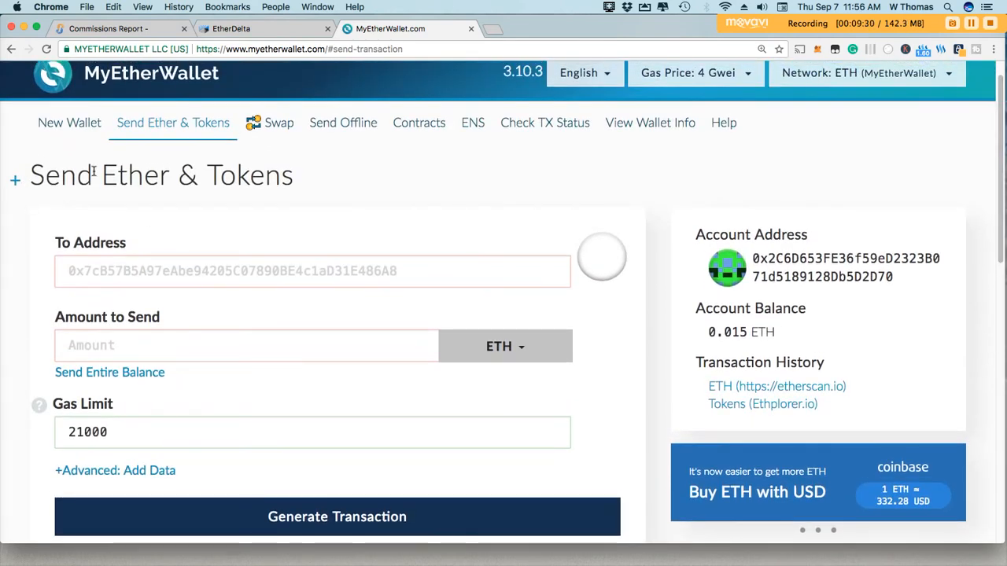
scroll("down", 3)
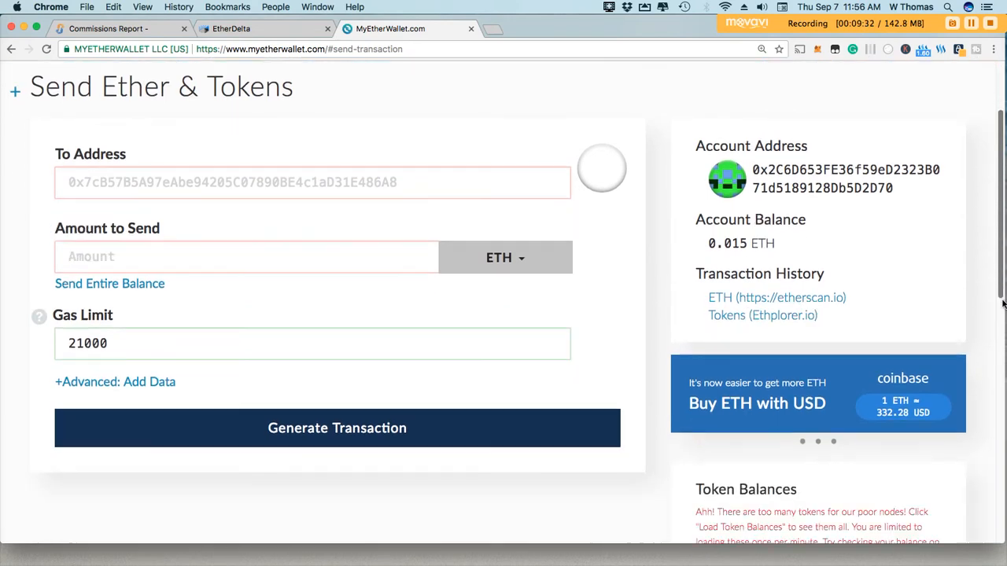
scroll("down", 3)
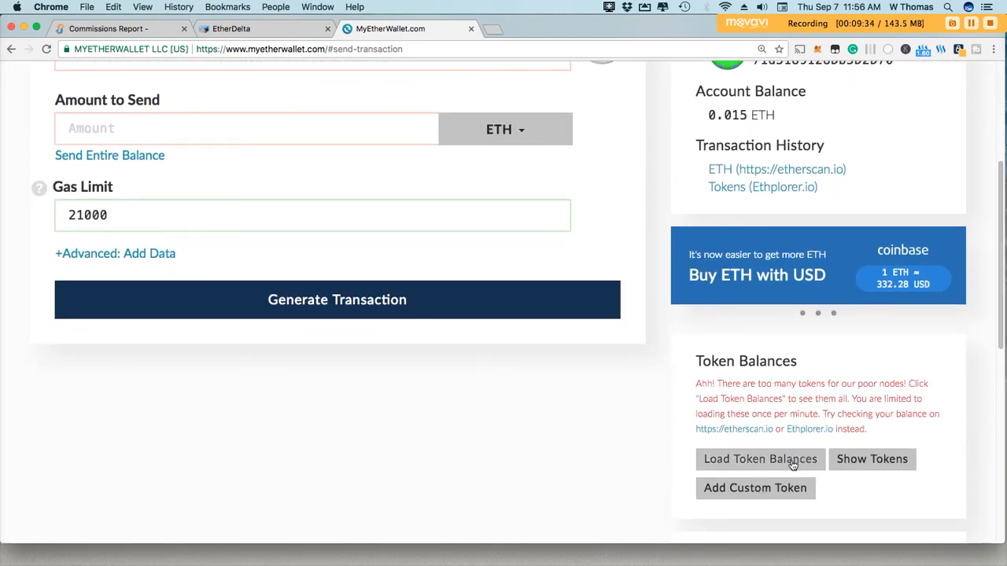
Load the token balances and reveal the Add Custom Token form with Address, Symbol and Decimals fields
left_click(760, 459)
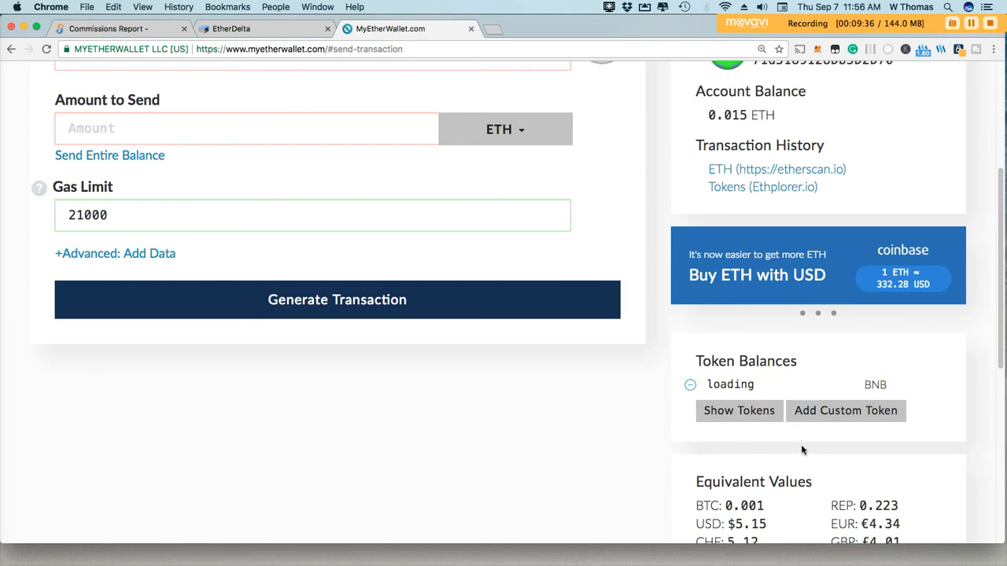
mouse_move(500, 392)
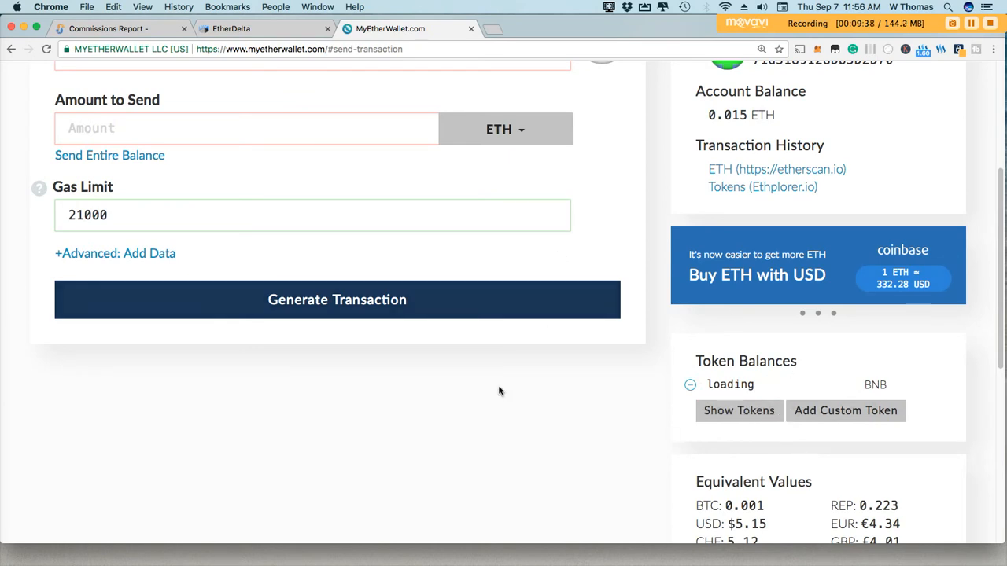
mouse_move(818, 264)
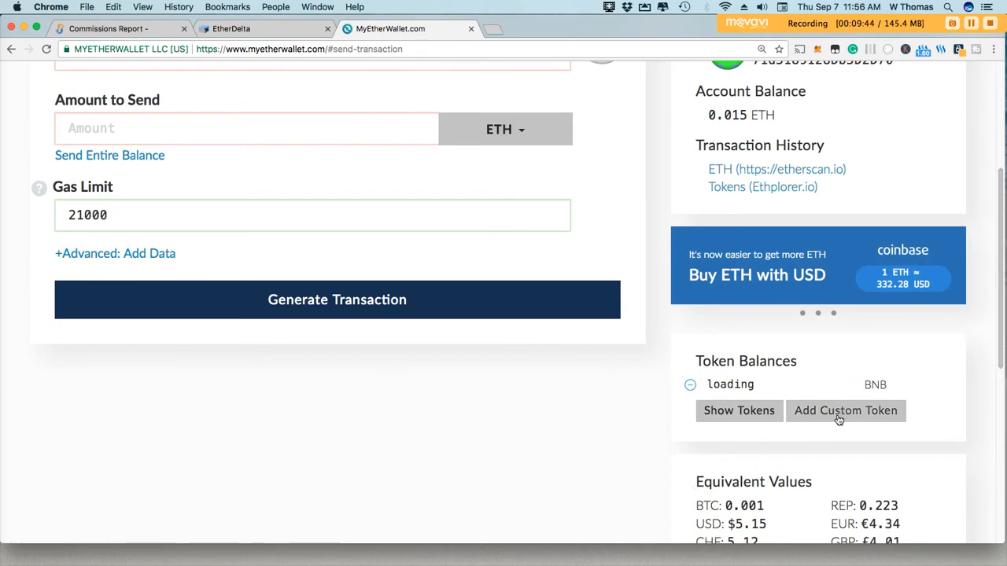
mouse_move(834, 418)
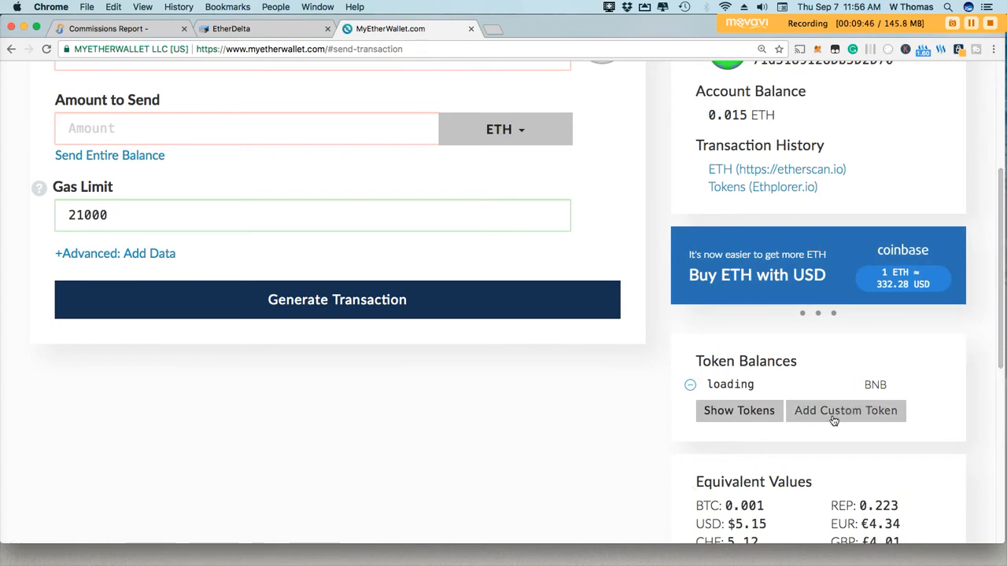
left_click(846, 409)
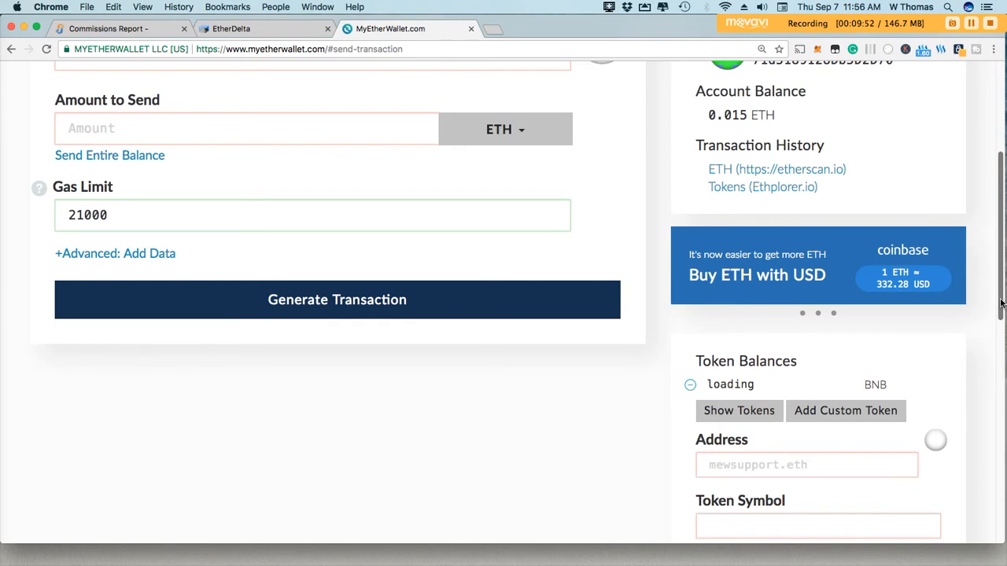
scroll("down", 3)
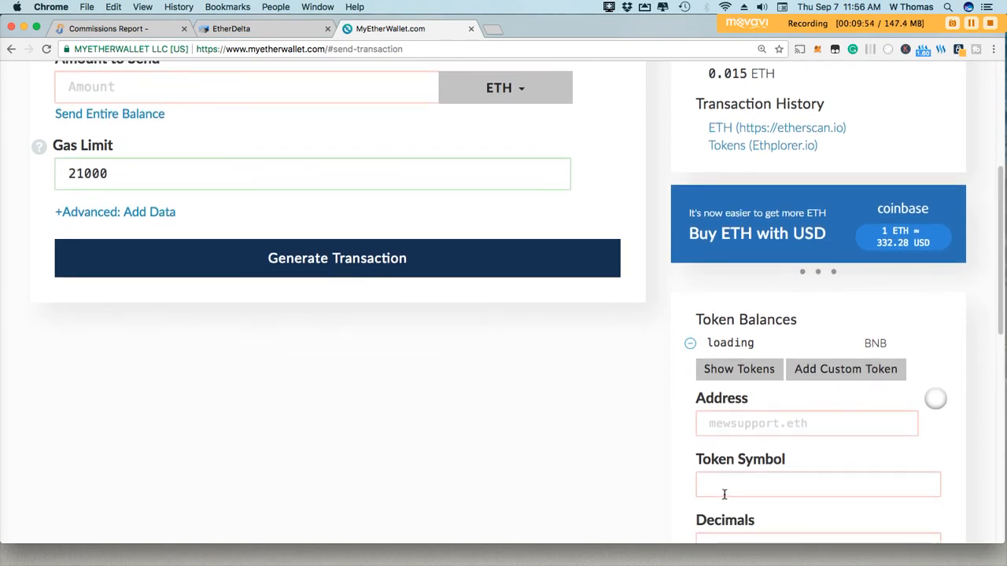
mouse_move(758, 442)
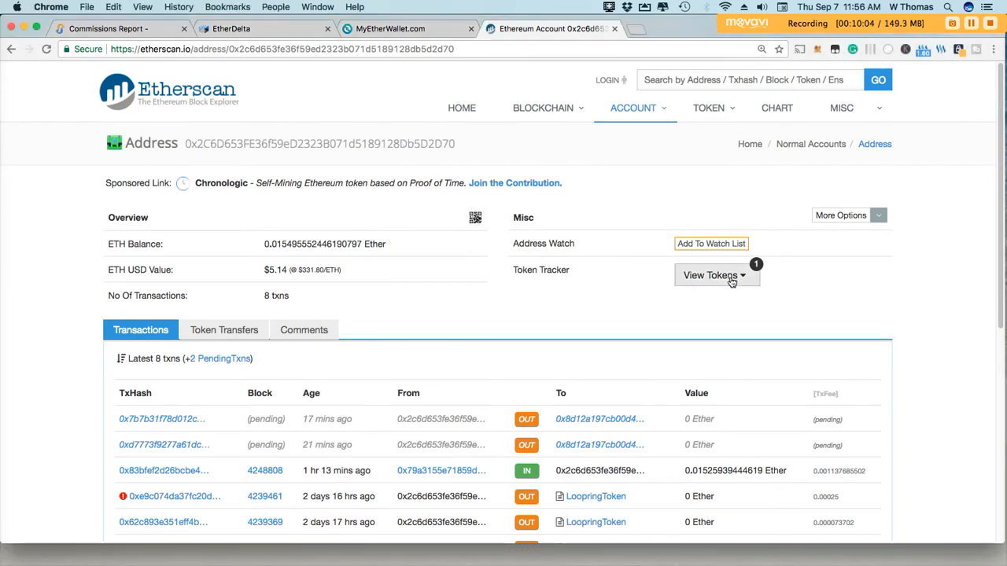
View the address's tokens, choose BAT, and copy the BAT contract address from its token page
left_click(711, 275)
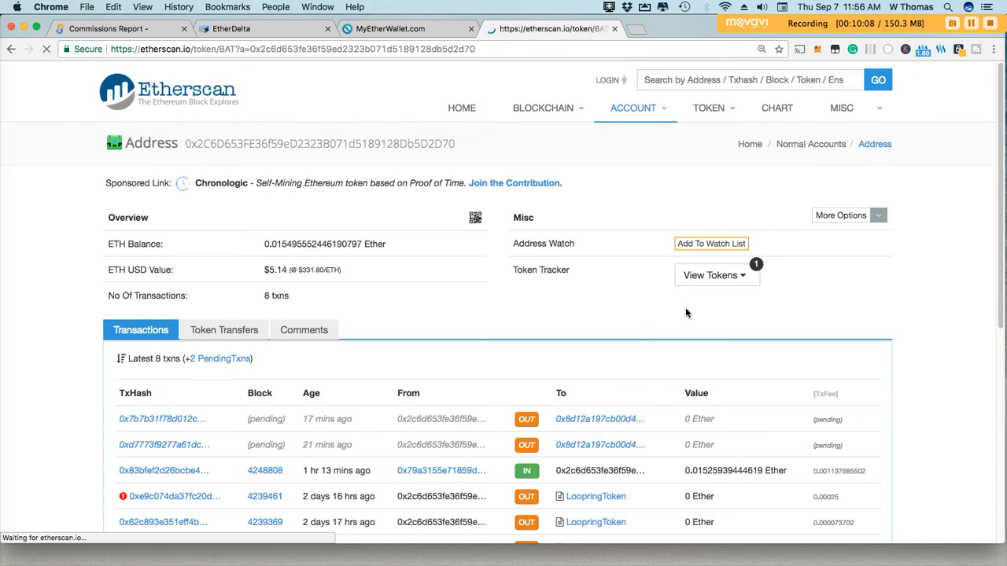
left_click(711, 275)
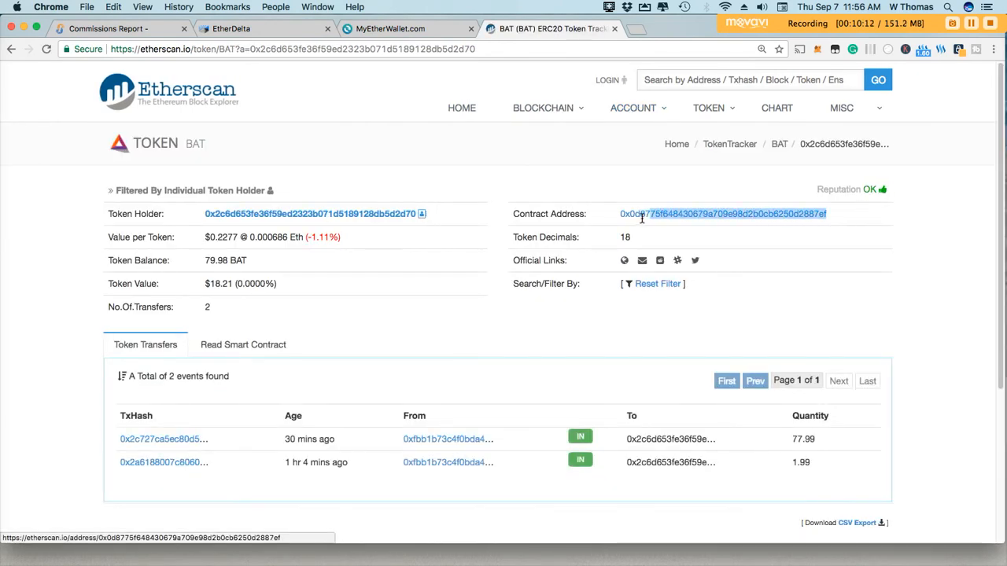
right_click(722, 214)
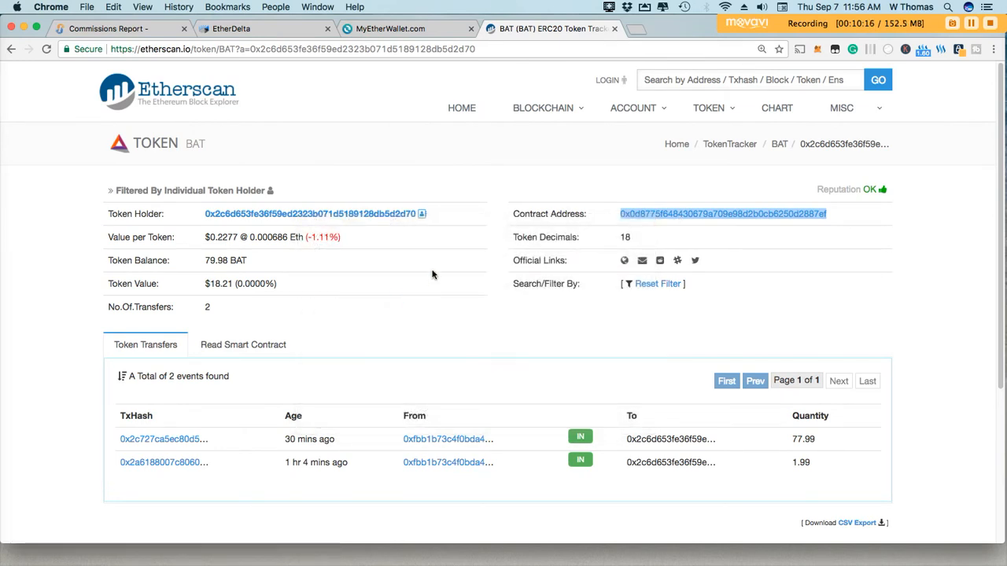
left_click(542, 106)
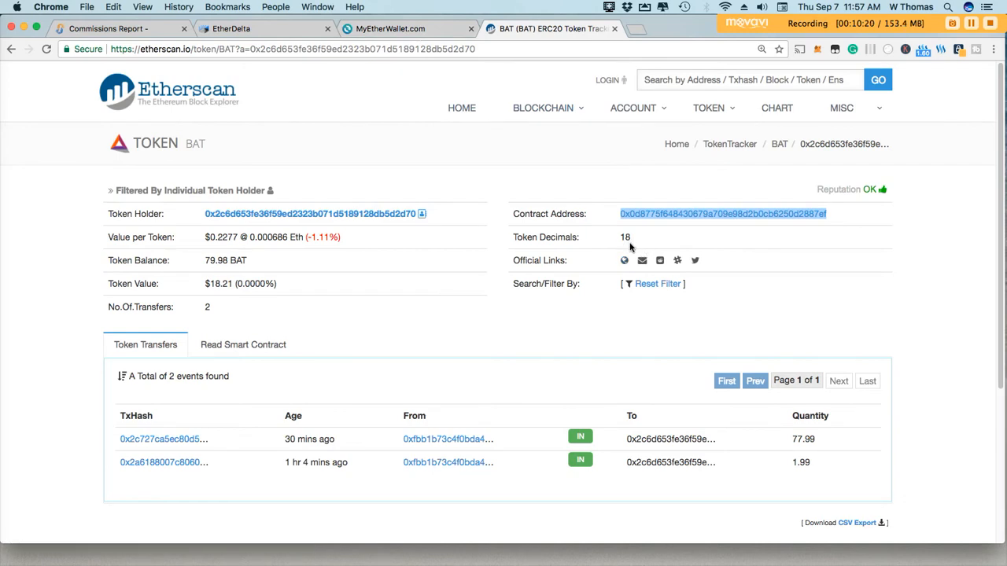
Back in MyEtherWallet, paste the BAT contract address, set symbol BAT and 18 decimals, and save the custom token
left_click(409, 28)
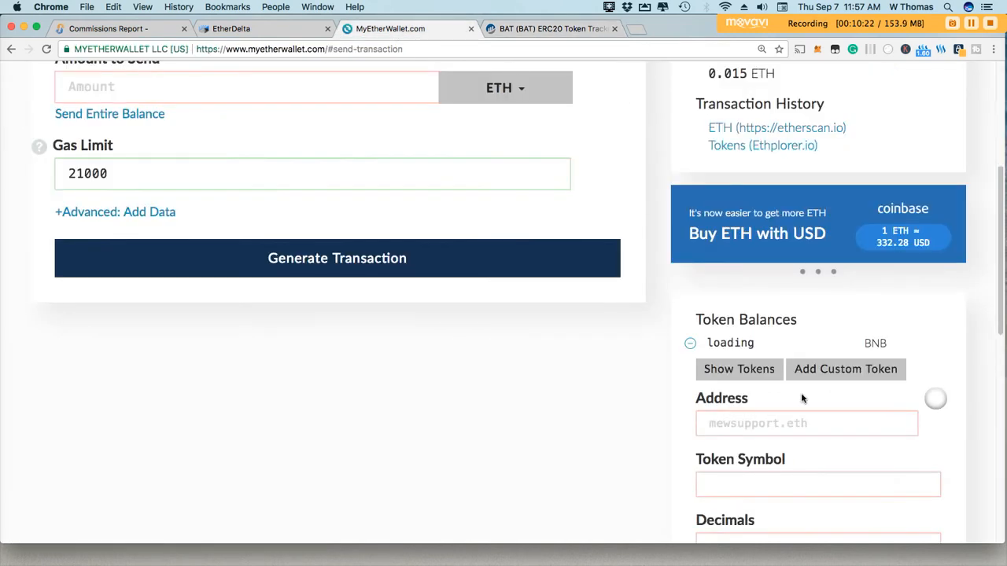
right_click(805, 423)
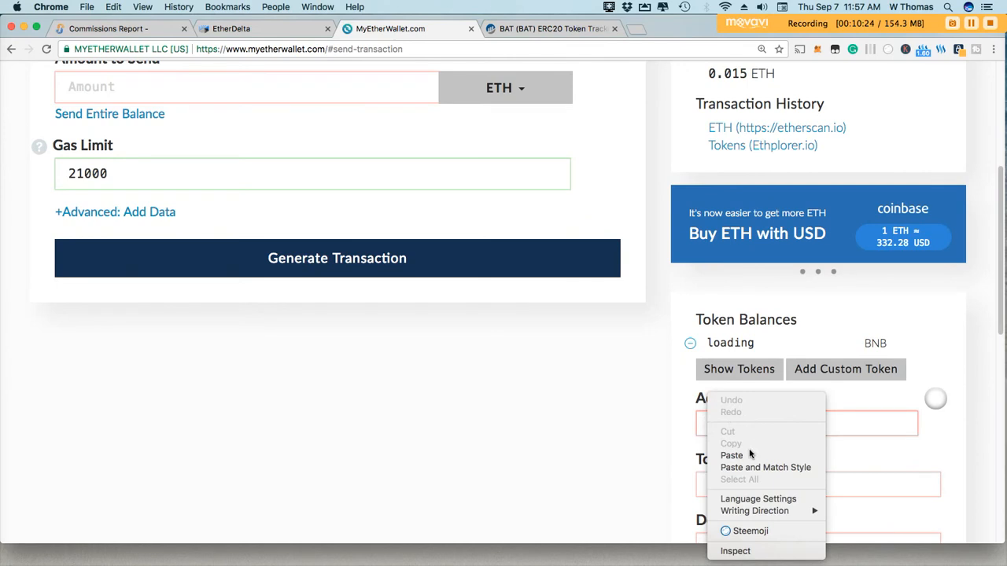
left_click(729, 456)
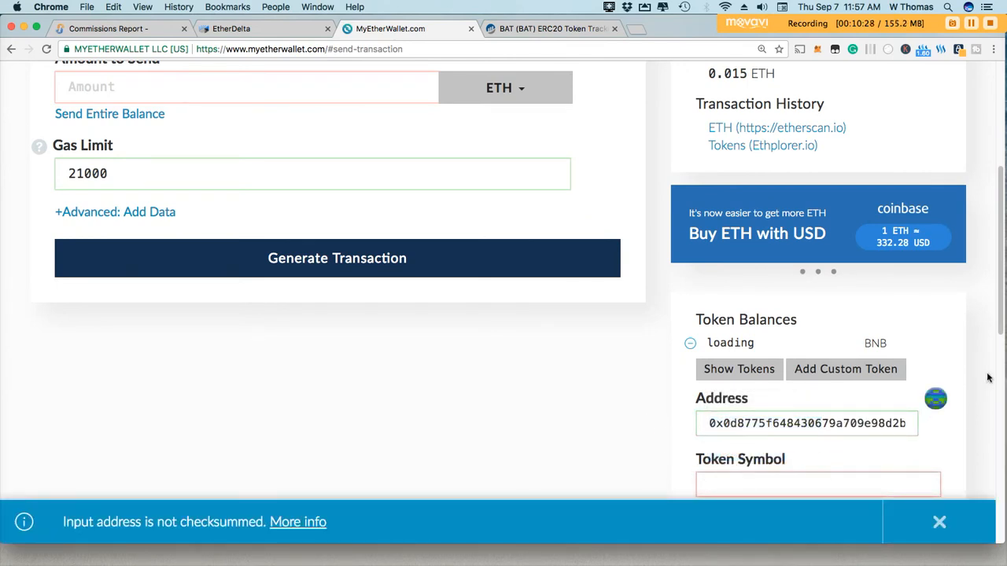
scroll("down", 3)
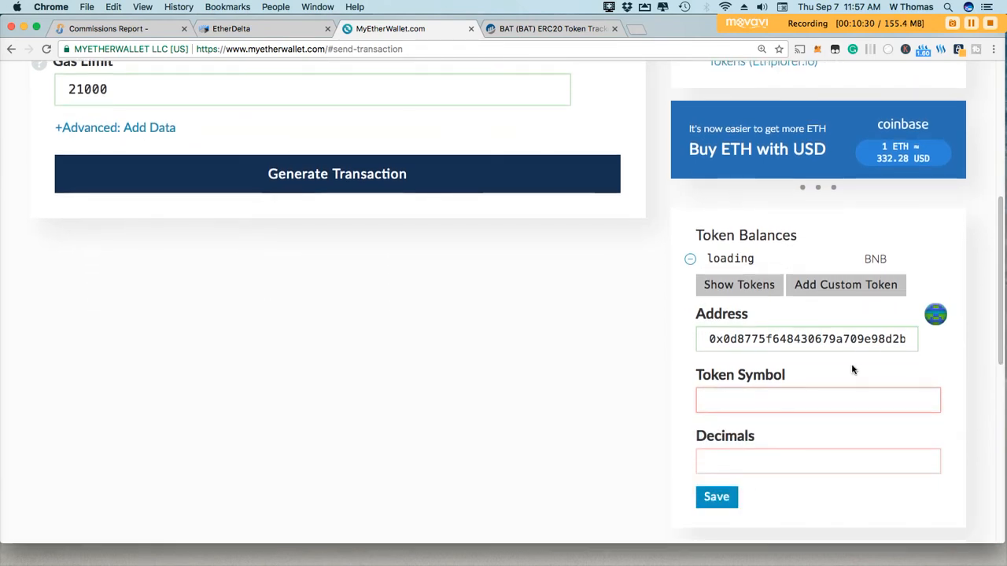
type("1")
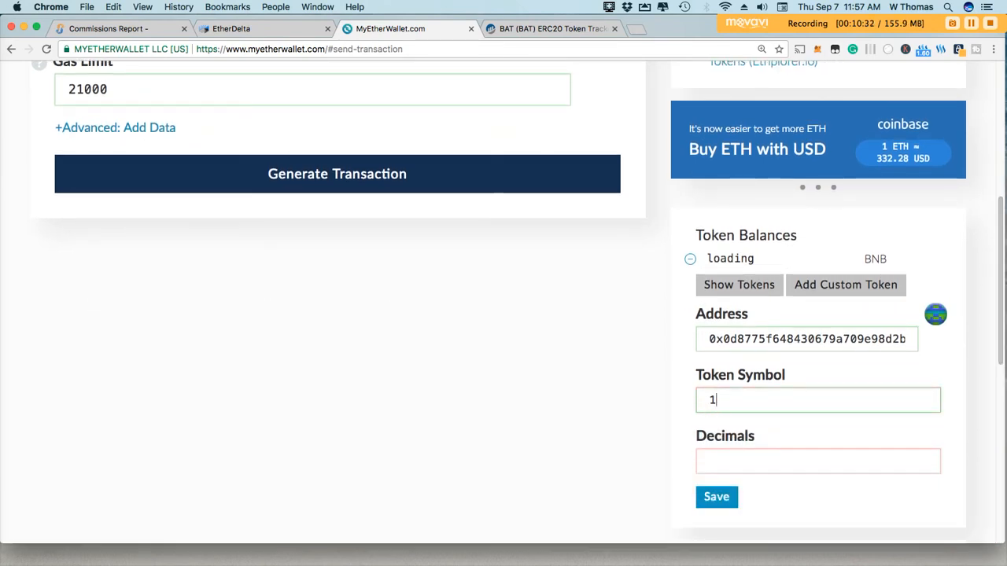
type("BAT")
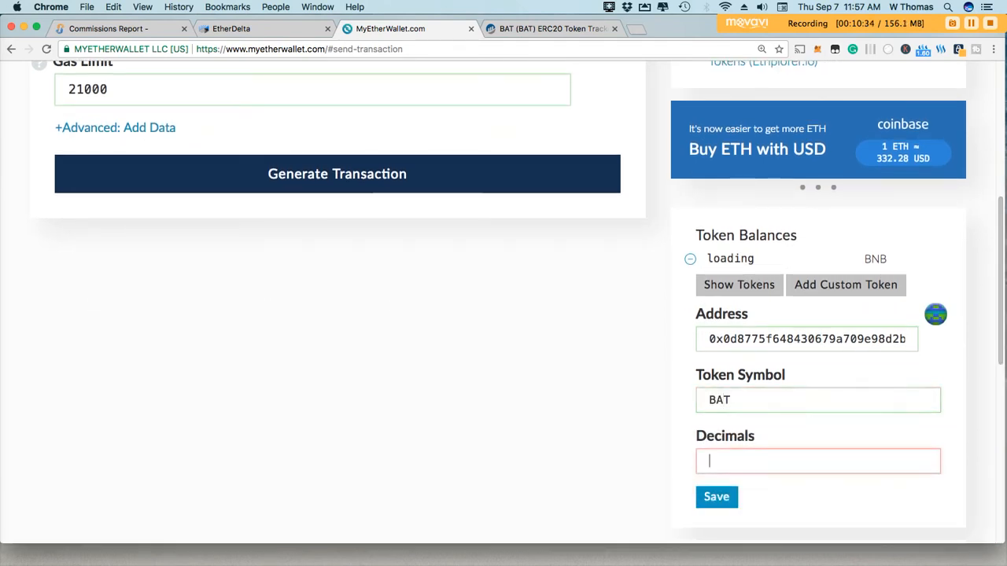
type("18")
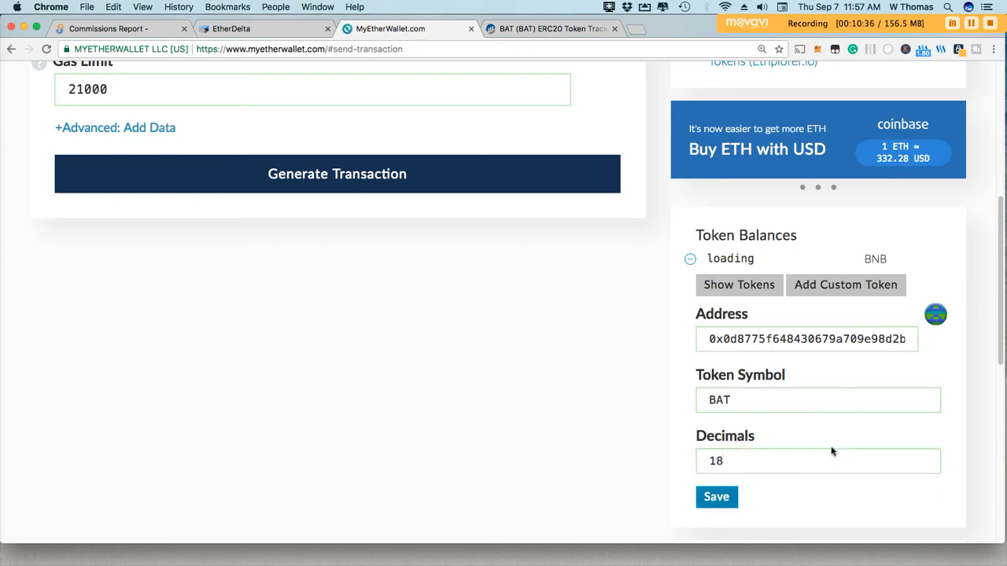
left_click(716, 497)
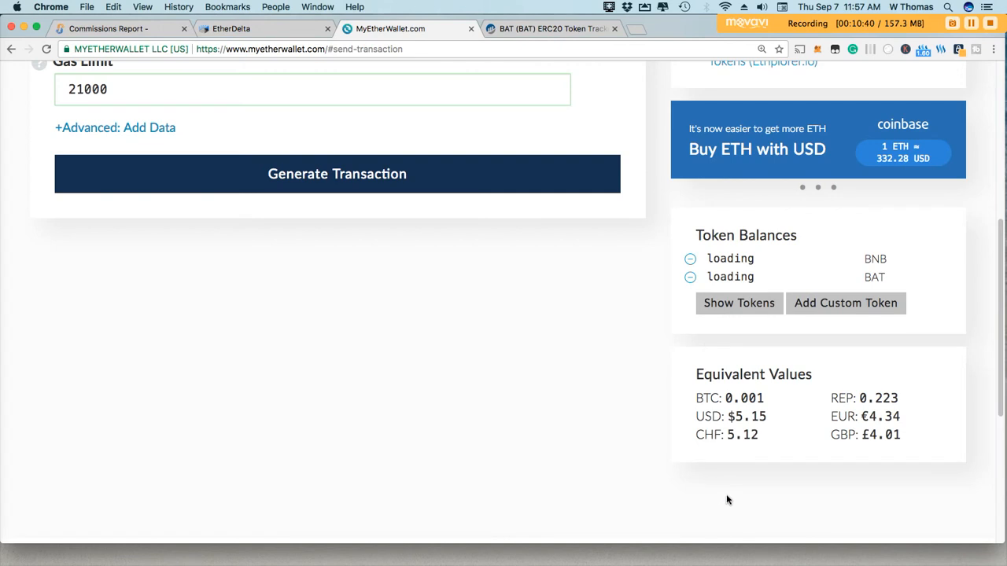
mouse_move(806, 371)
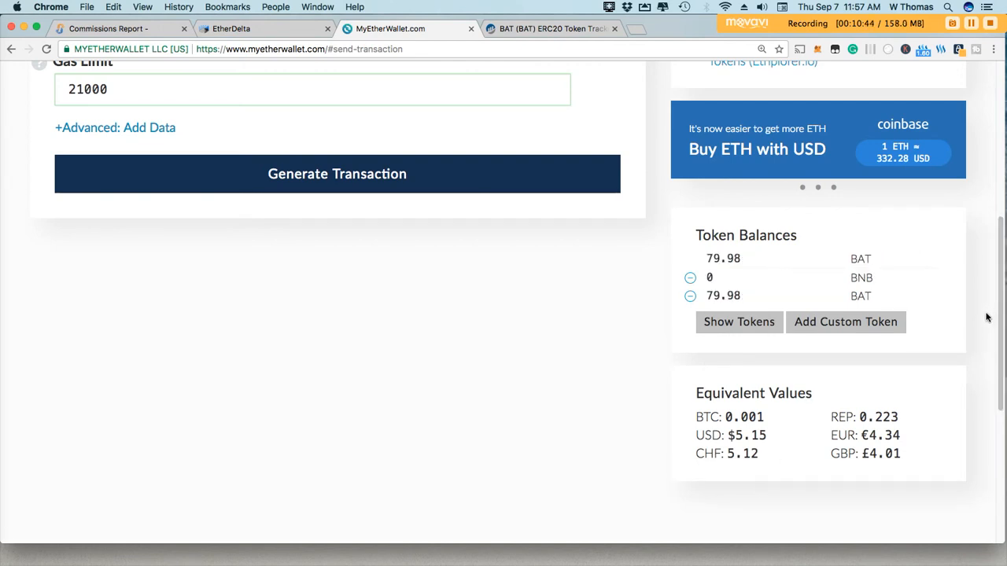
mouse_move(689, 296)
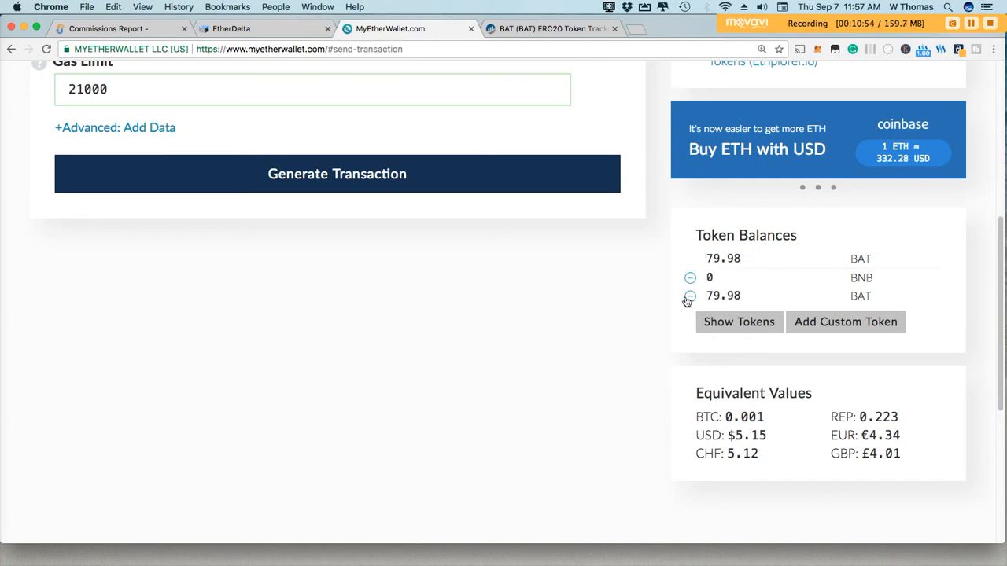
mouse_move(689, 295)
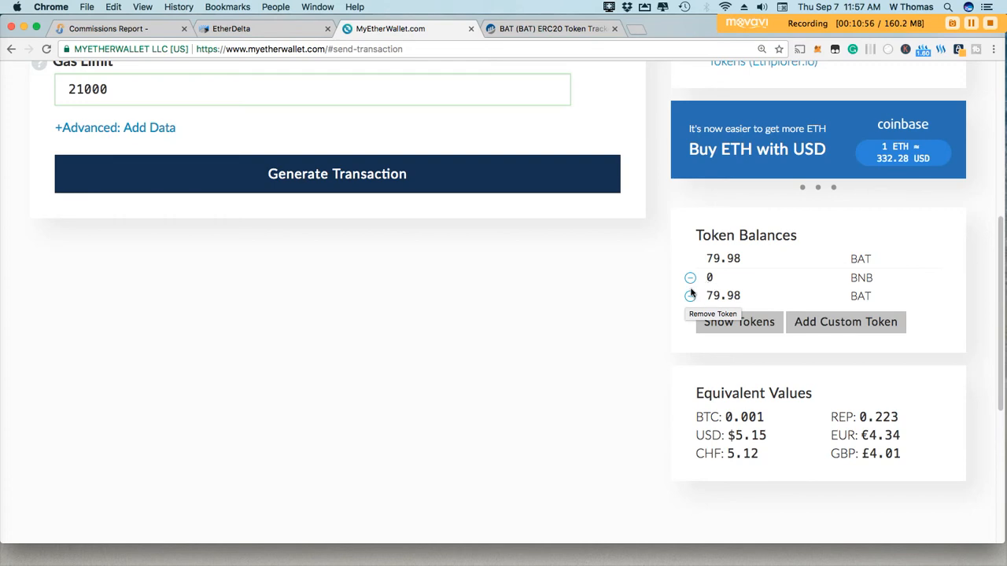
mouse_move(716, 259)
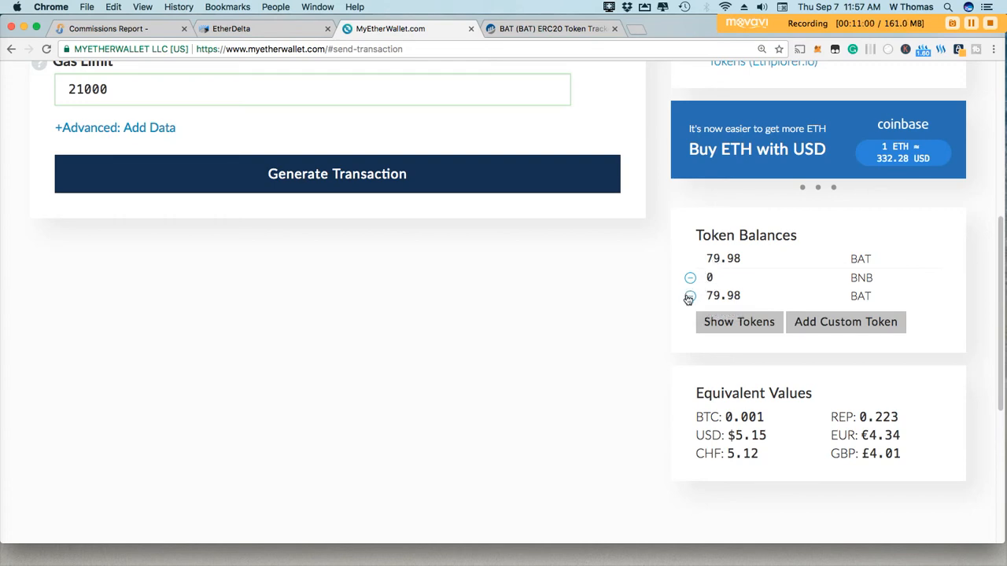
Remove the duplicate BAT entry and the BNB token so only the 79.98 BAT balance remains
left_click(689, 296)
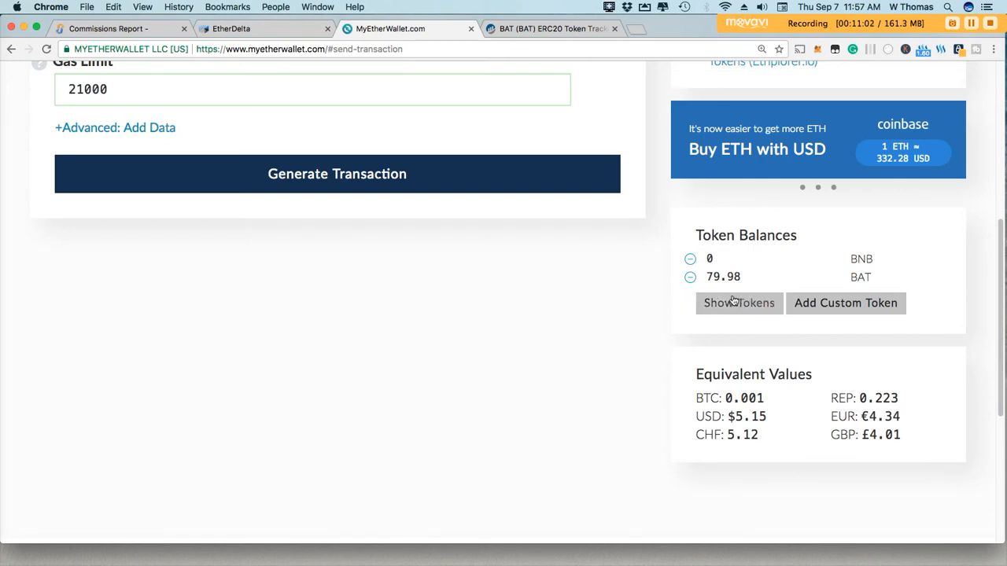
mouse_move(692, 273)
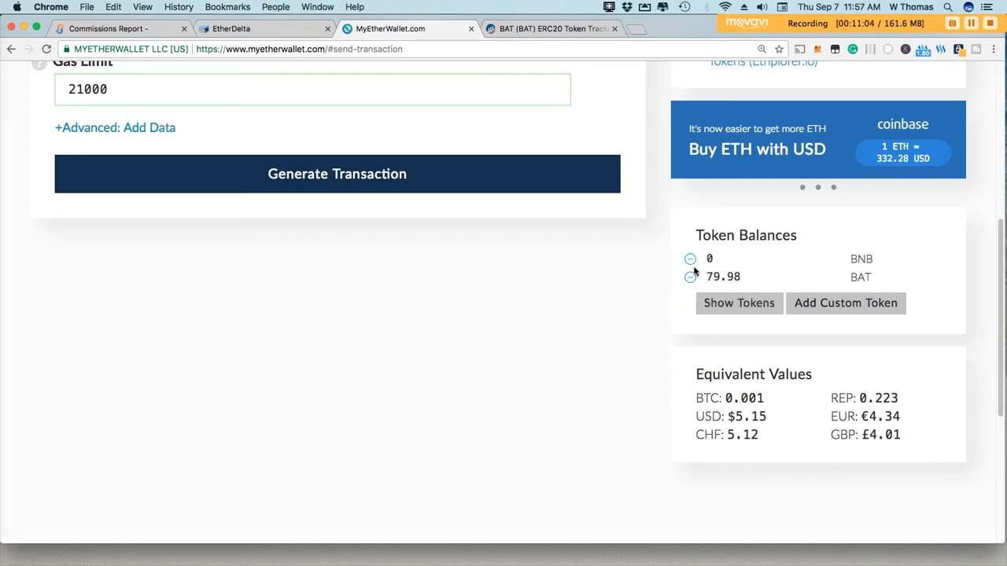
left_click(689, 258)
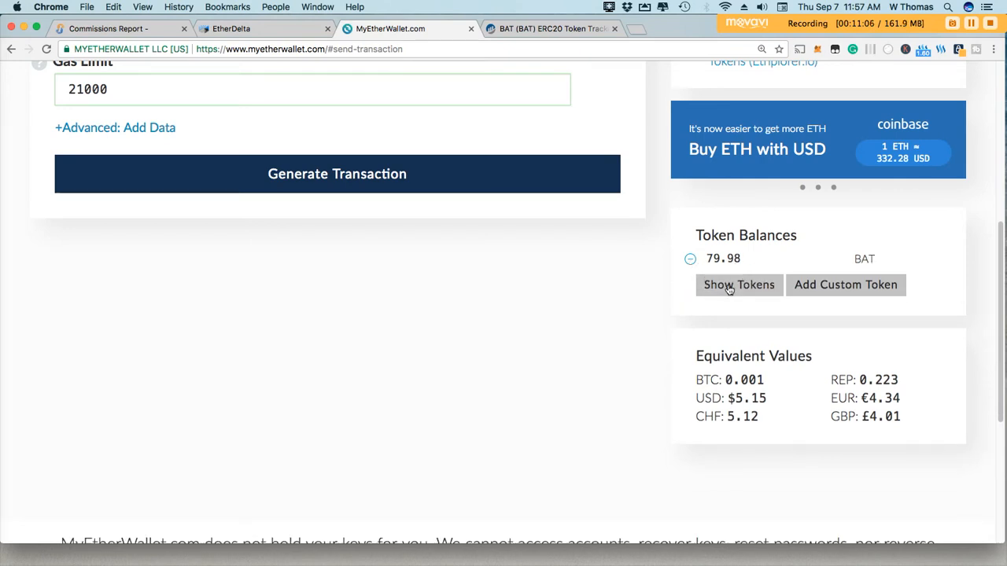
scroll("up", 3)
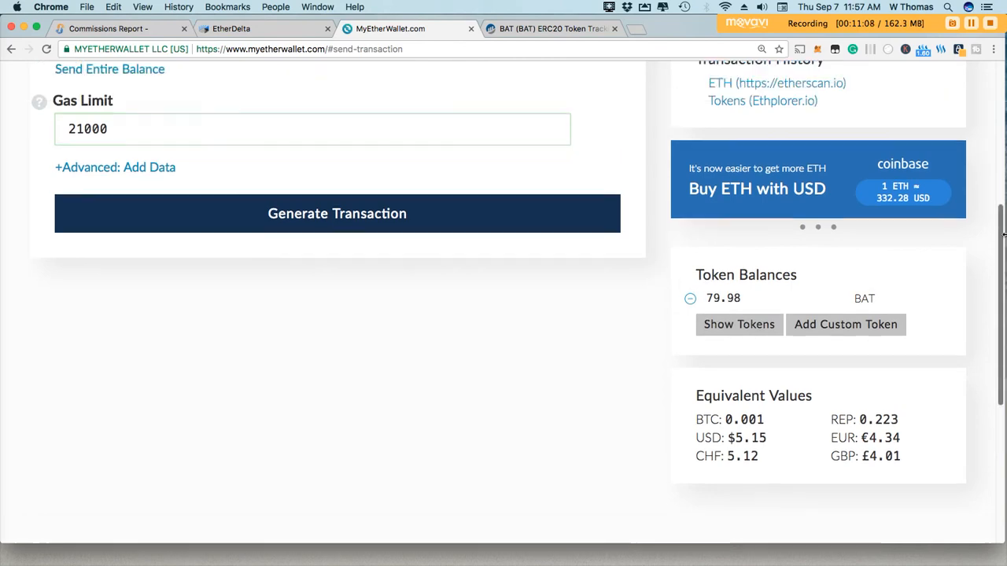
scroll("up", 3)
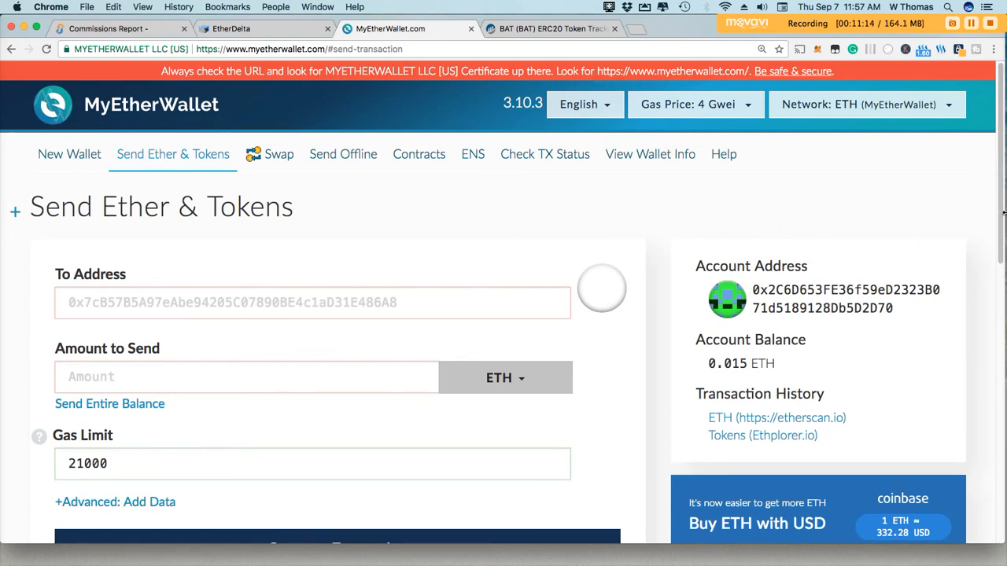
scroll("down", 3)
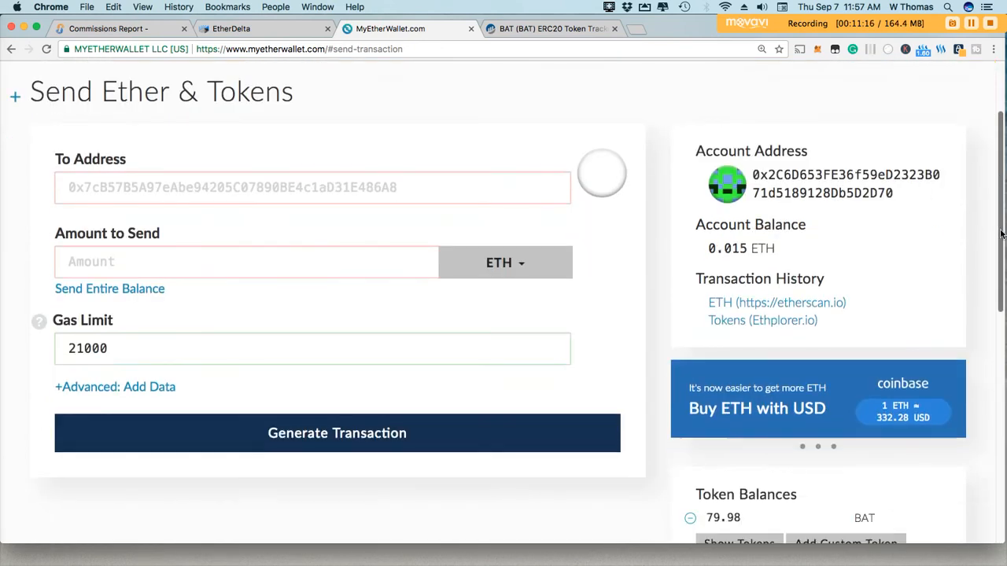
scroll("down", 3)
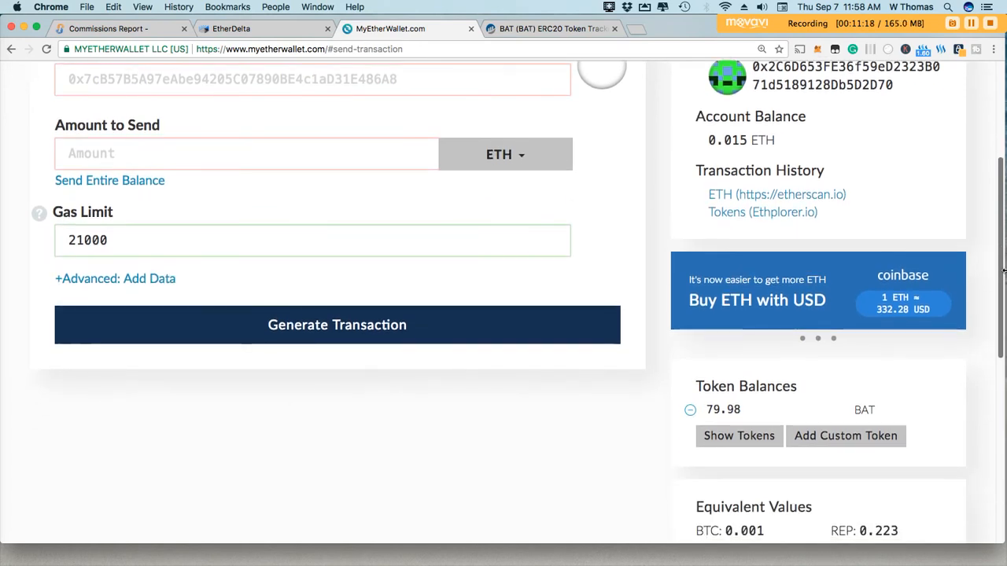
scroll("down", 3)
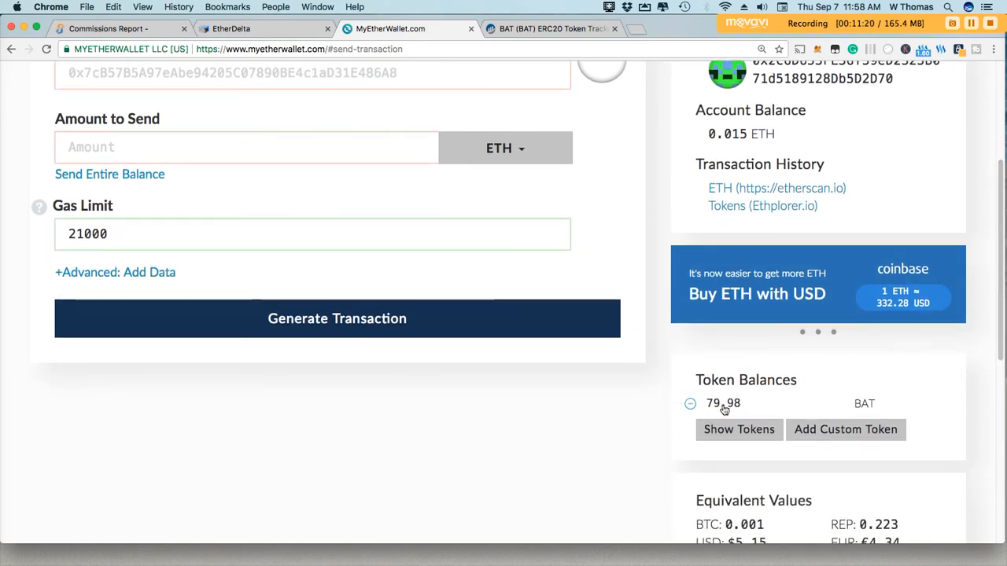
scroll("up", 3)
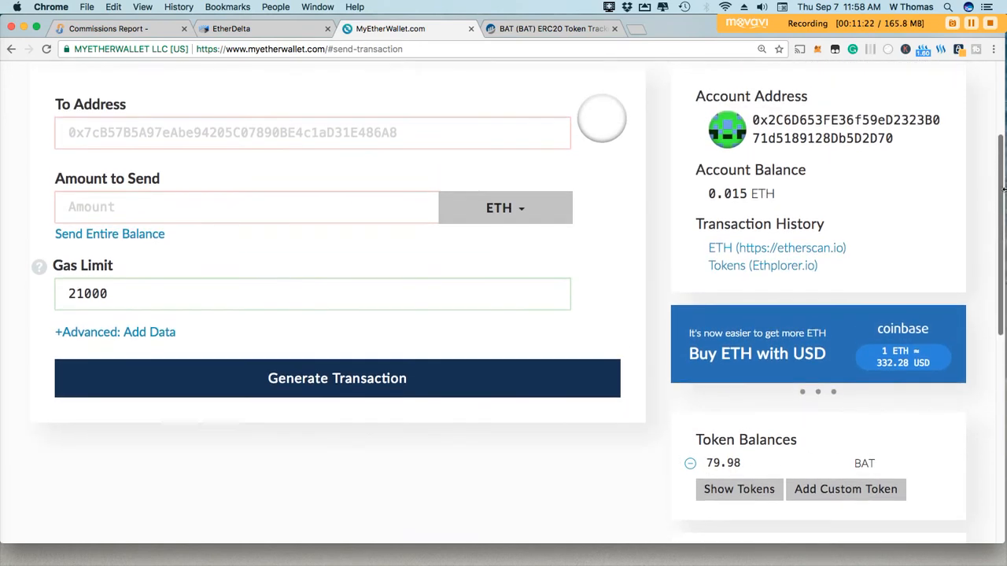
scroll("up", 3)
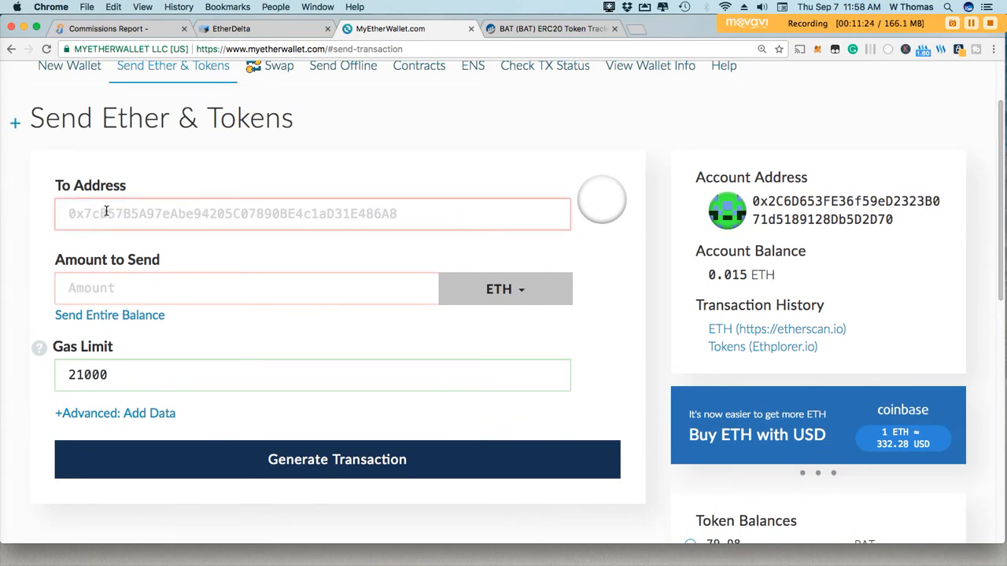
mouse_move(182, 210)
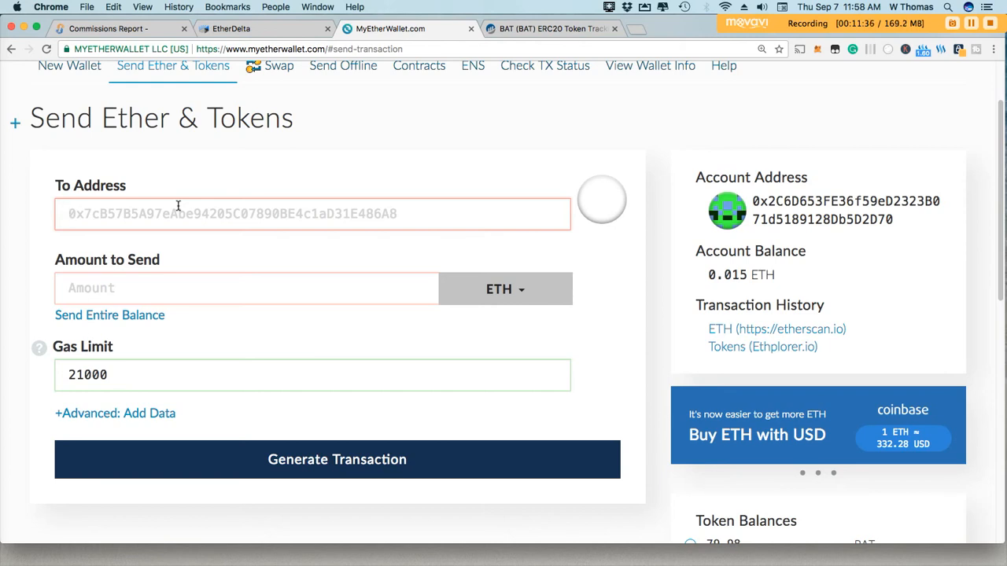
mouse_move(975, 255)
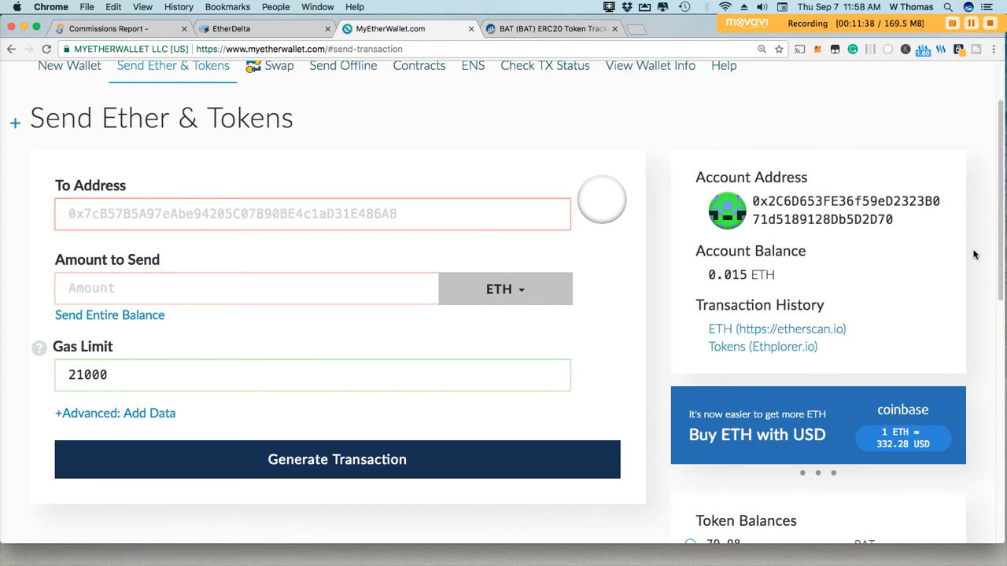
scroll("down", 3)
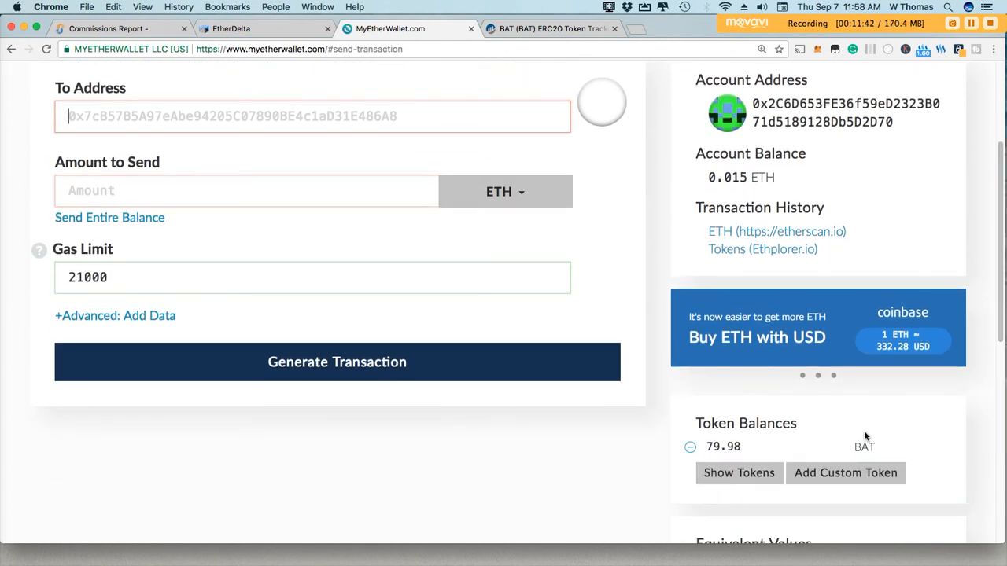
mouse_move(853, 273)
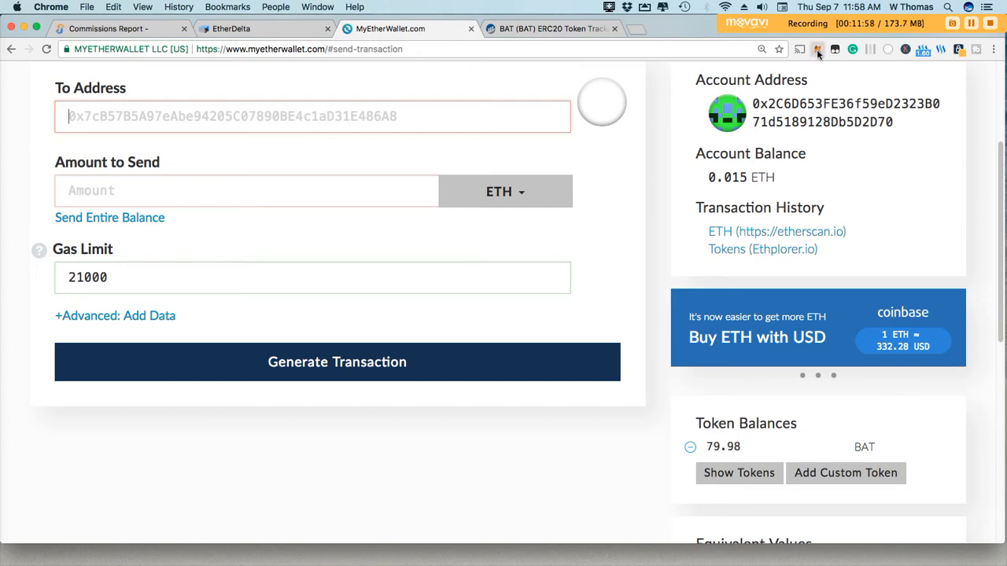
Show MetaMask's Account 1 overview with about 0.0155 ETH and its sent transactions
left_click(817, 49)
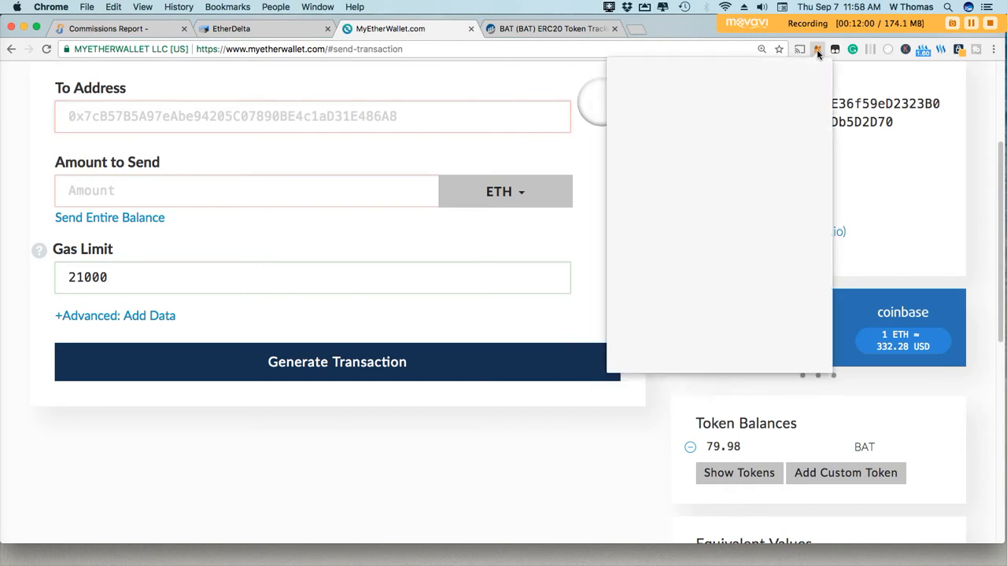
mouse_move(727, 154)
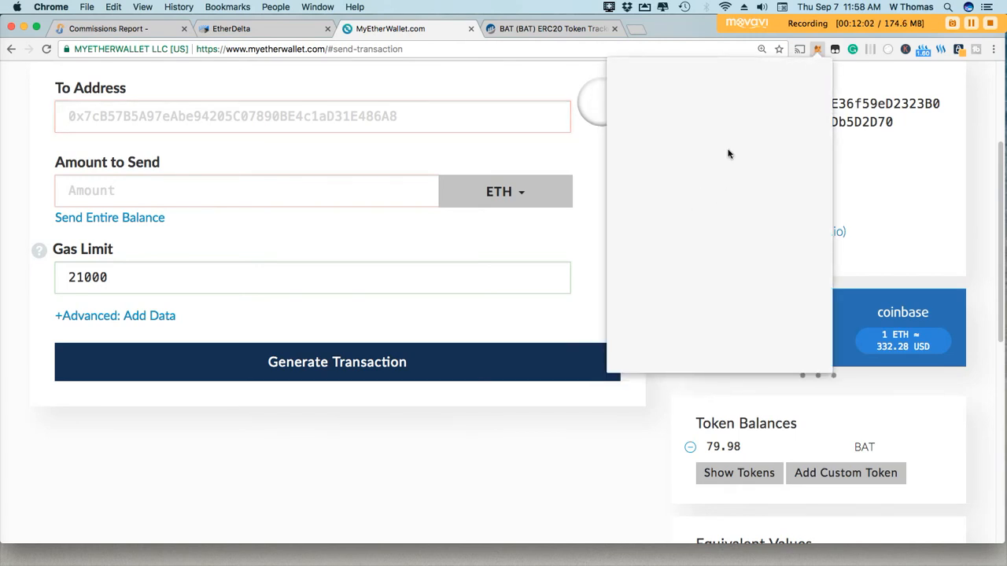
left_click(818, 48)
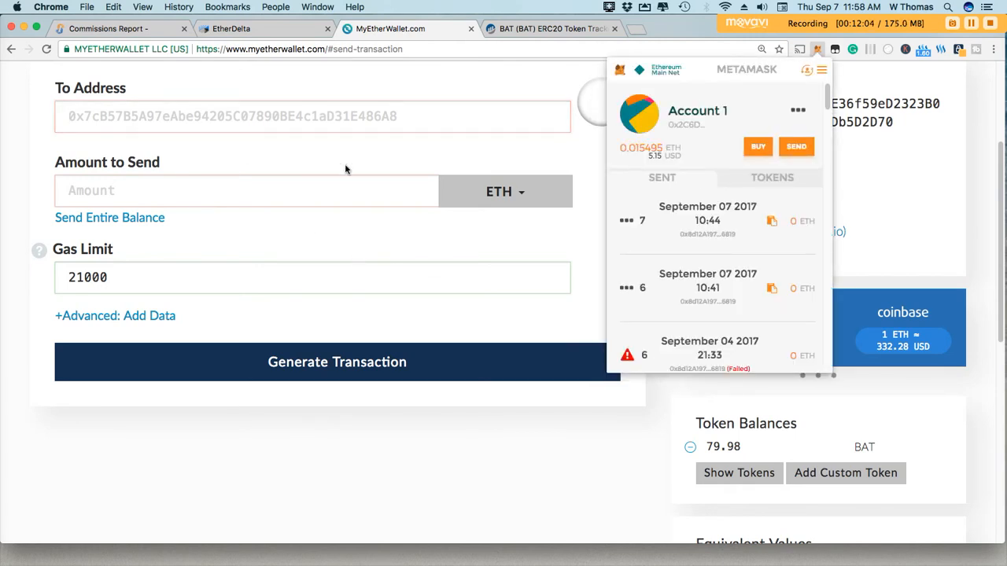
mouse_move(328, 144)
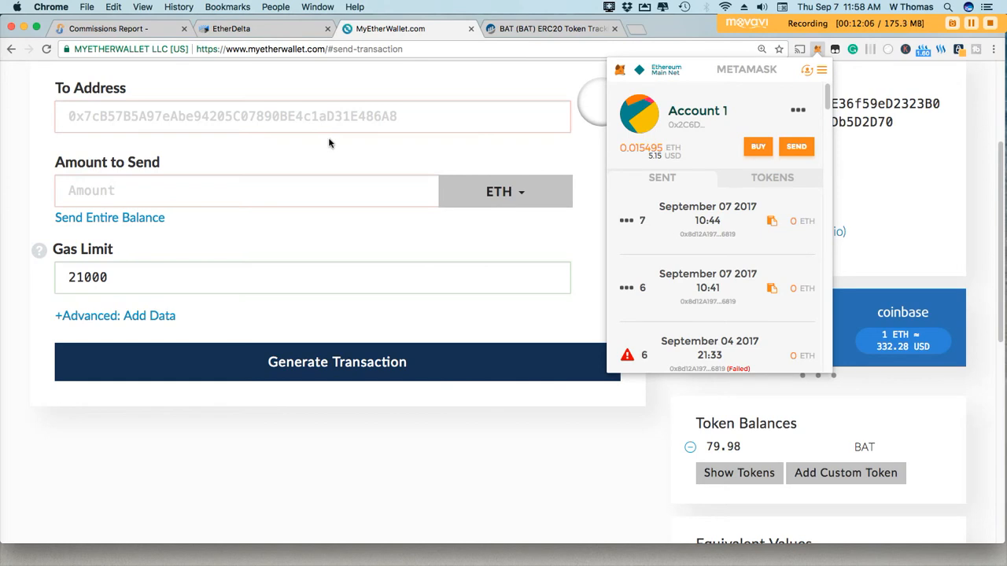
mouse_move(525, 171)
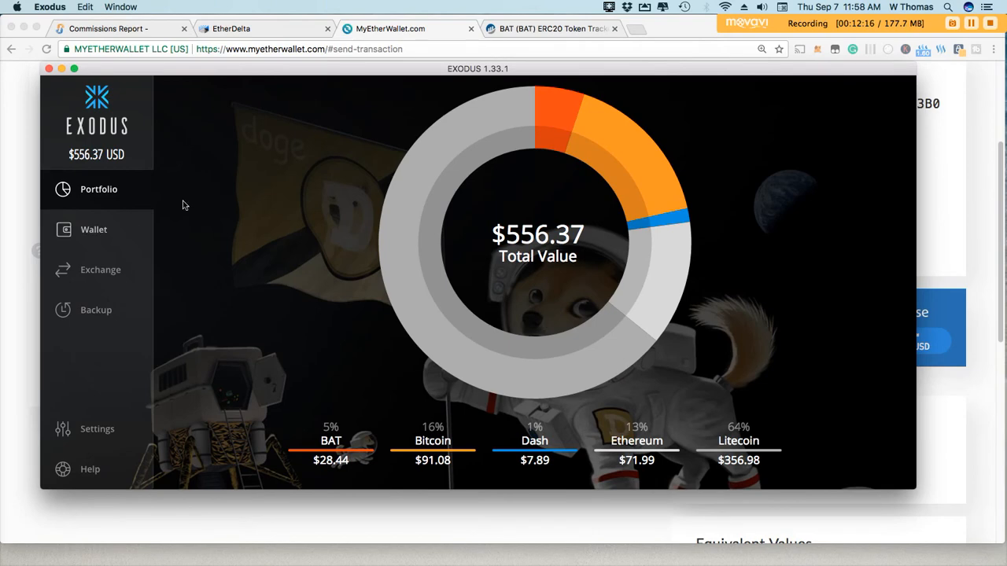
In Exodus, show the BAT wallet's Receive address and copy it
left_click(94, 230)
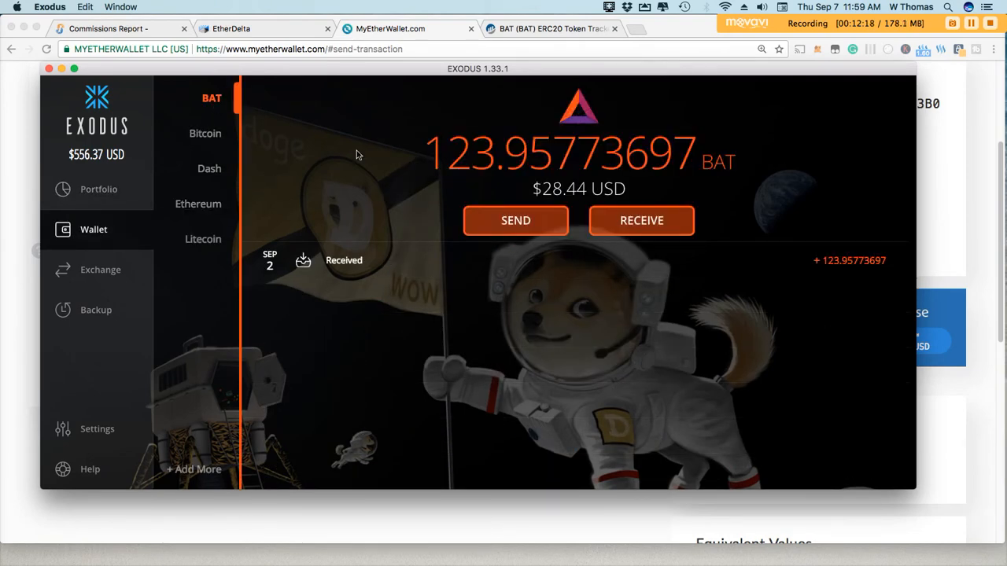
left_click(642, 220)
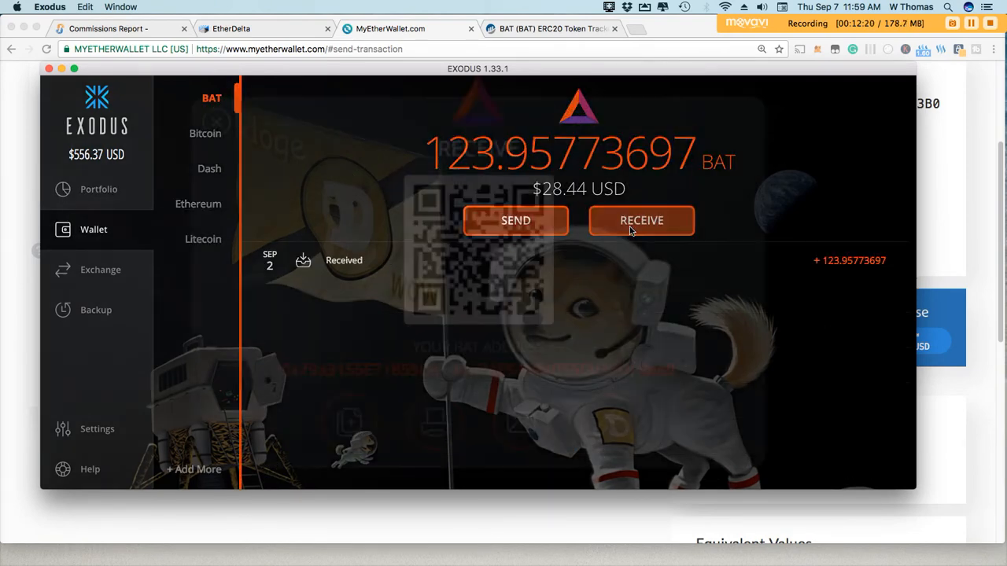
left_click(642, 221)
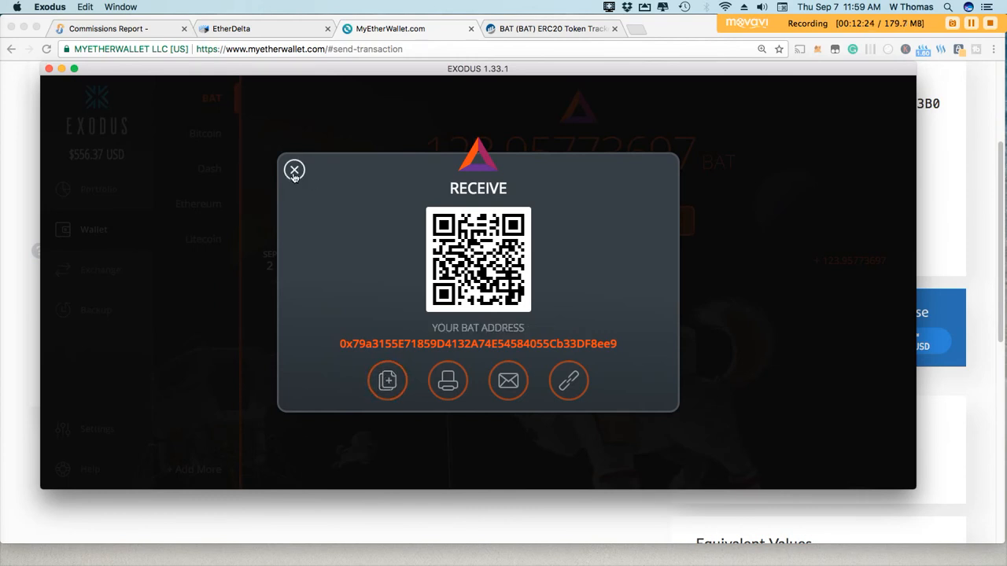
left_click(295, 170)
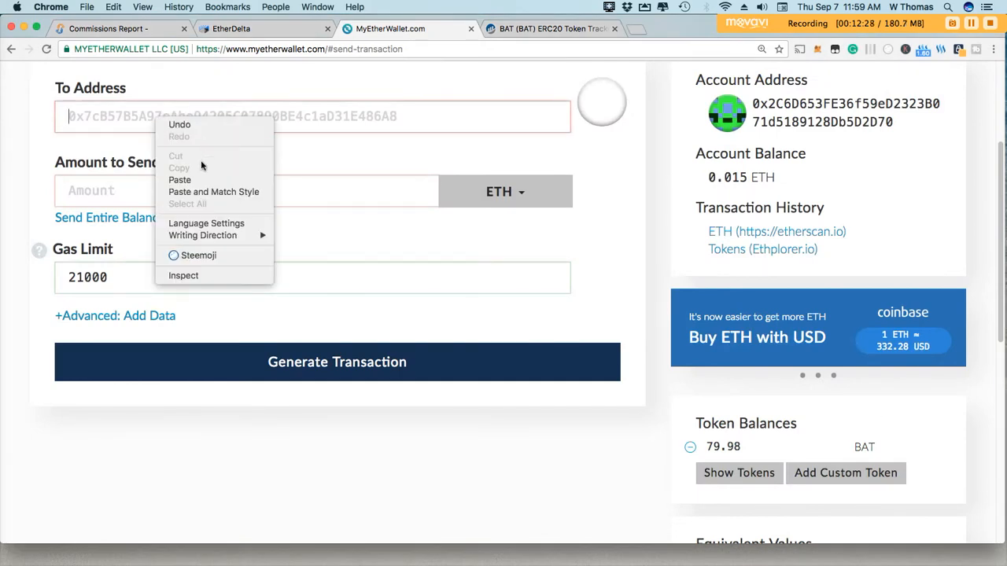
Paste the Exodus address as recipient, choose BAT, fill the entire 79.98 balance, and generate the transaction
left_click(179, 179)
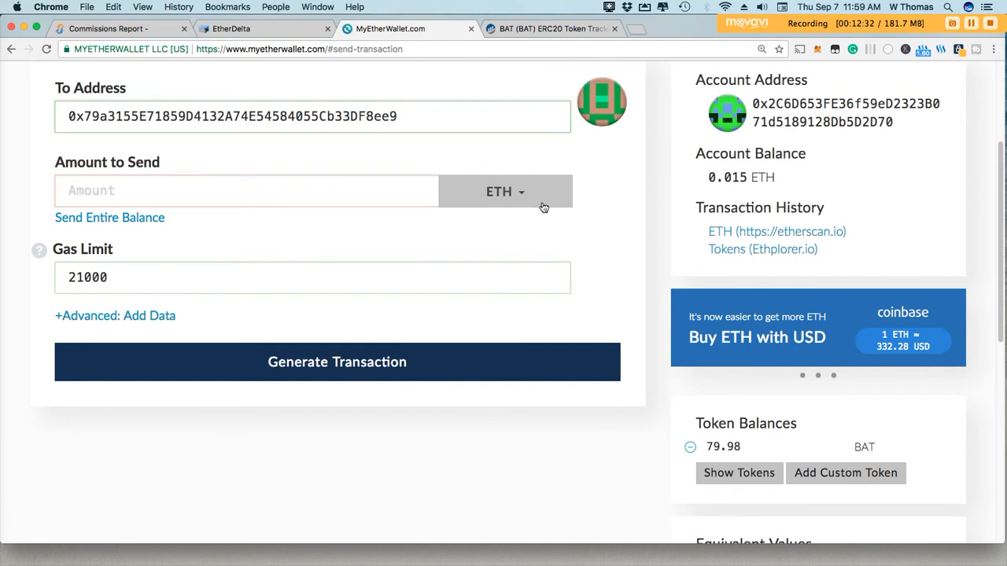
left_click(504, 192)
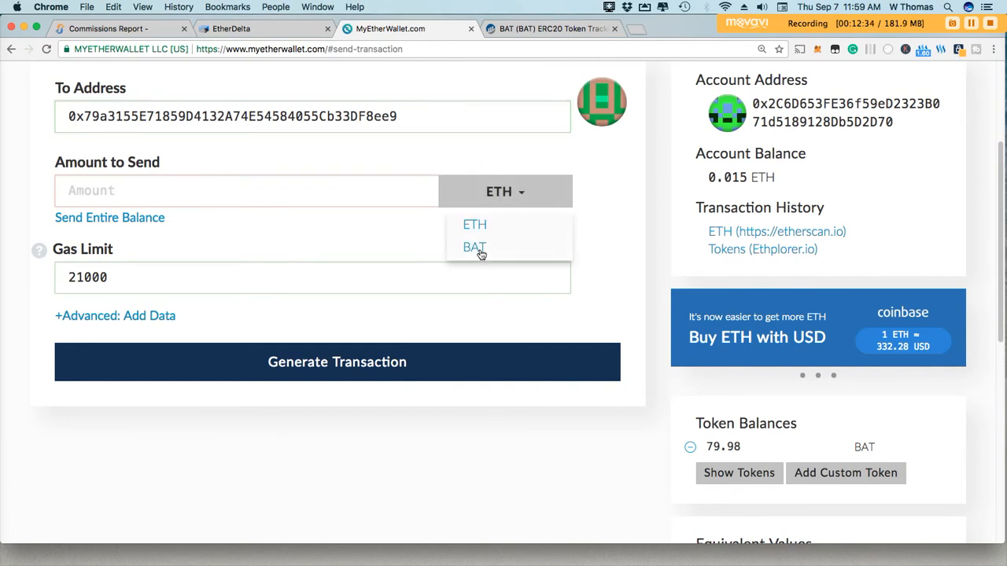
left_click(475, 247)
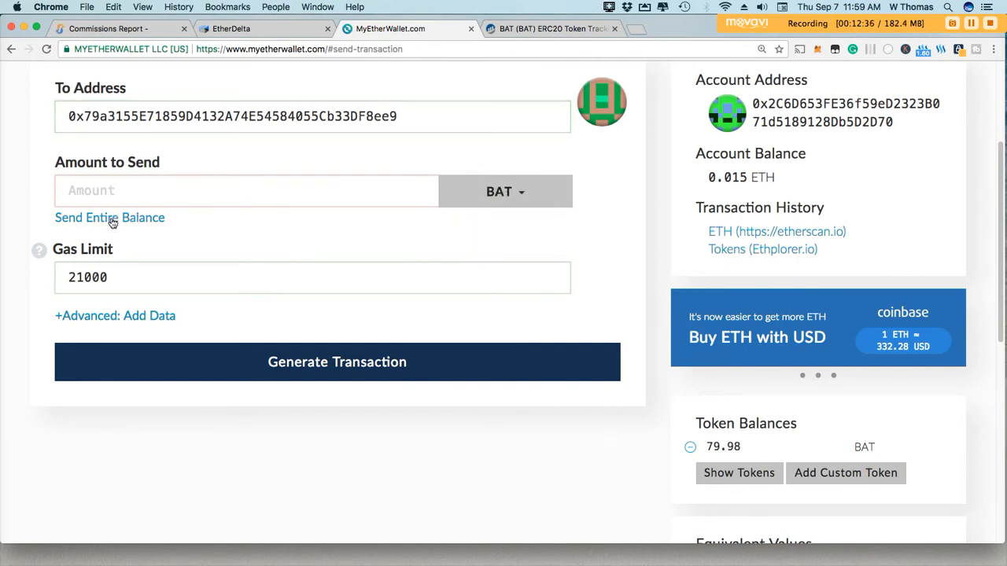
left_click(110, 217)
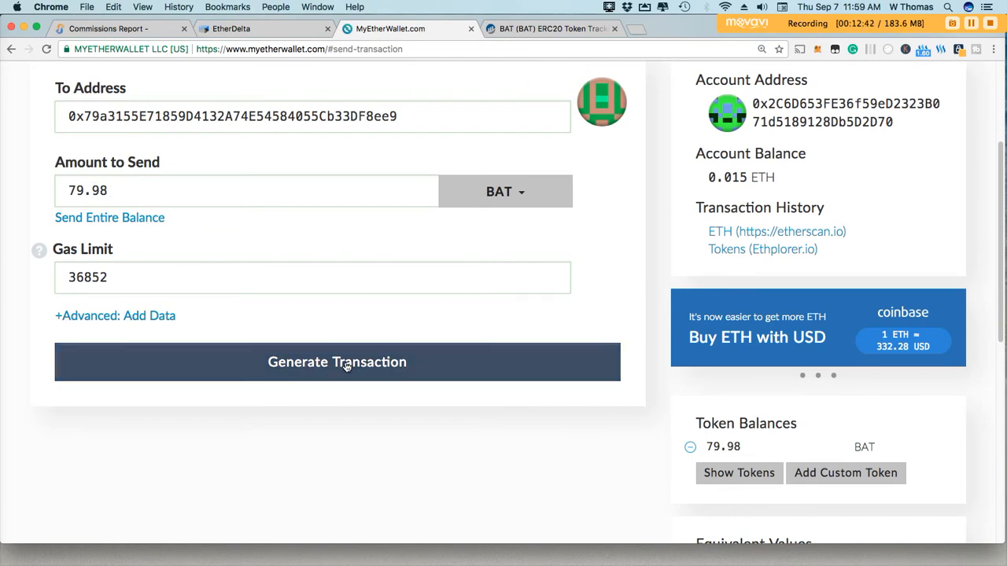
left_click(337, 362)
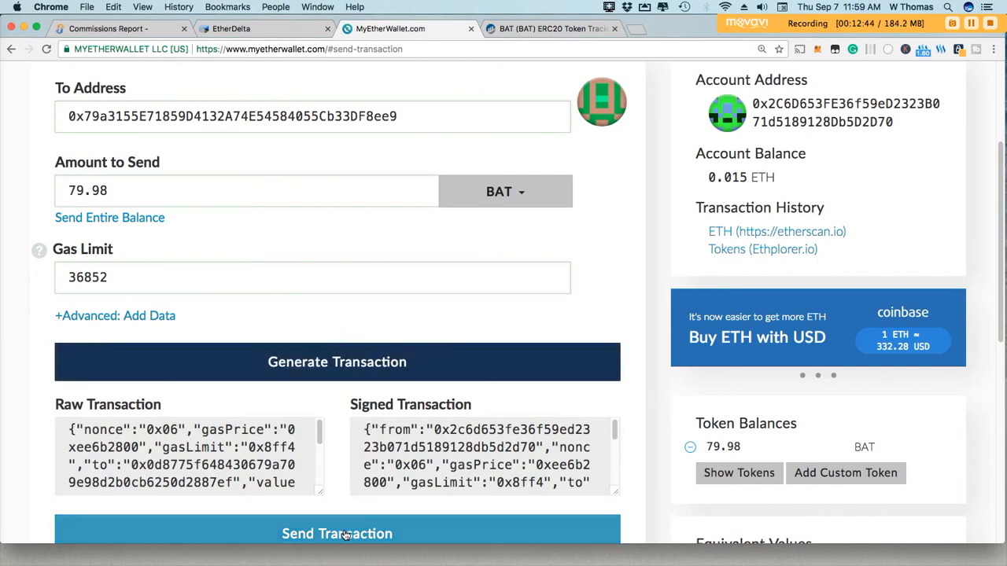
Send the transaction, confirm the 79.98 BAT transfer, and submit it in the MetaMask notification
left_click(337, 533)
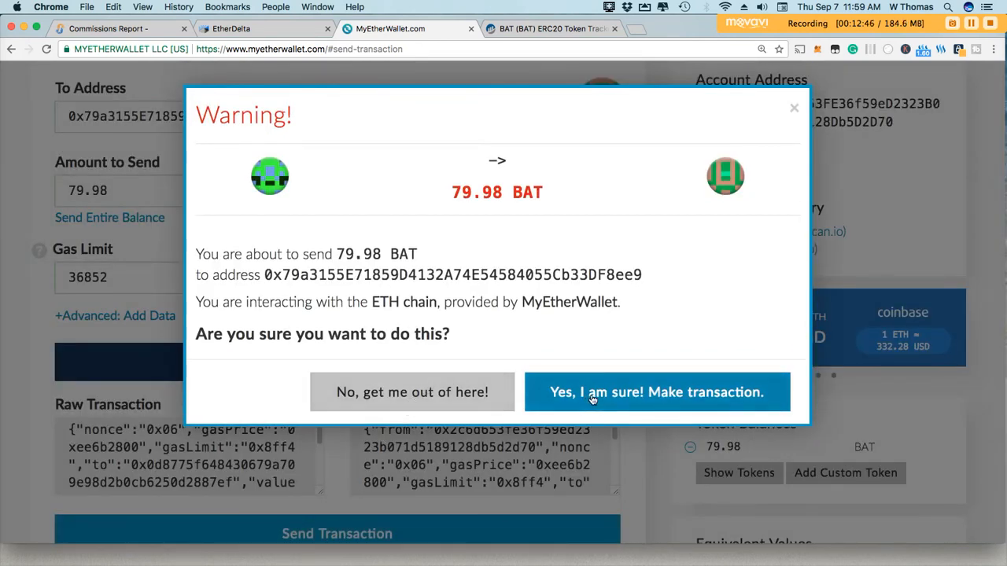
left_click(656, 392)
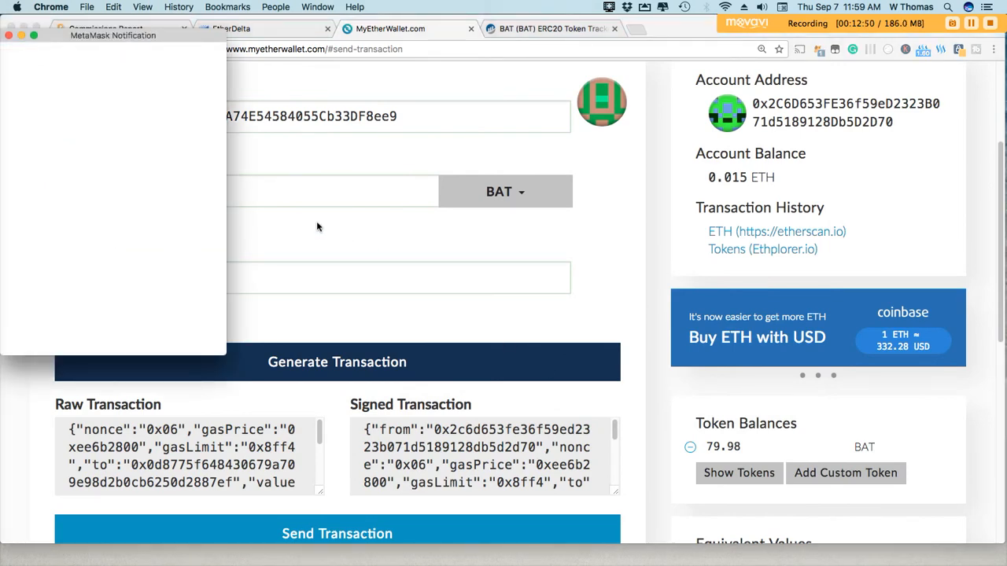
mouse_move(131, 142)
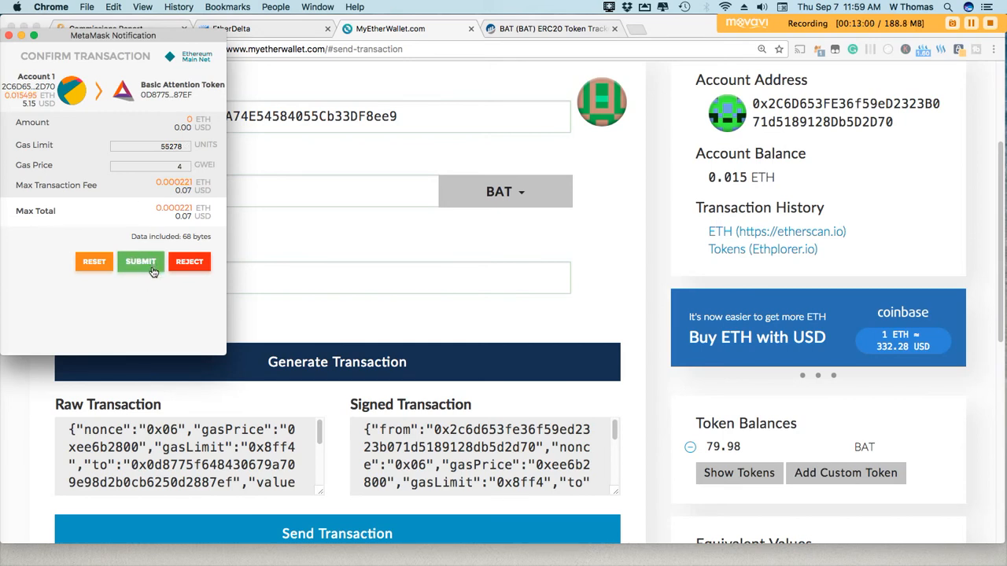
left_click(140, 261)
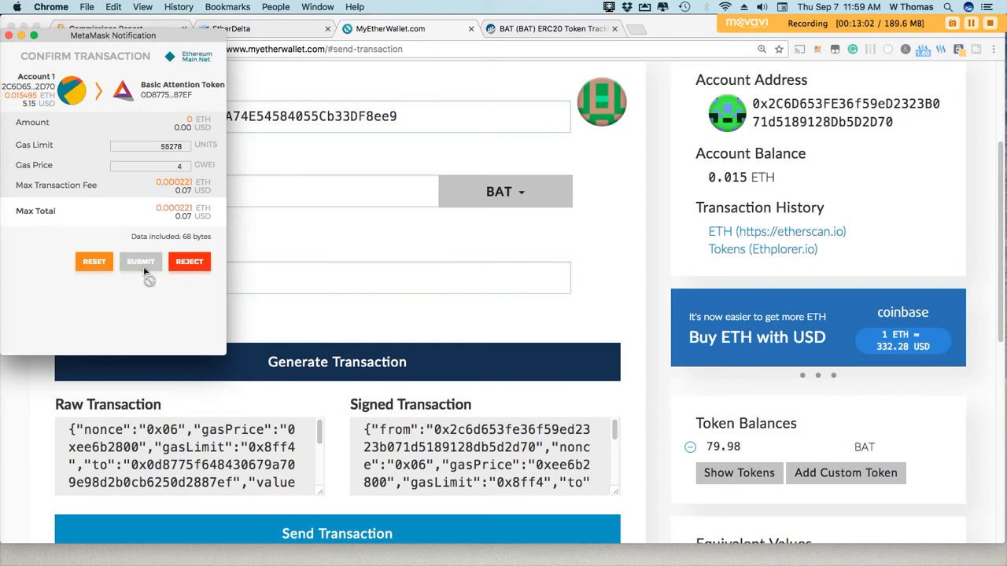
left_click(141, 261)
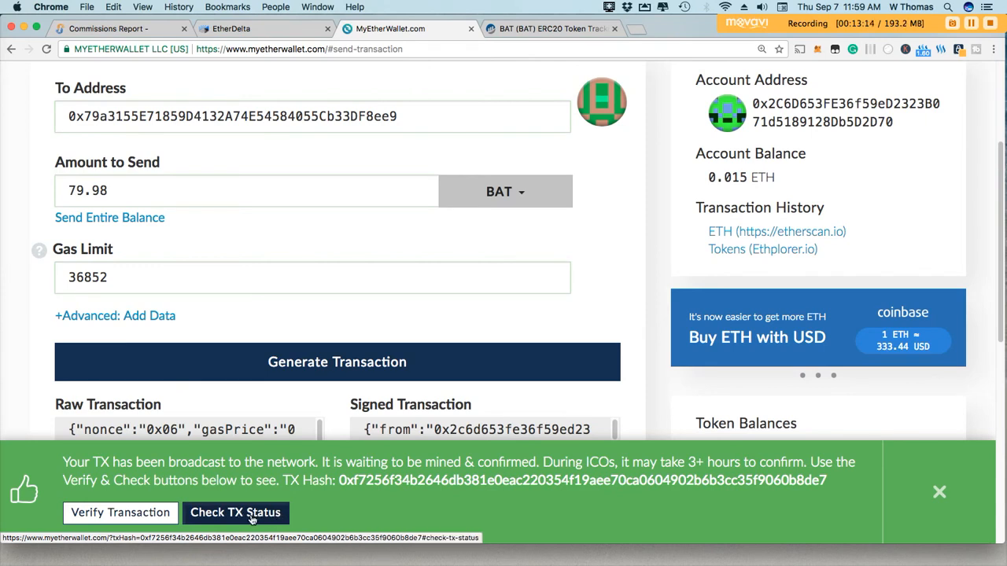
mouse_move(217, 485)
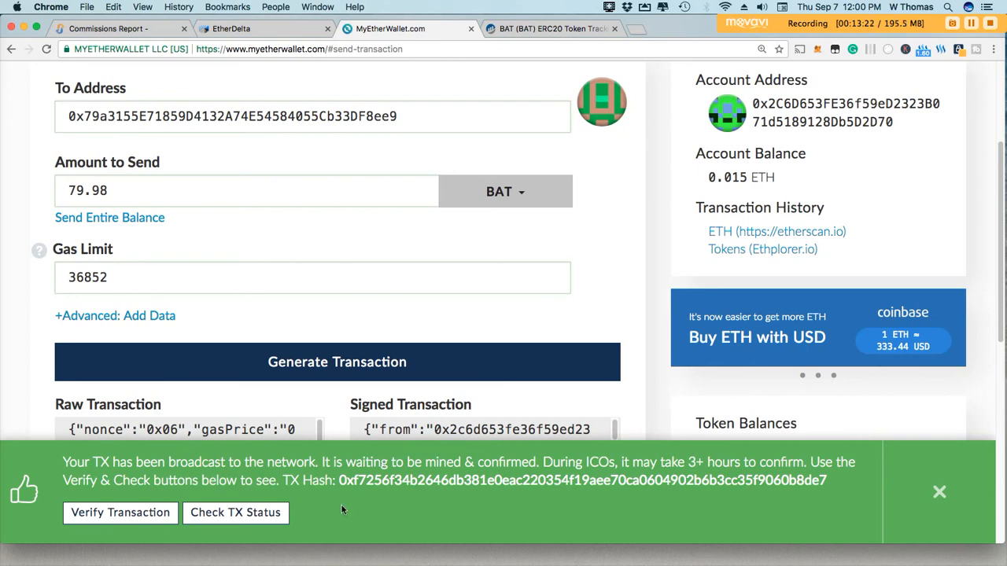
Run Check TX Status on the broadcast hash, which reports Transaction Not Found
left_click(236, 512)
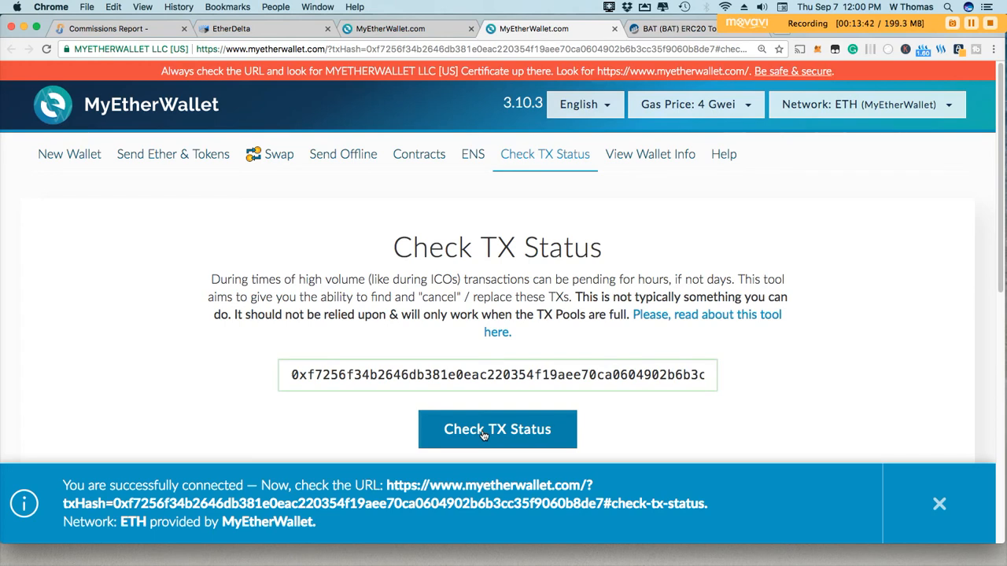
left_click(497, 427)
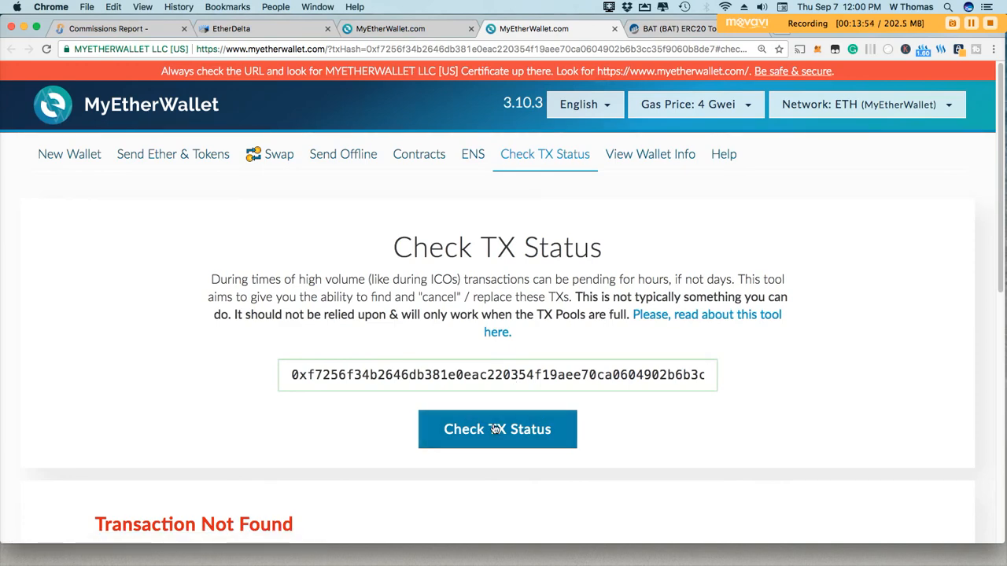
mouse_move(431, 28)
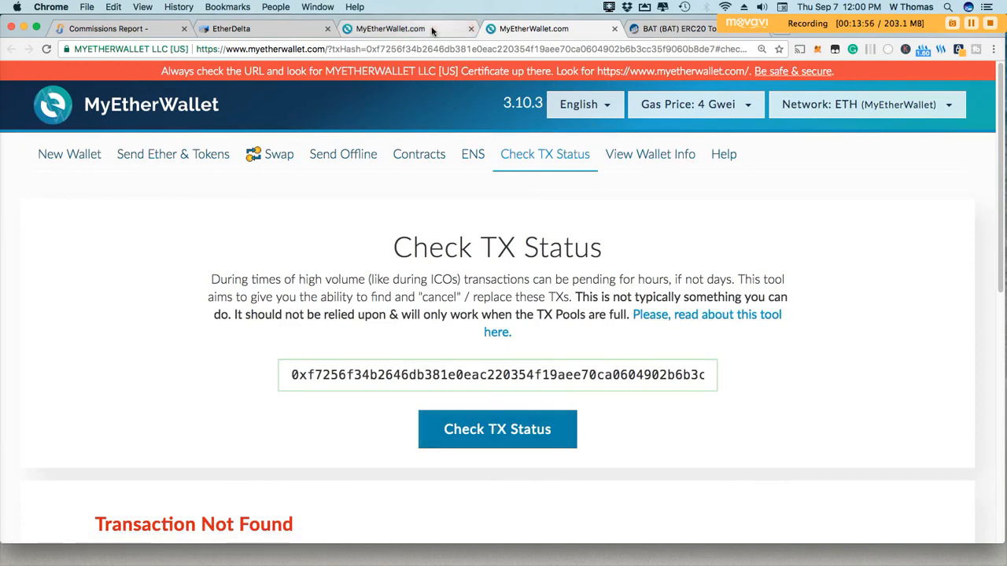
Return to the broadcast notice and check the hash again, landing on Etherscan's Pending Confirmation page
left_click(533, 28)
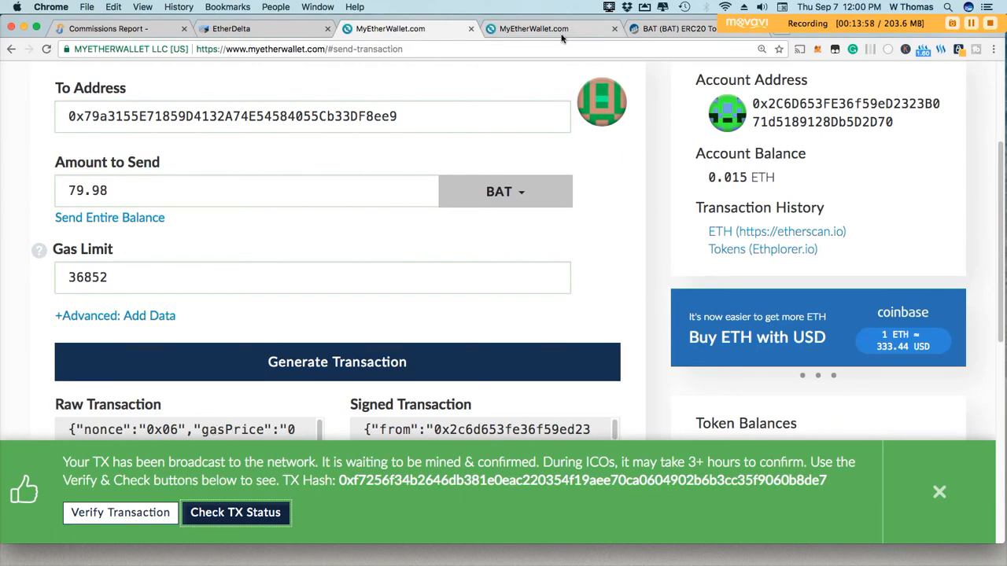
left_click(236, 513)
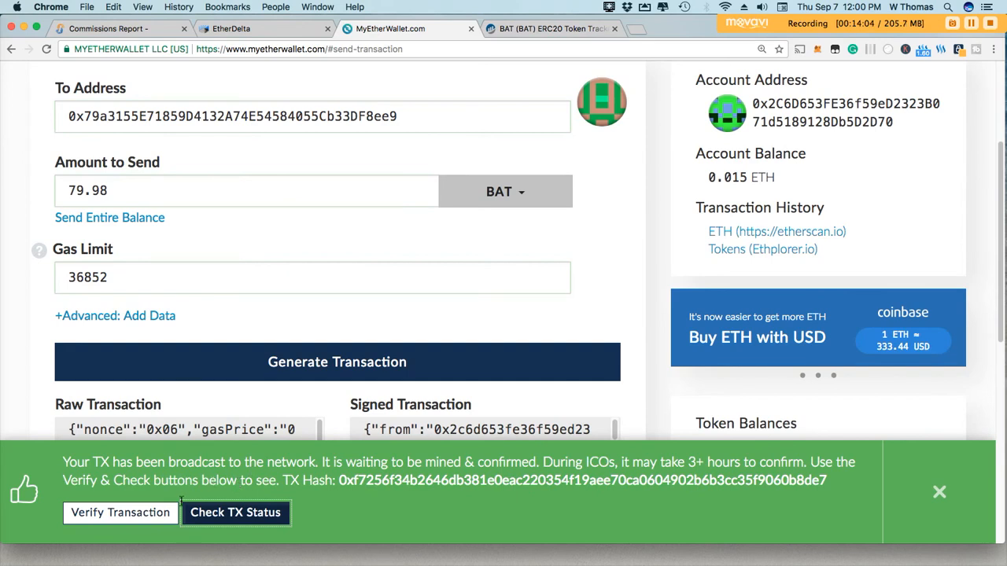
mouse_move(941, 137)
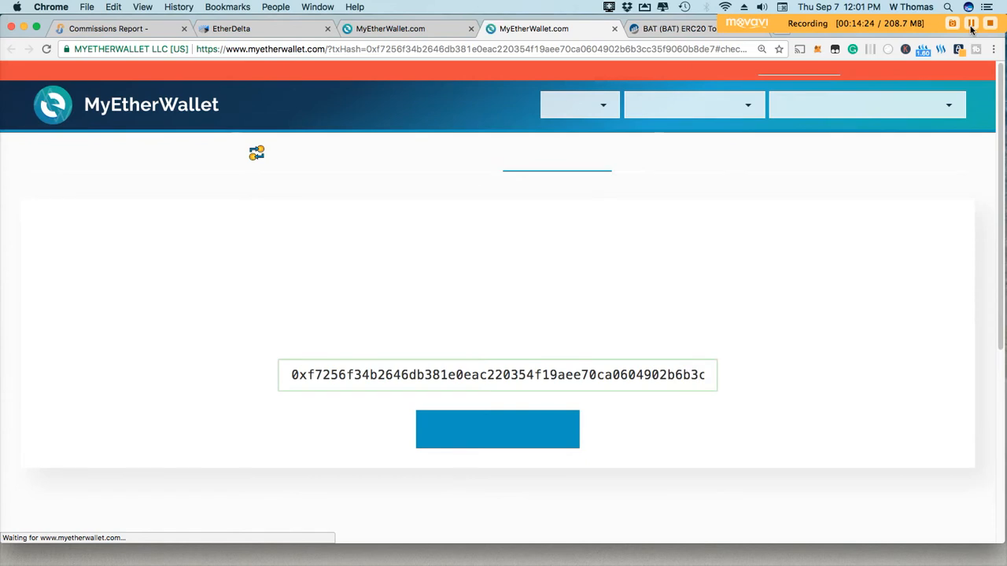
left_click(497, 428)
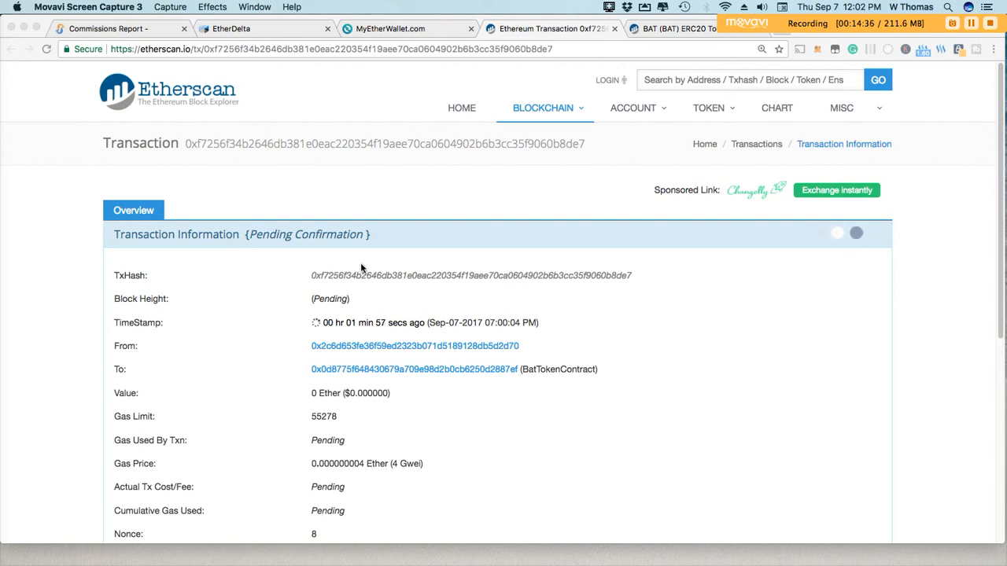
mouse_move(621, 191)
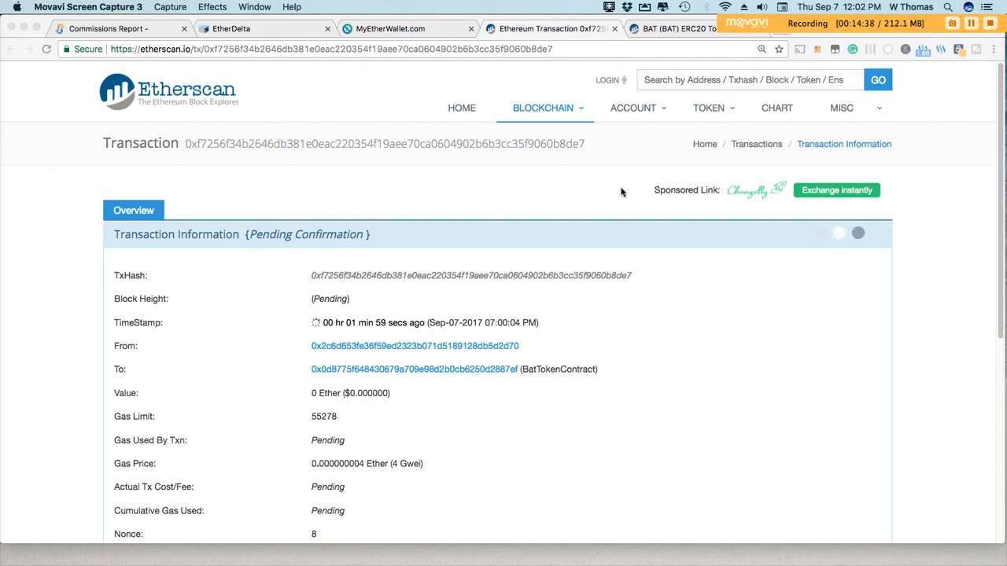
left_click(718, 527)
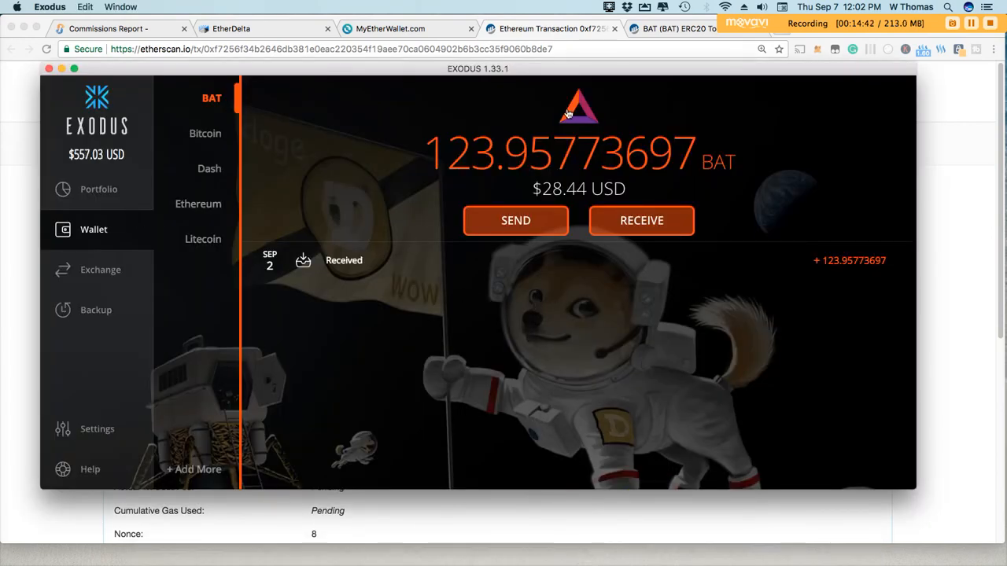
mouse_move(535, 370)
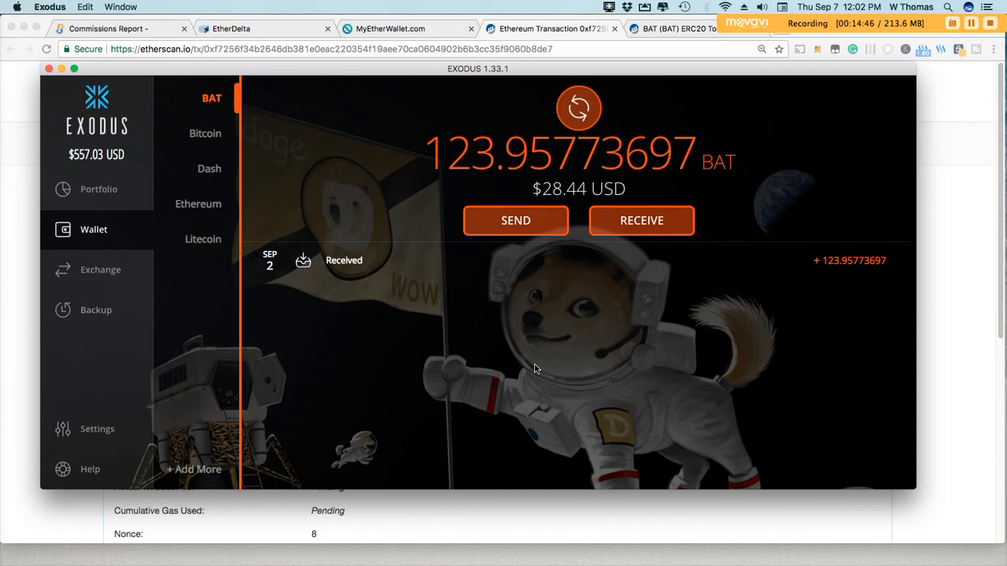
mouse_move(475, 62)
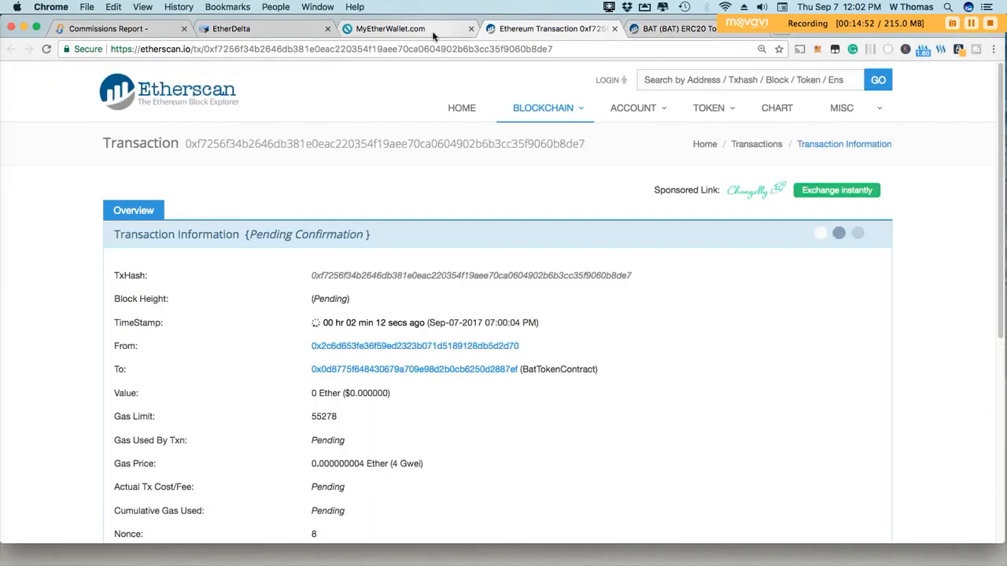
Recheck the transaction from the broadcast notice, still pending on Etherscan, then return to the send page
left_click(390, 28)
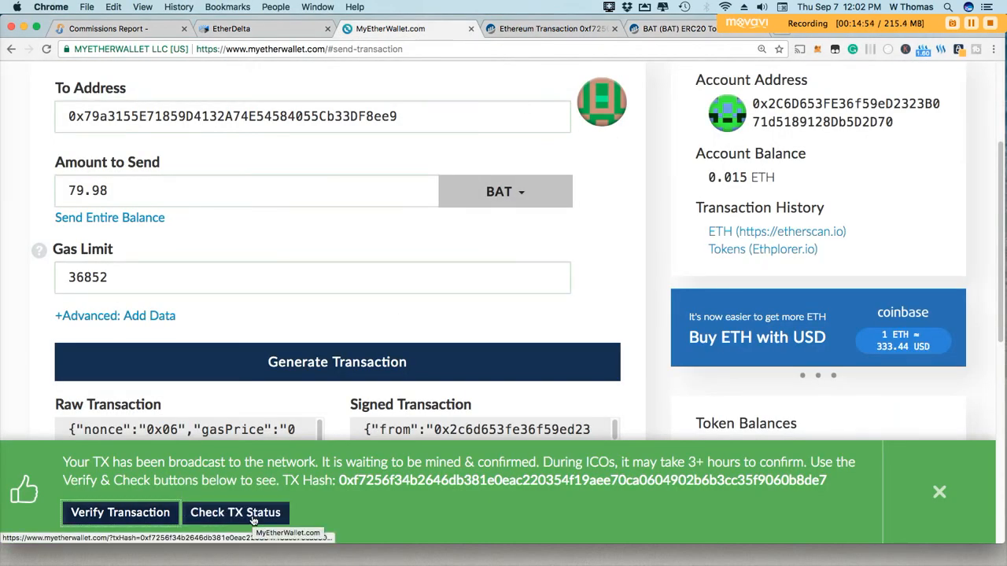
left_click(236, 512)
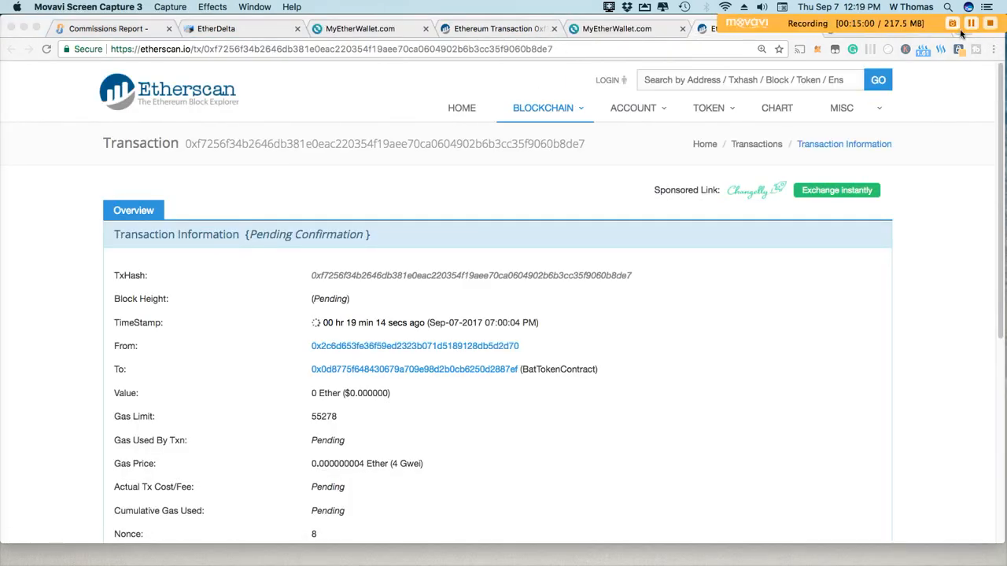
mouse_move(900, 246)
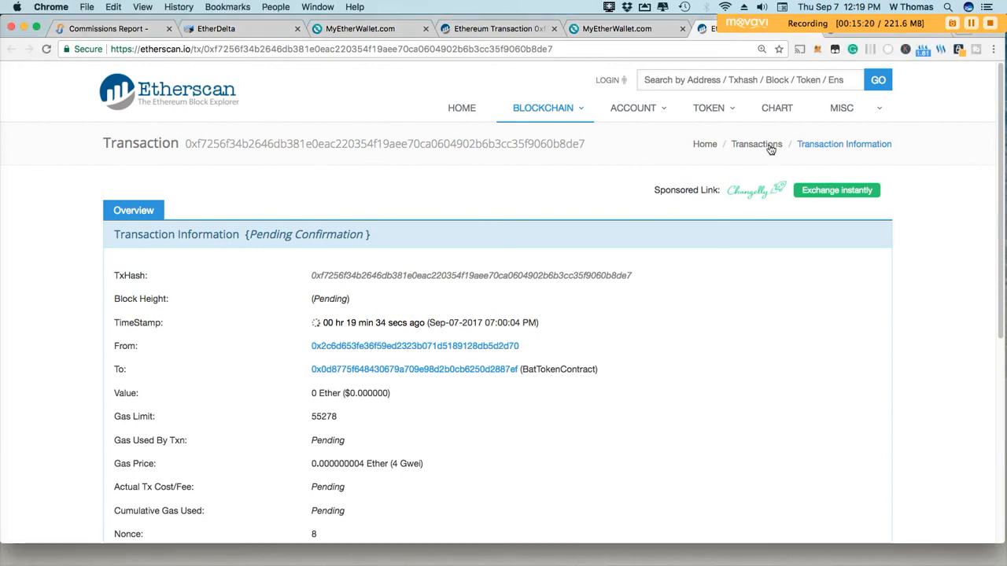
left_click(616, 28)
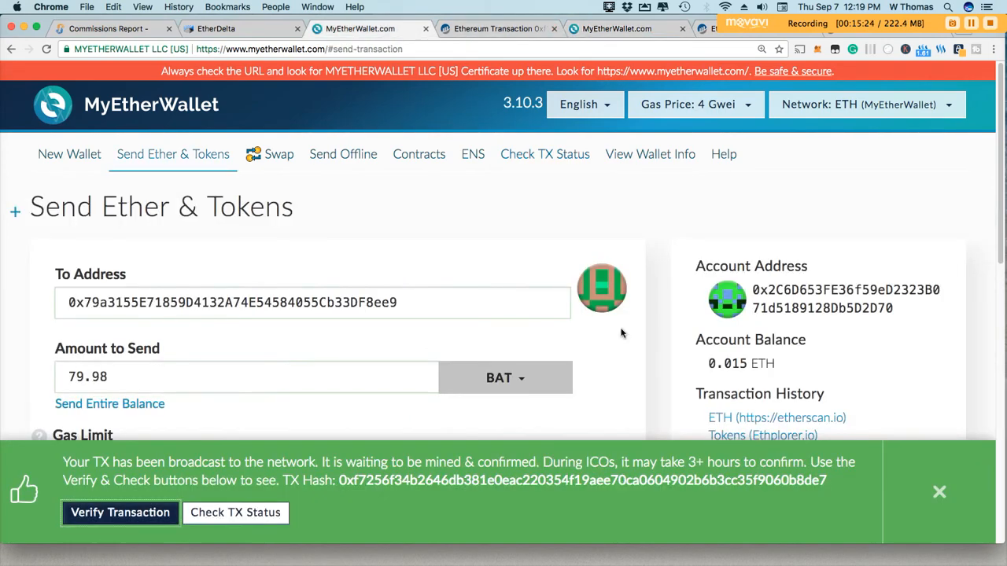
mouse_move(982, 250)
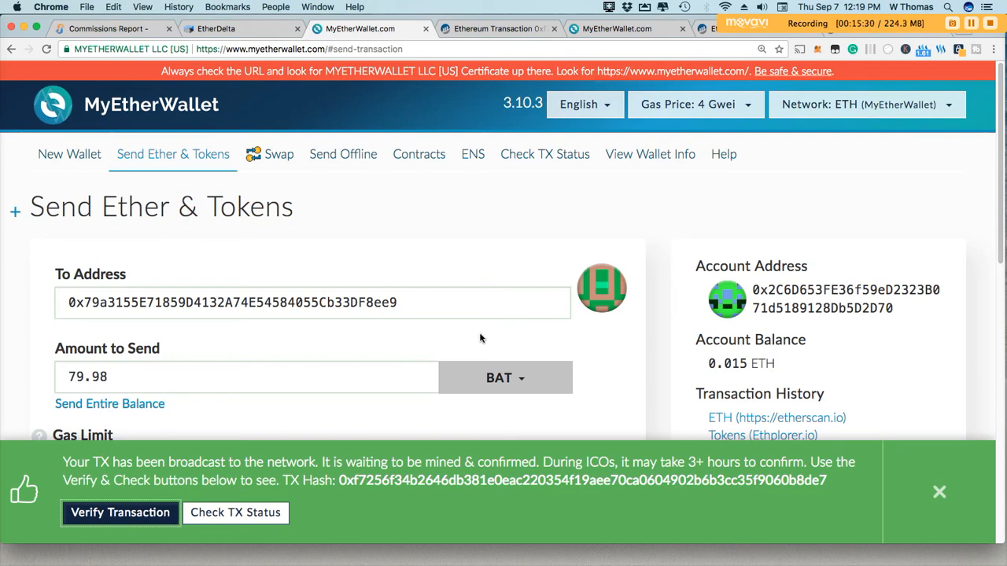
mouse_move(563, 355)
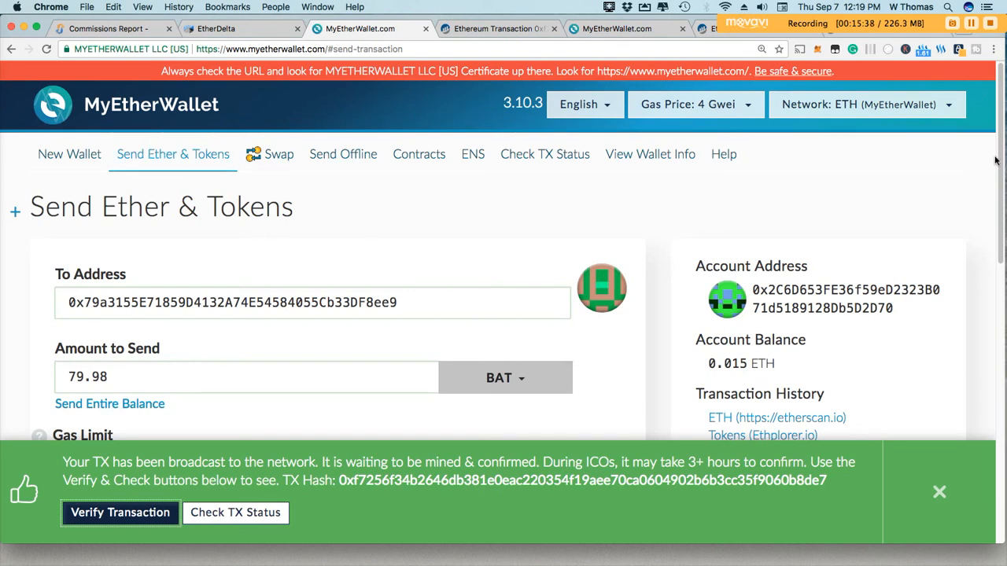
scroll("down", 3)
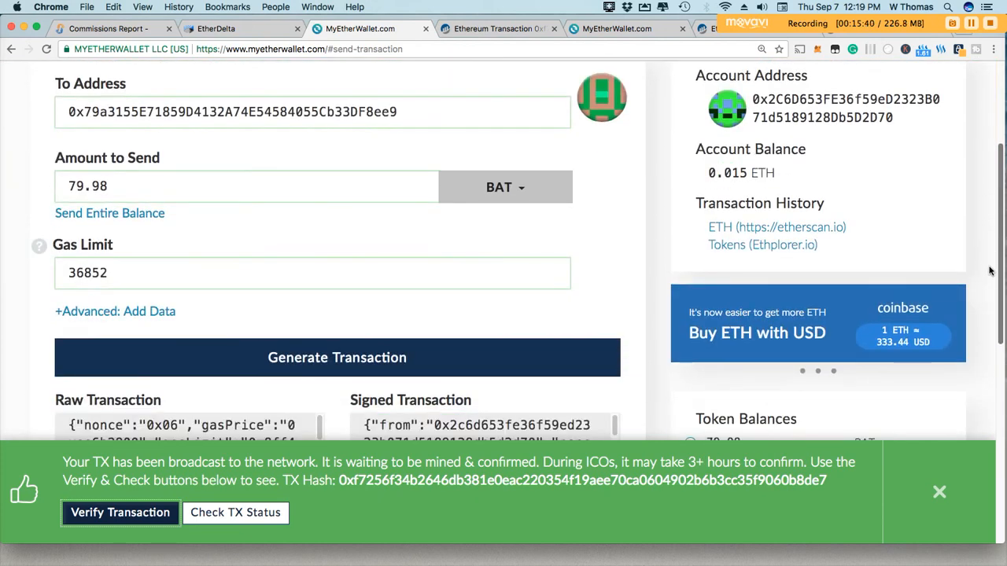
scroll("up", 3)
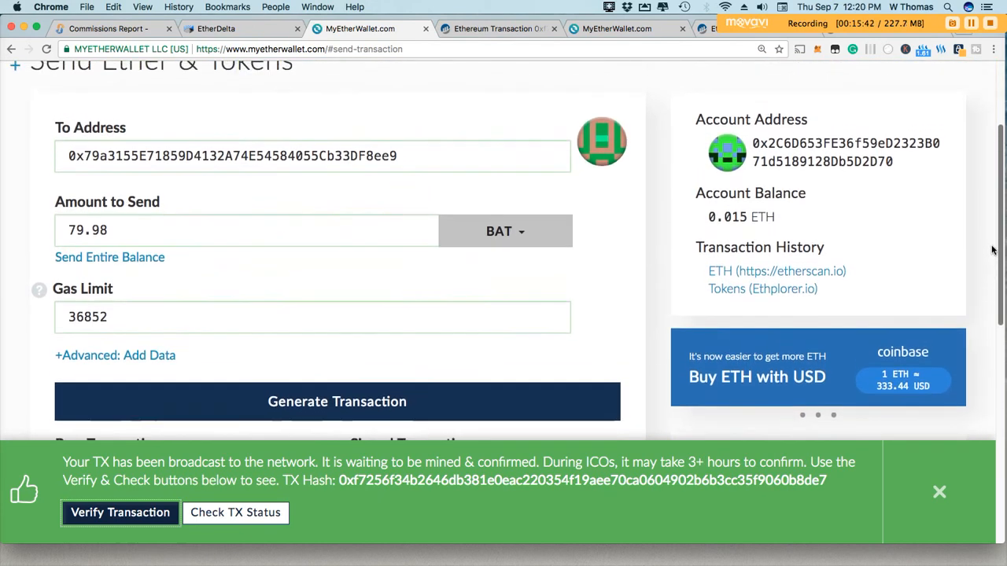
scroll("up", 3)
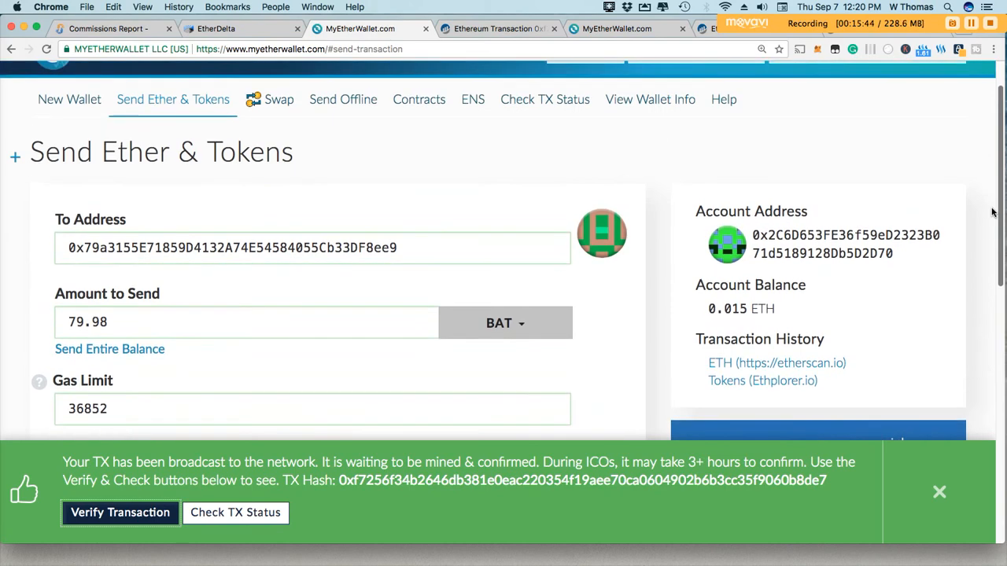
scroll("up", 3)
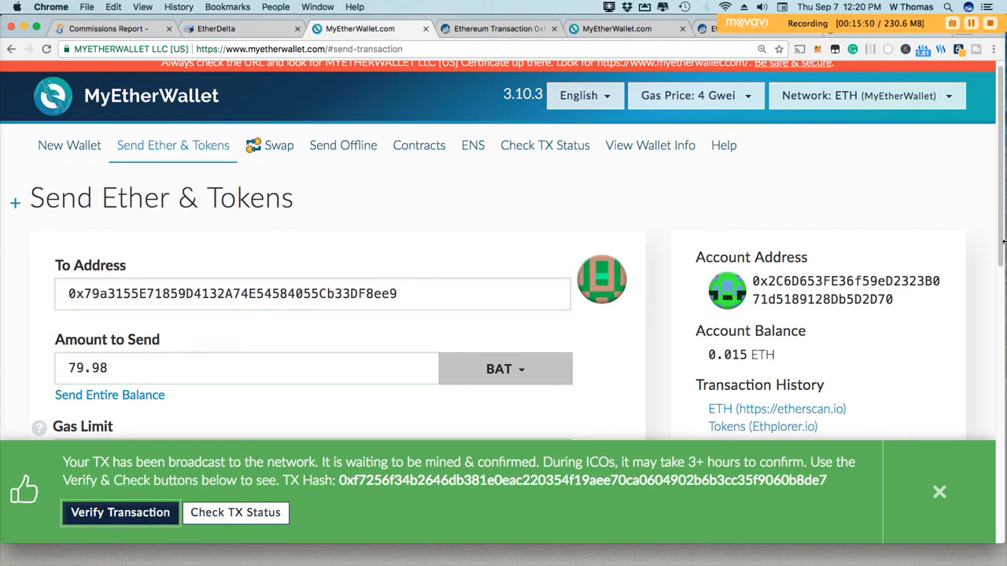
scroll("down", 3)
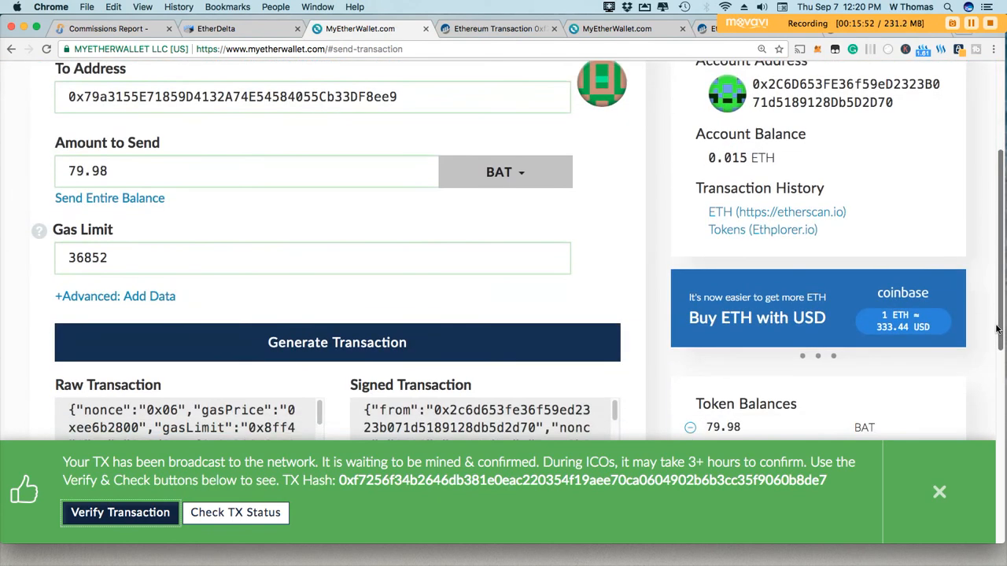
scroll("up", 3)
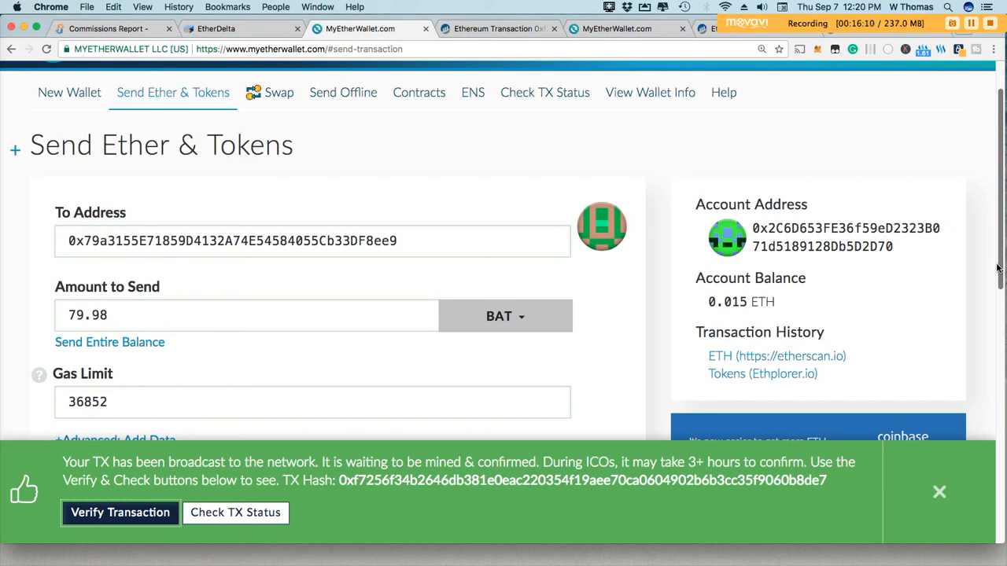
scroll("down", 3)
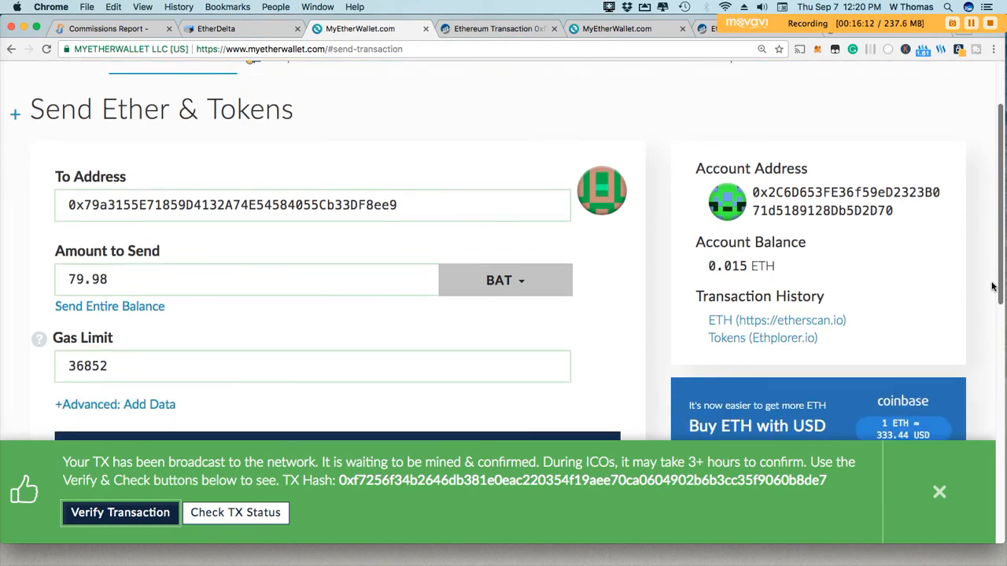
scroll("up", 3)
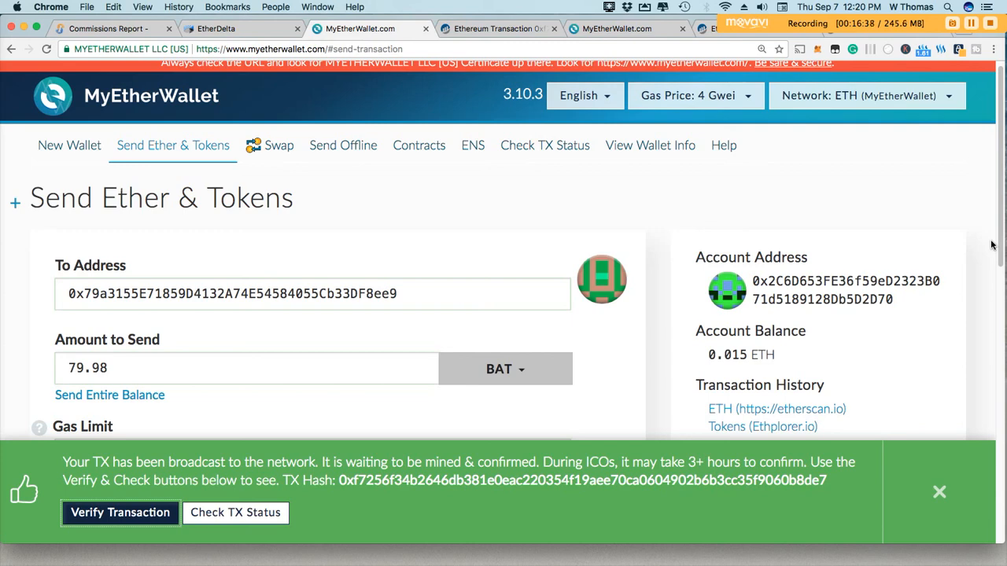
mouse_move(978, 240)
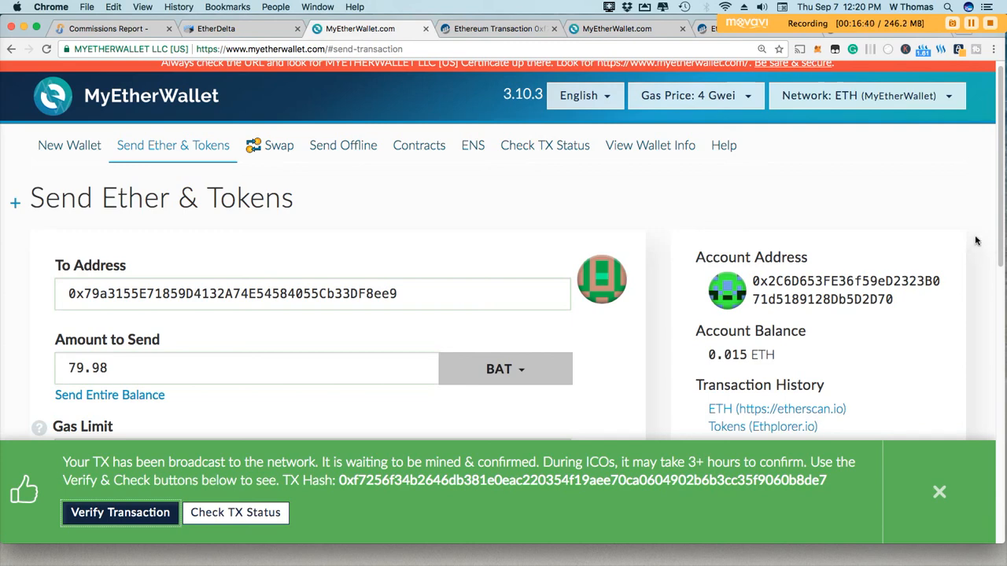
scroll("down", 3)
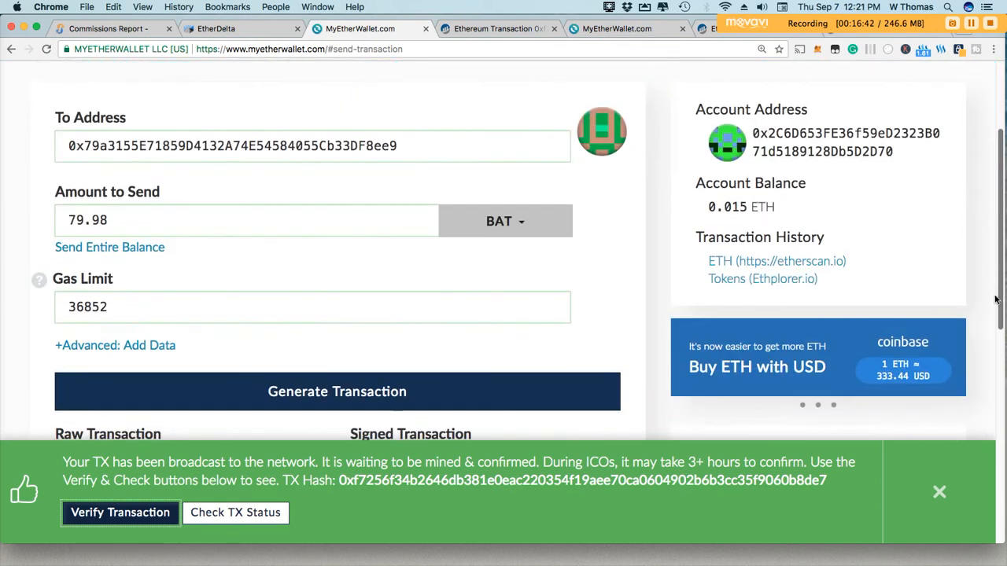
scroll("up", 3)
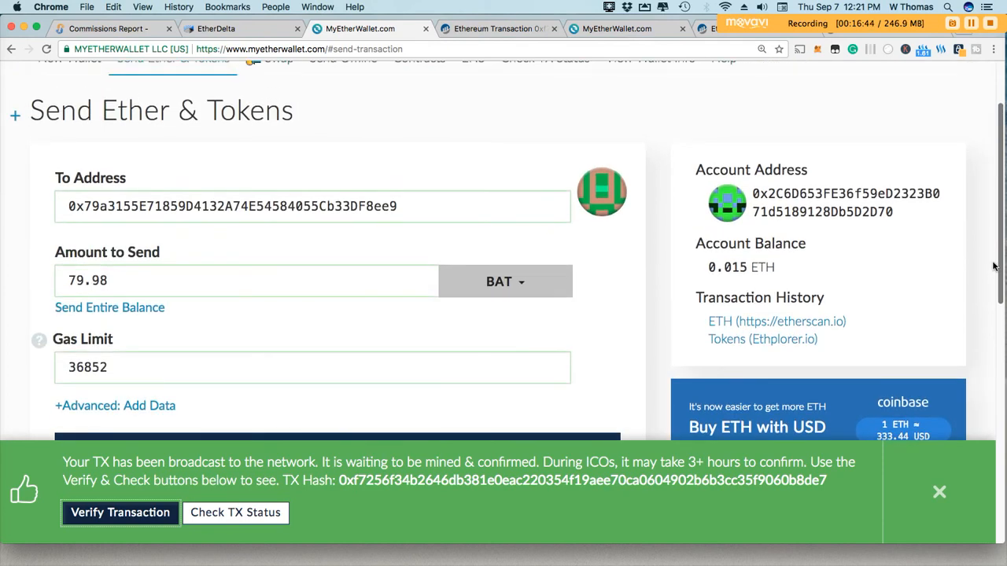
scroll("up", 3)
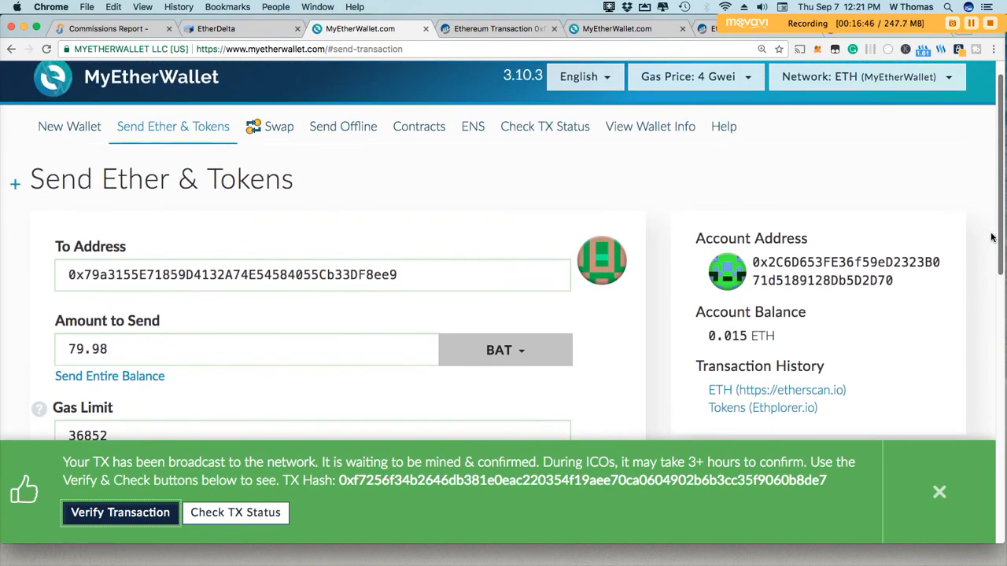